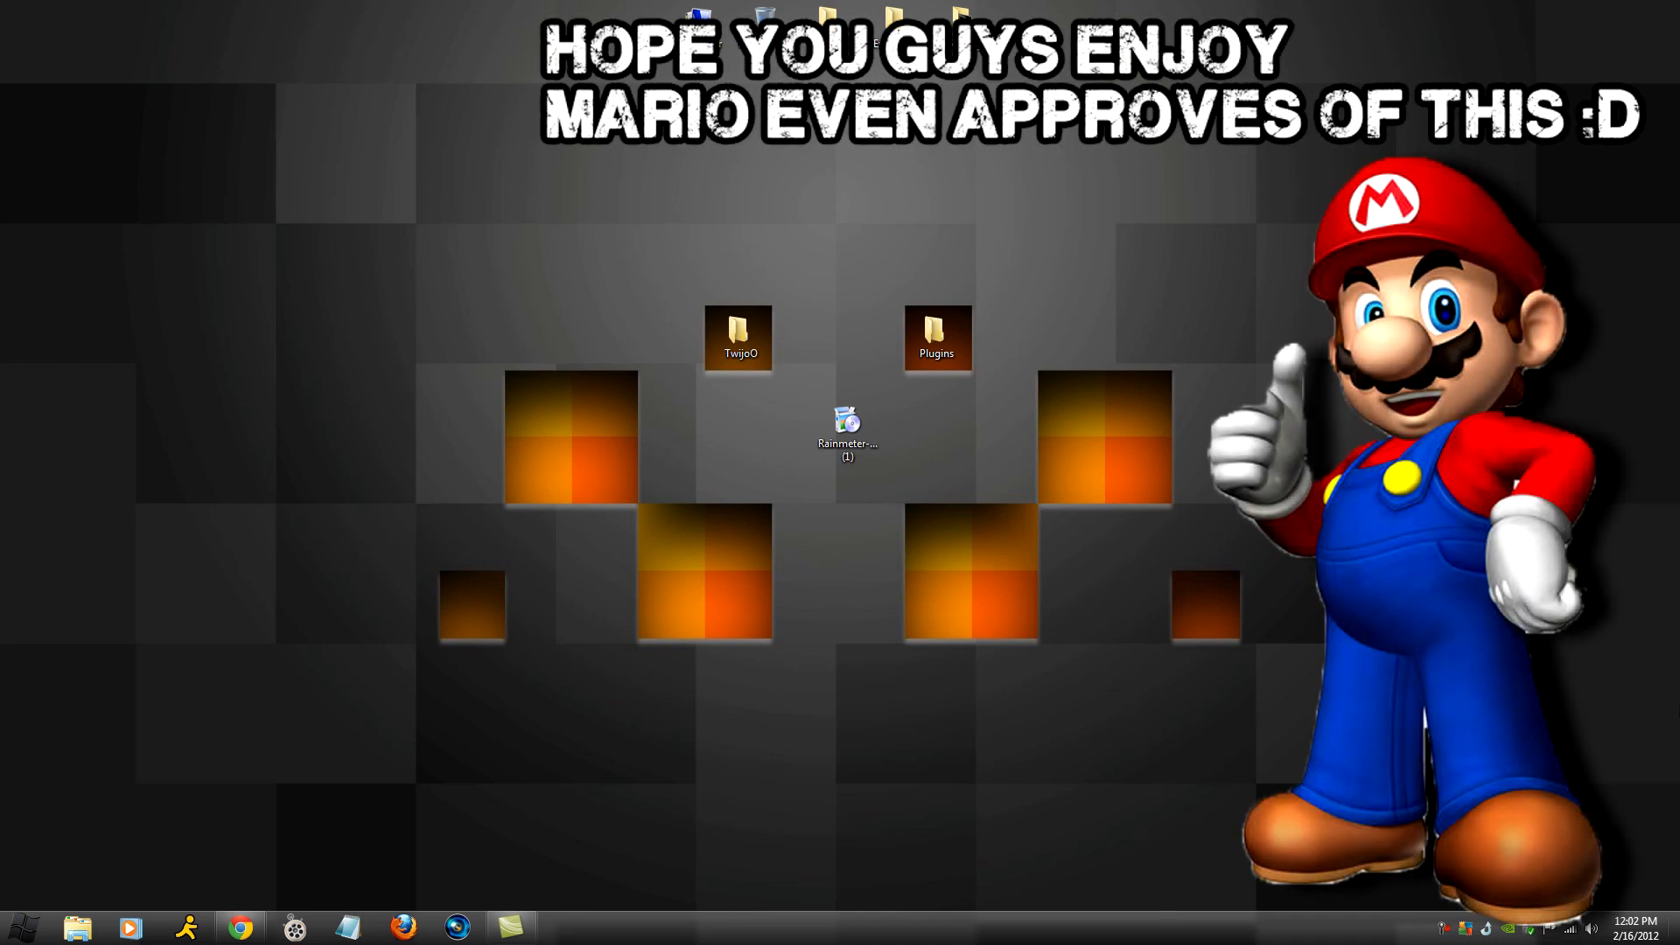
mouse_move(1554, 705)
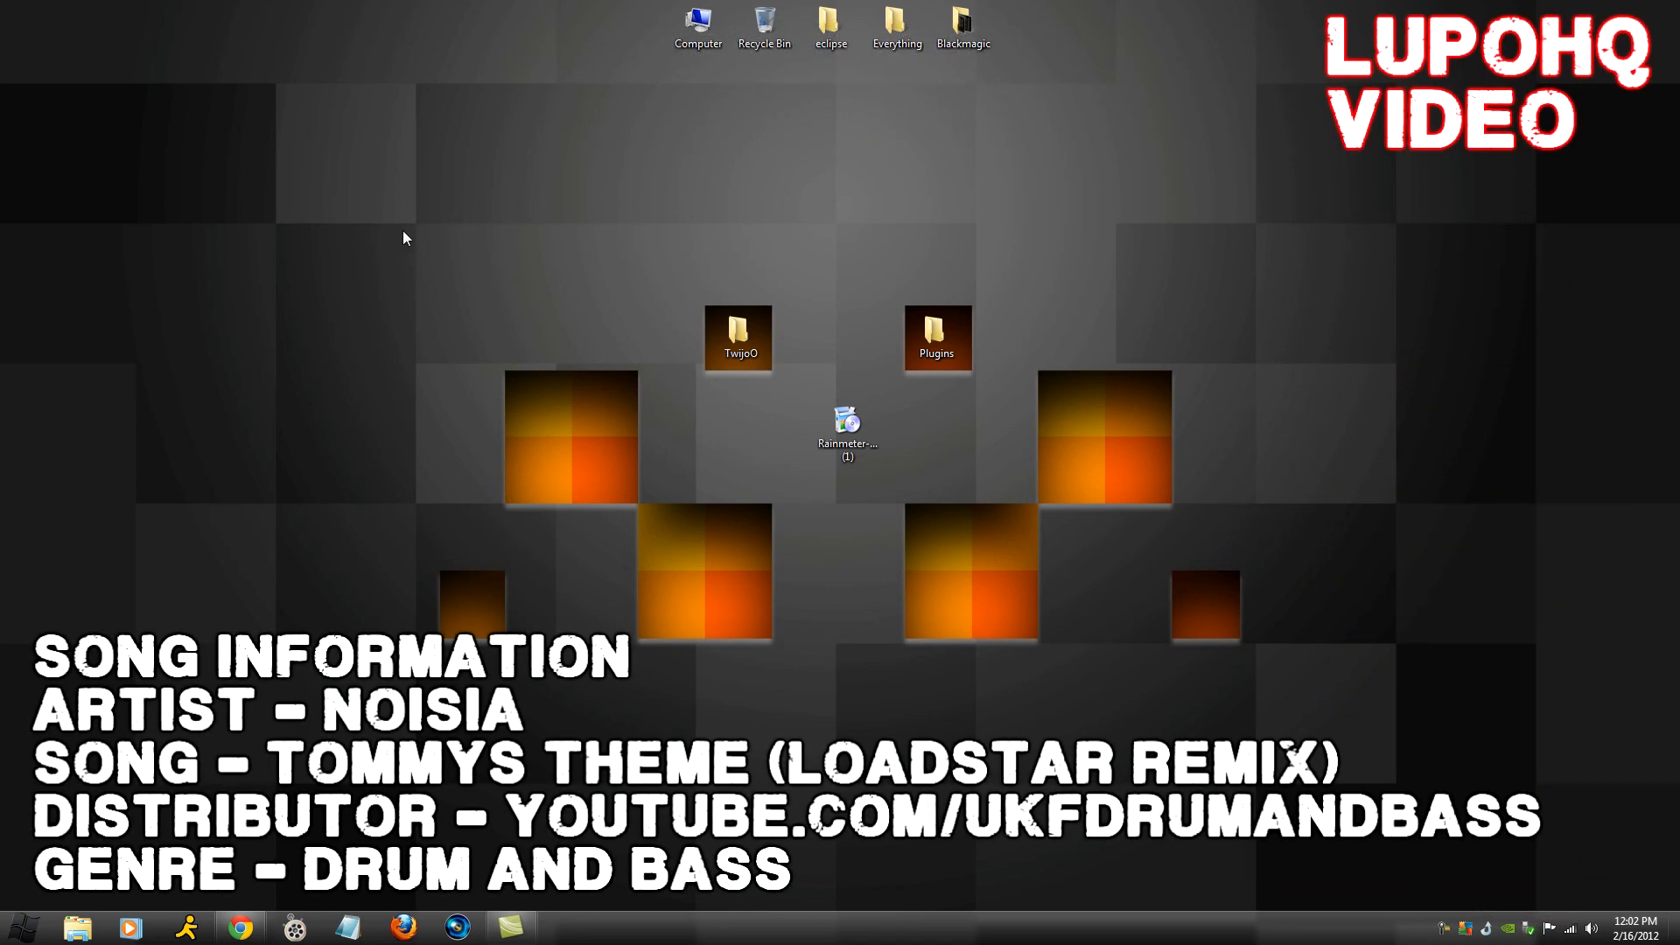
mouse_move(490, 263)
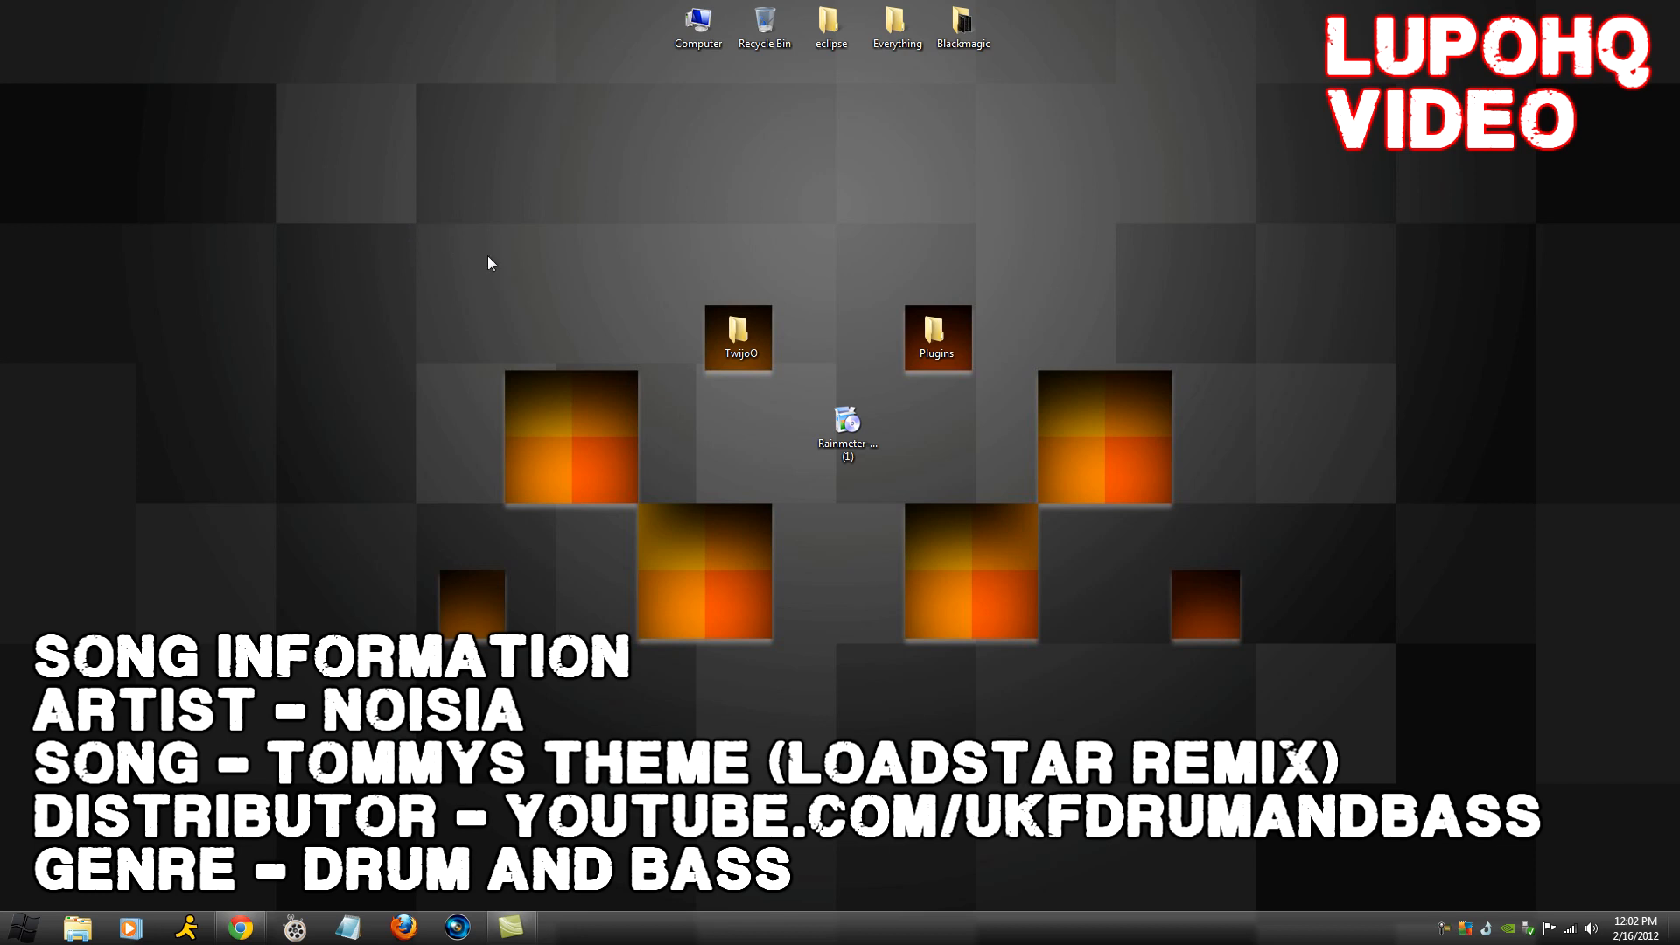
mouse_move(511, 273)
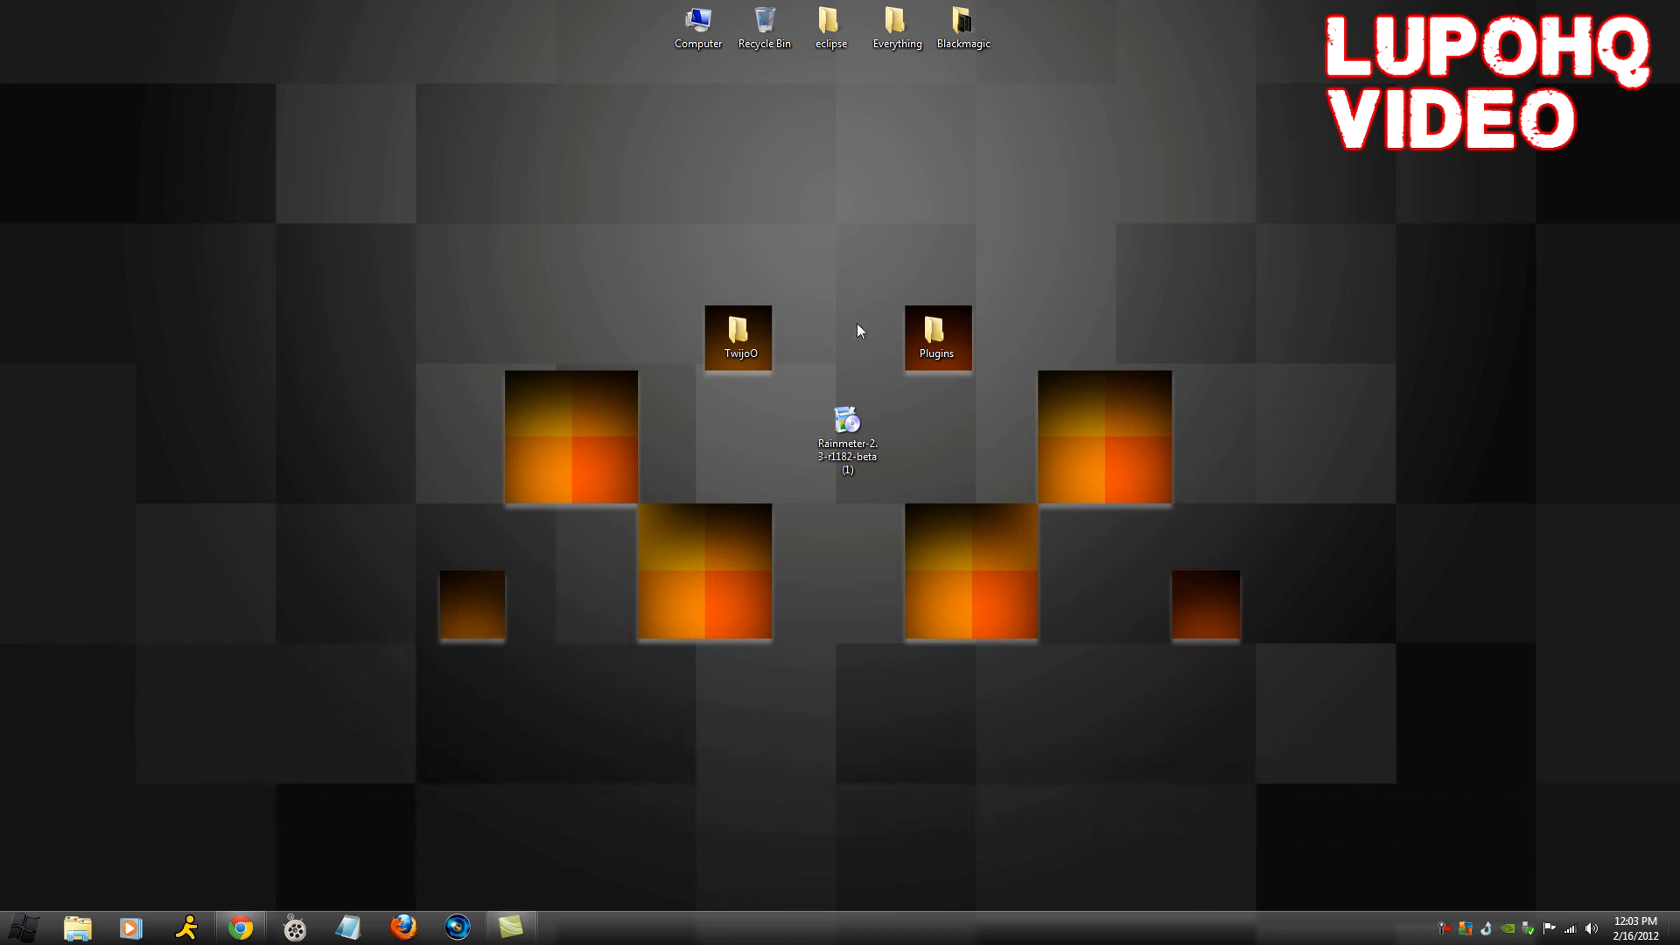
Step: Launch the Rainmeter installer from the desktop and allow it to run past the security warning
click(847, 422)
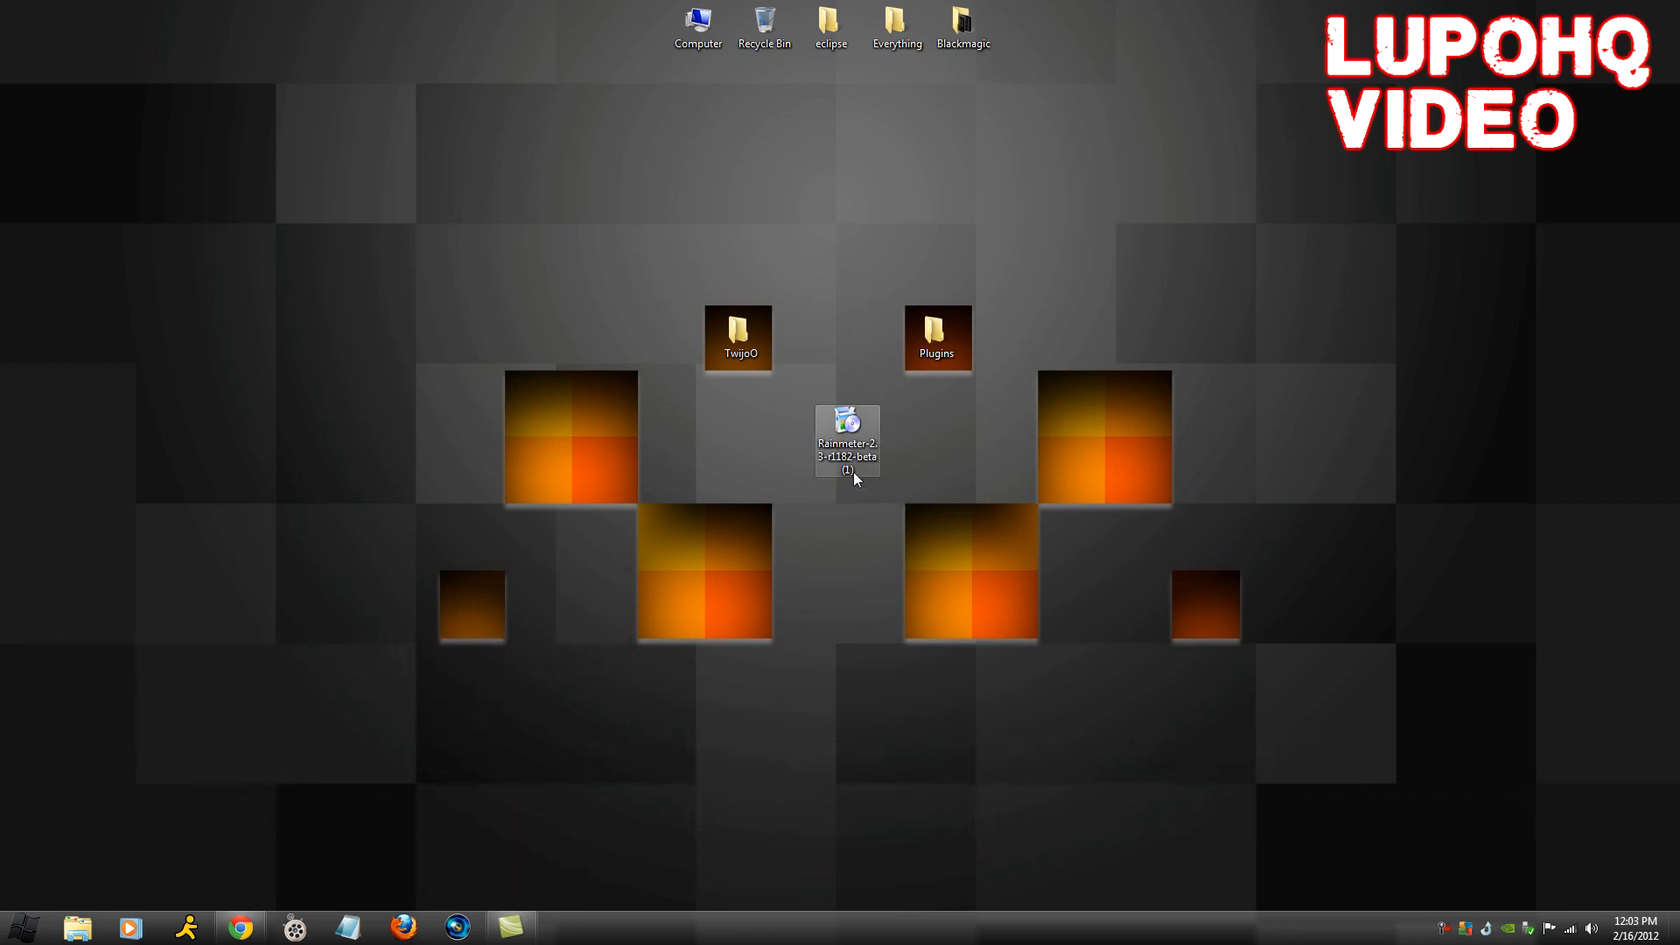
double_click(847, 437)
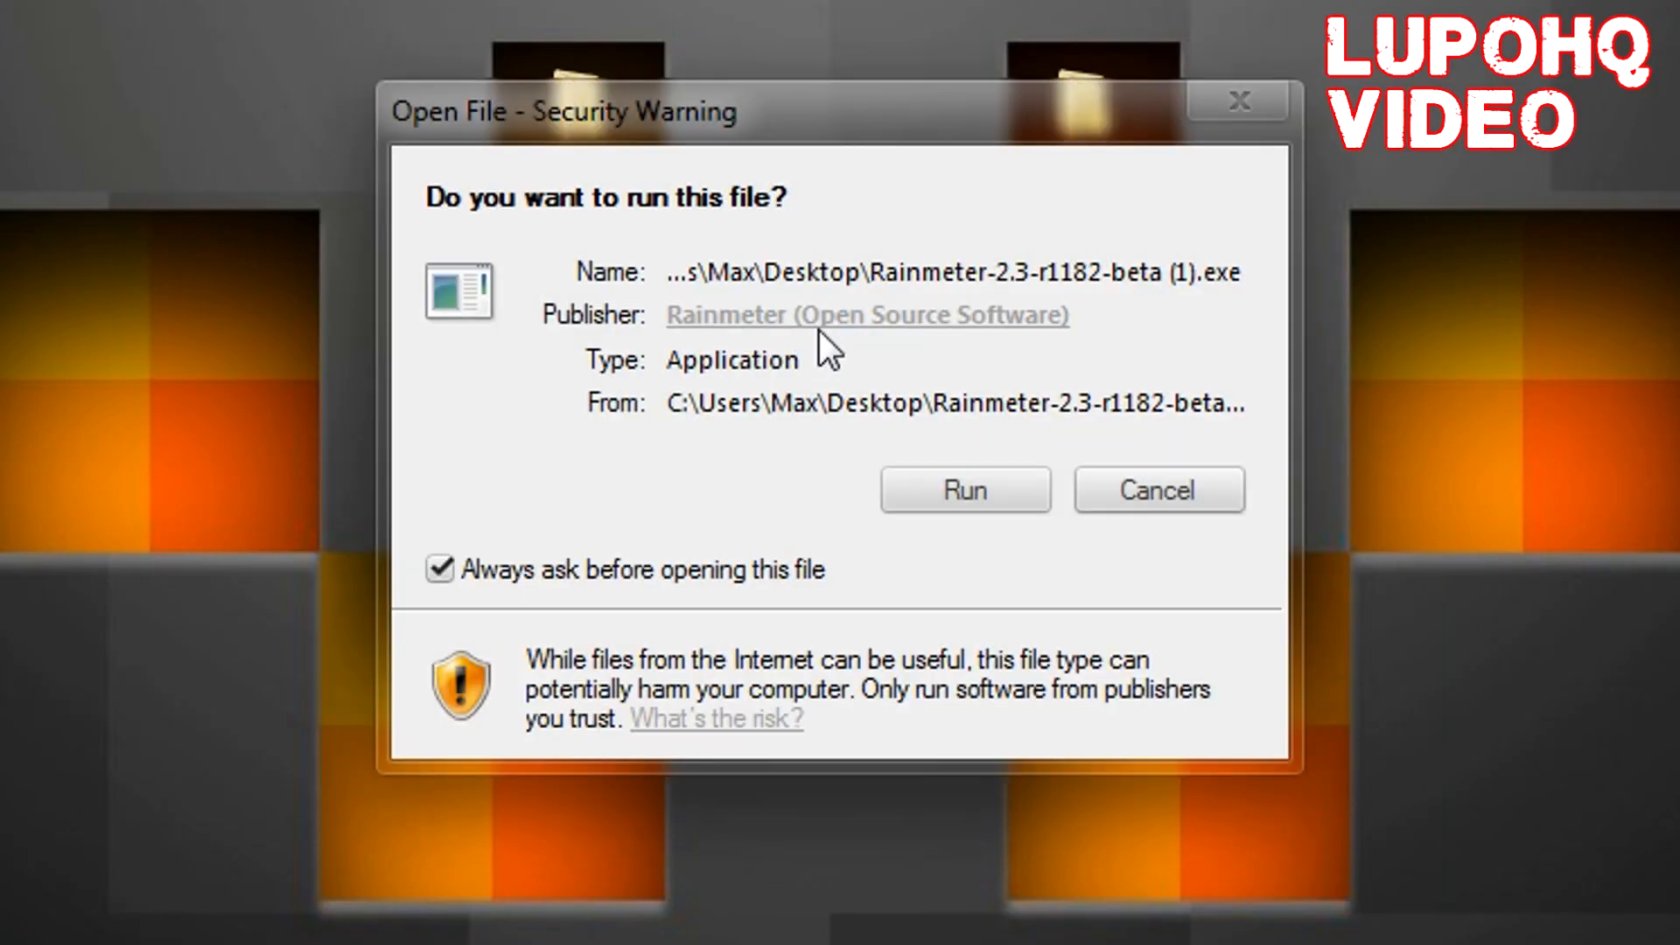
click(966, 490)
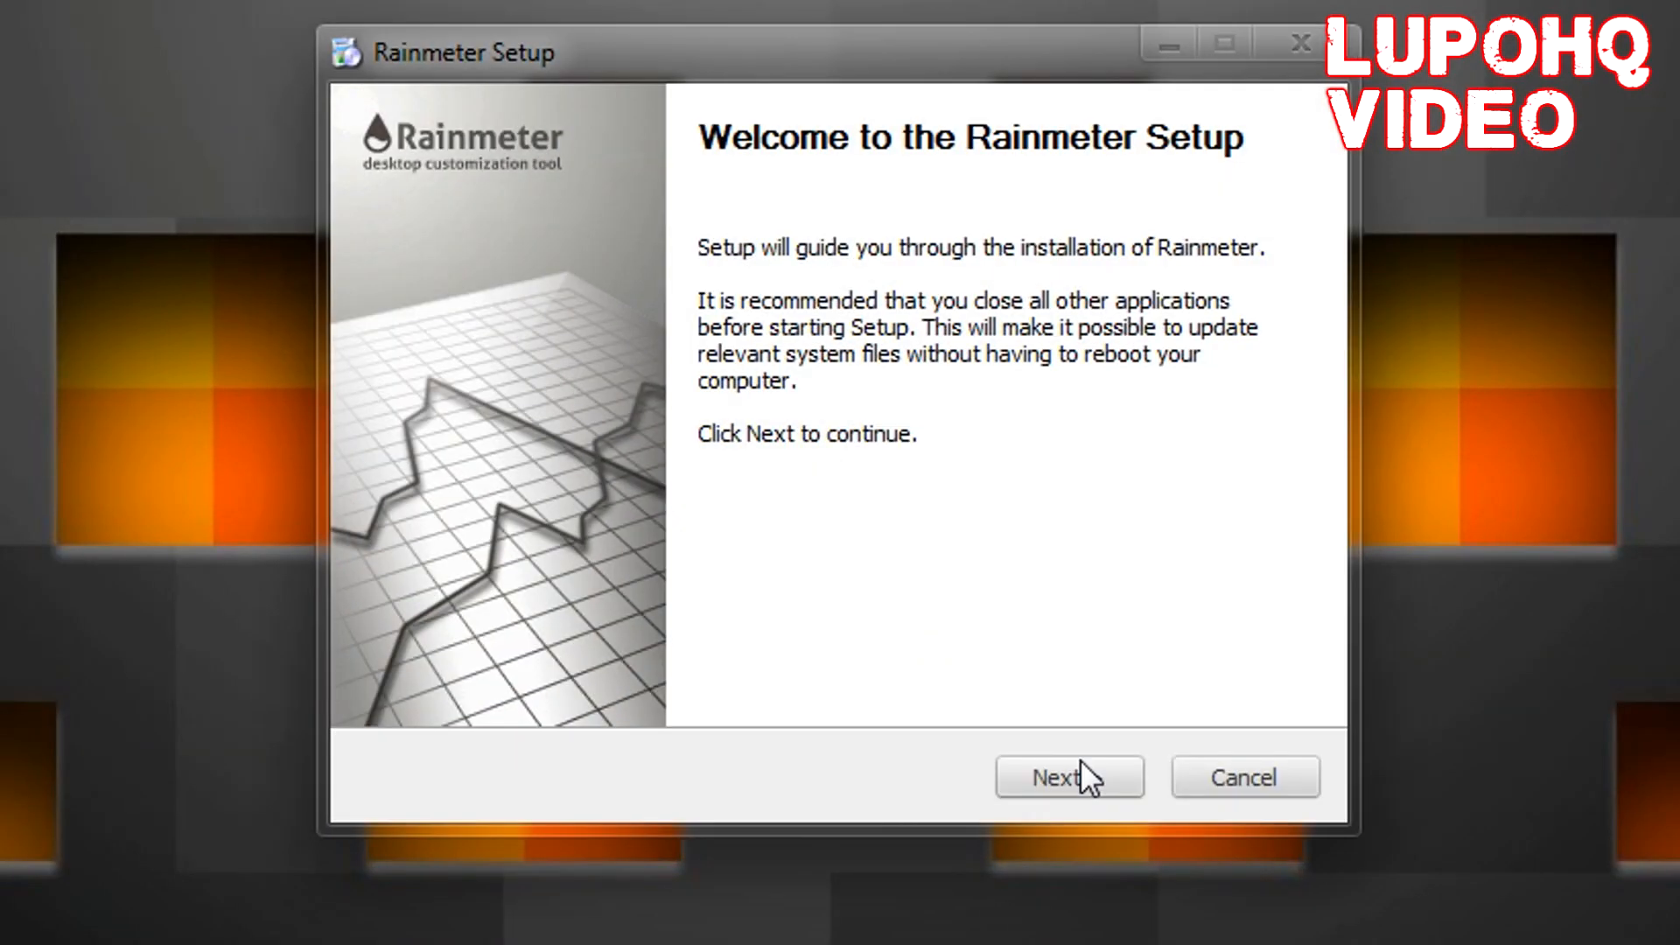
click(1069, 777)
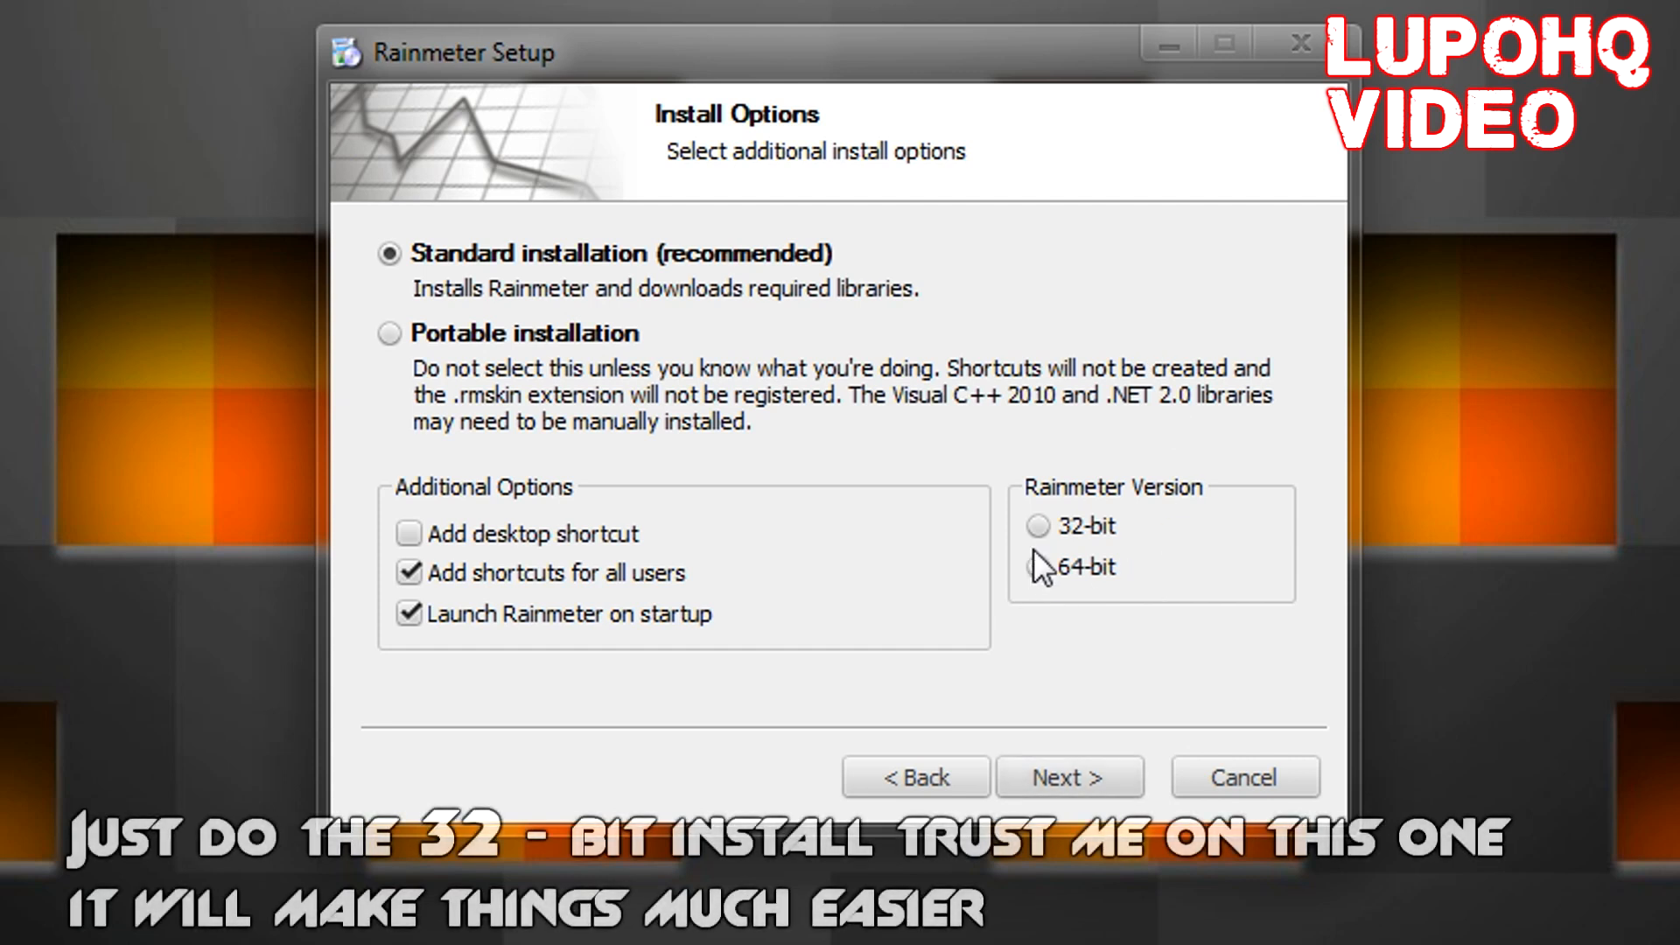
Step: Install Rainmeter as a standard 32-bit installation and finish setup with Rainmeter running
click(1037, 527)
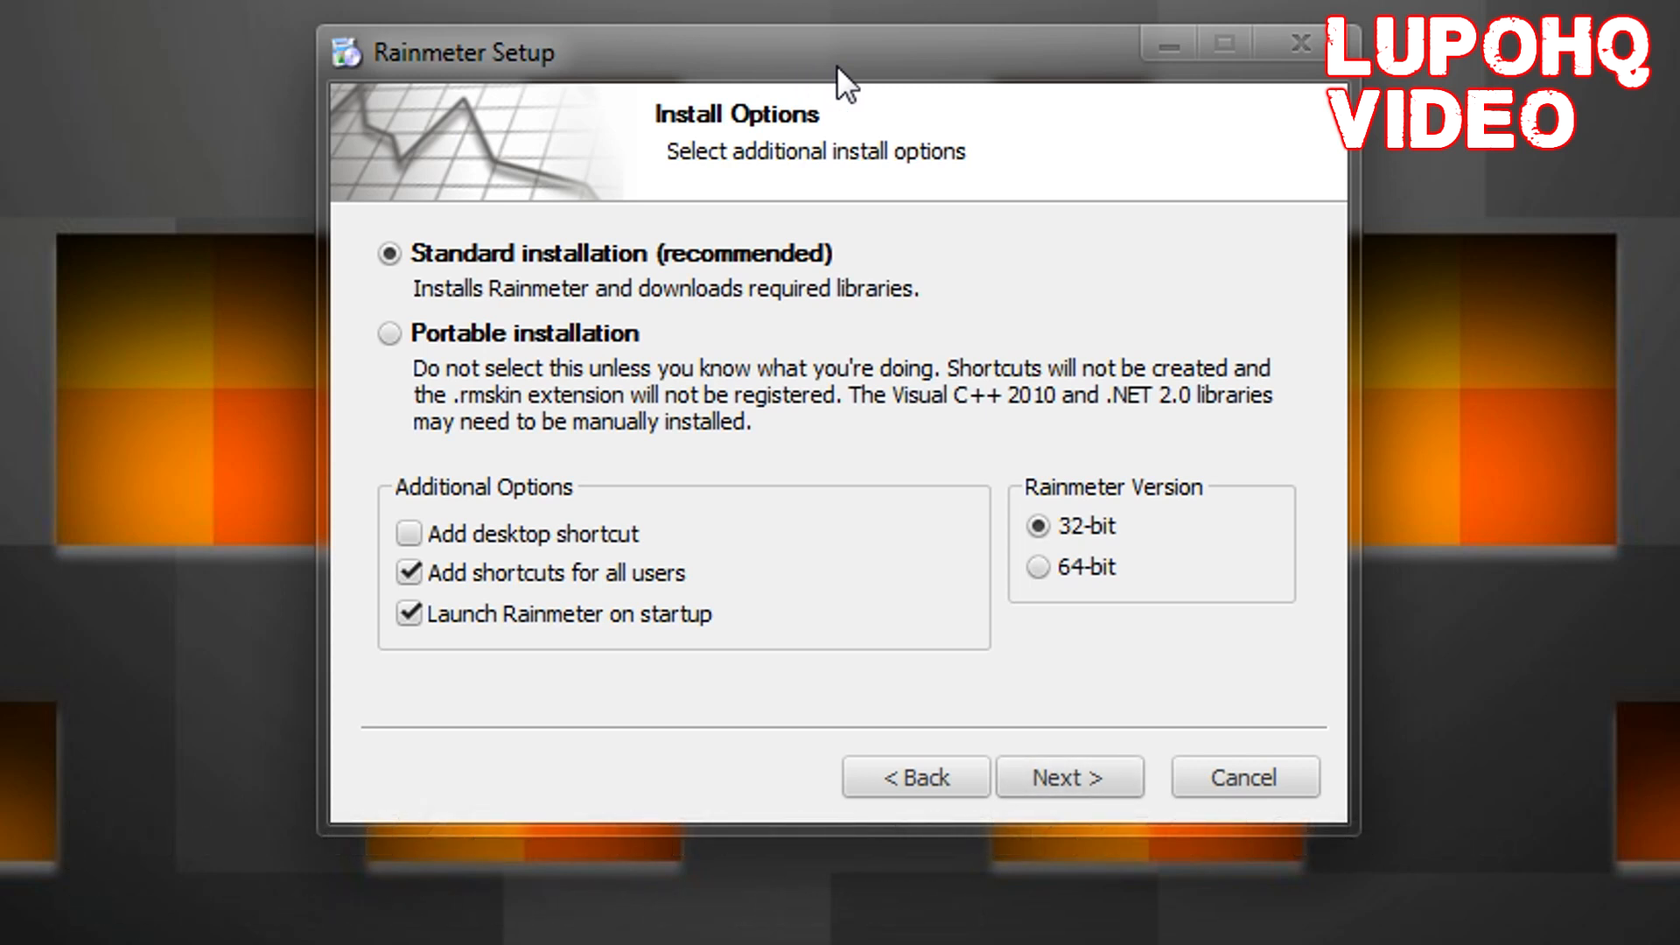
mouse_move(885, 66)
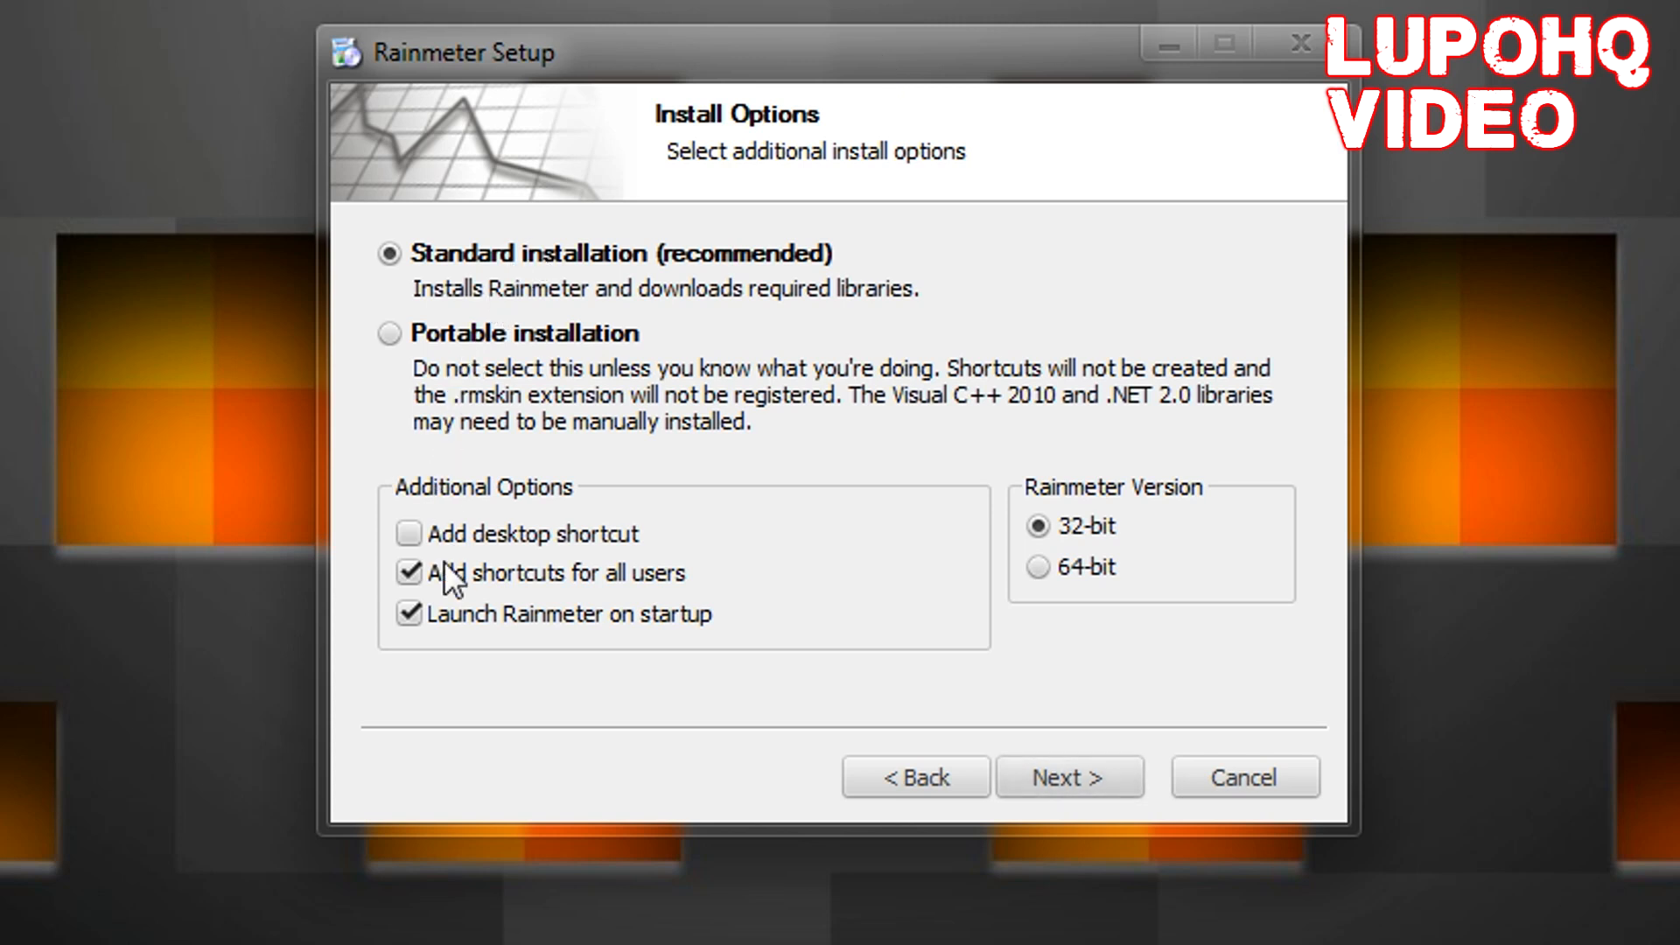
click(1069, 777)
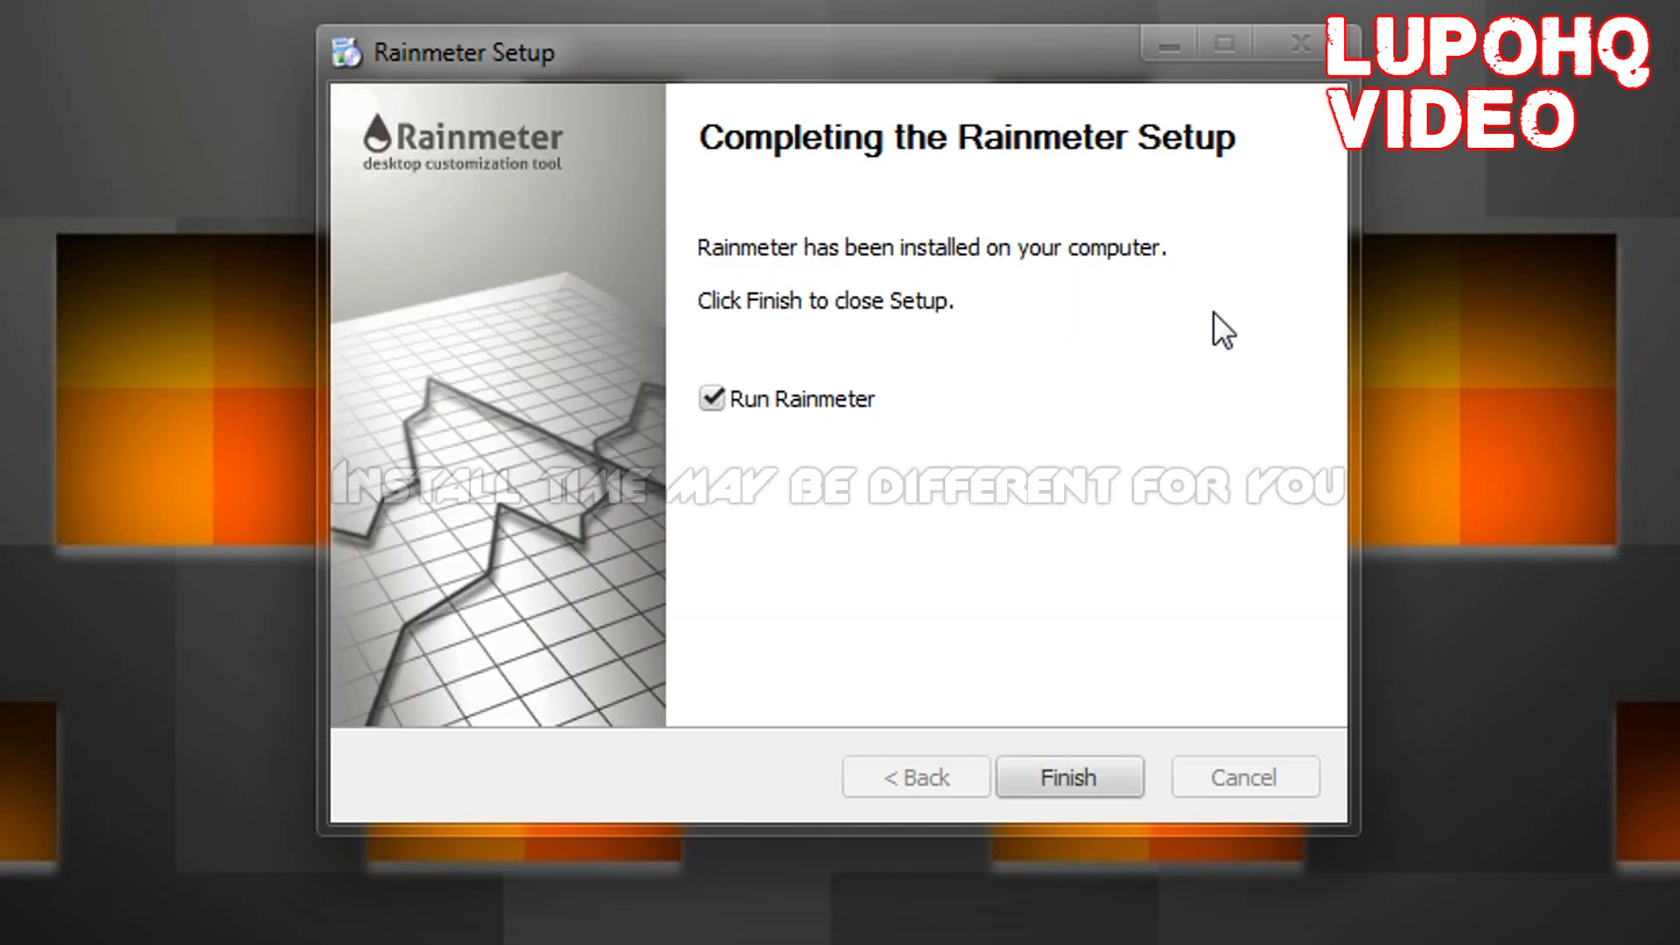
click(1070, 777)
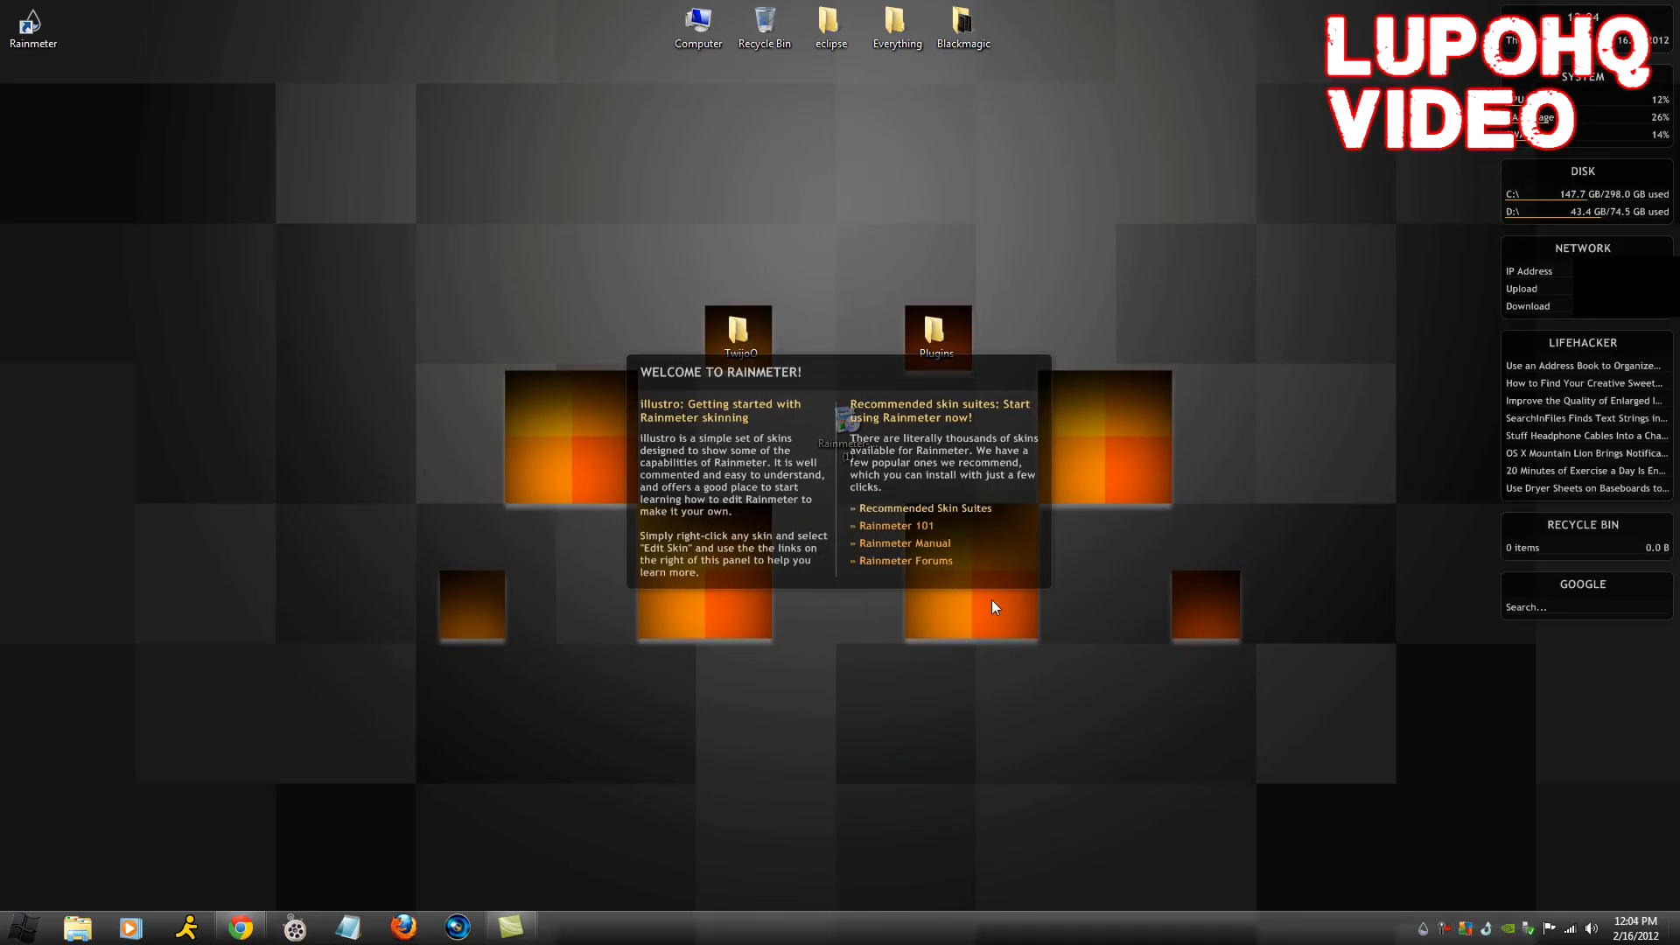
Step: Unload the welcome skin from the desktop and reach the tray area
right_click(992, 606)
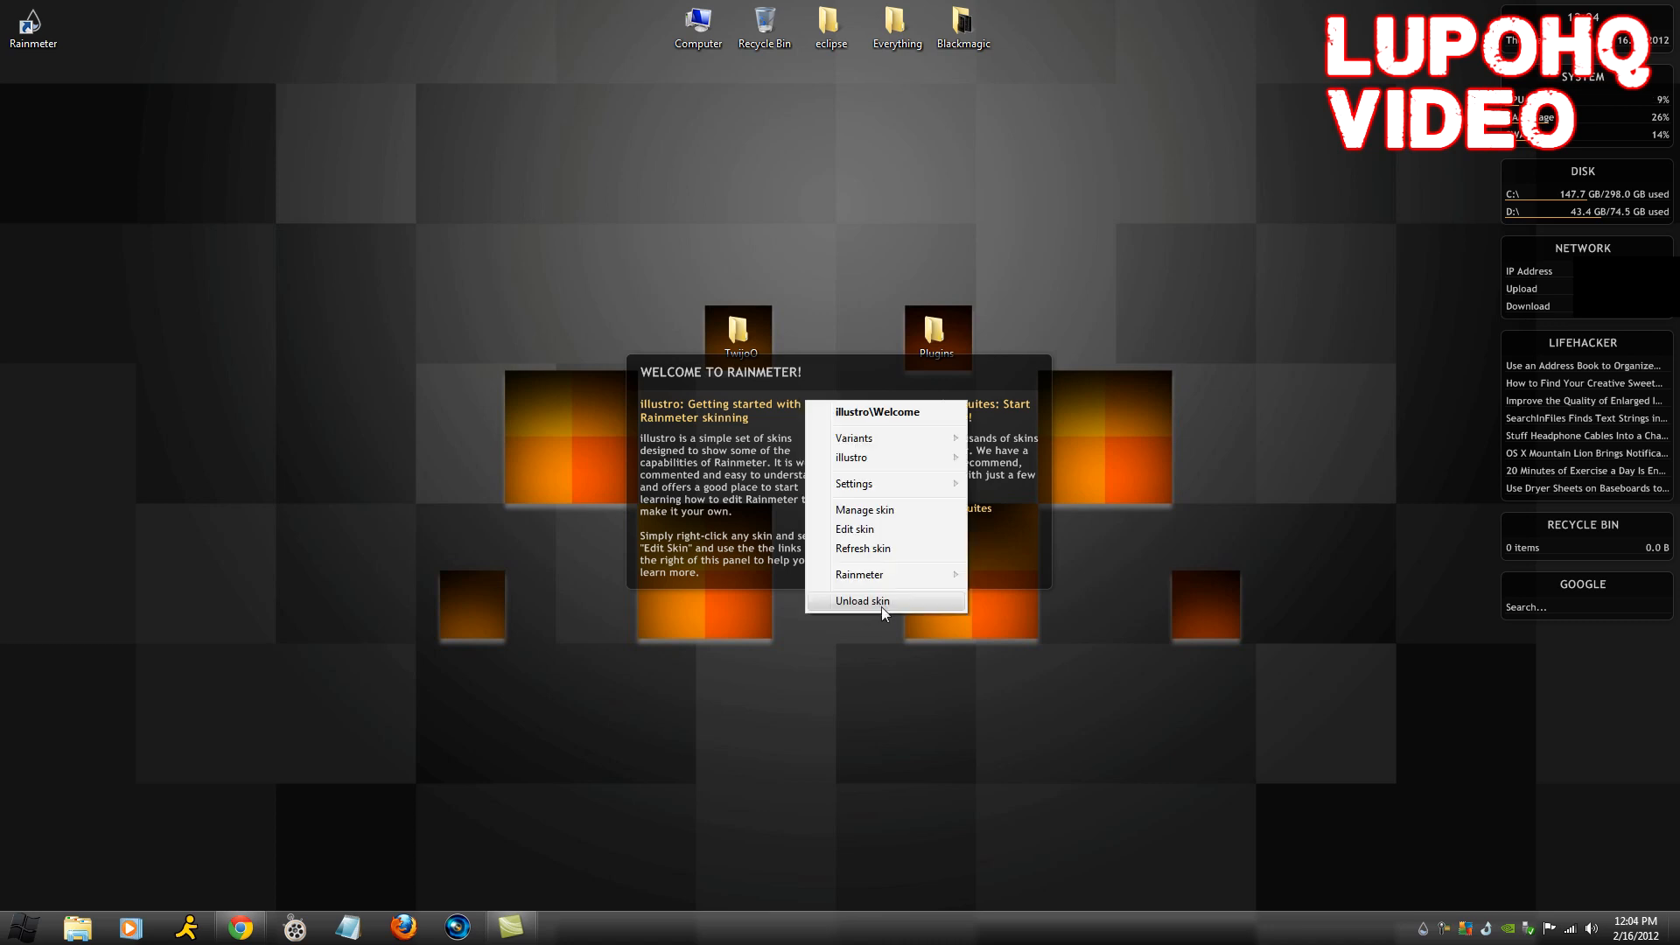
click(862, 600)
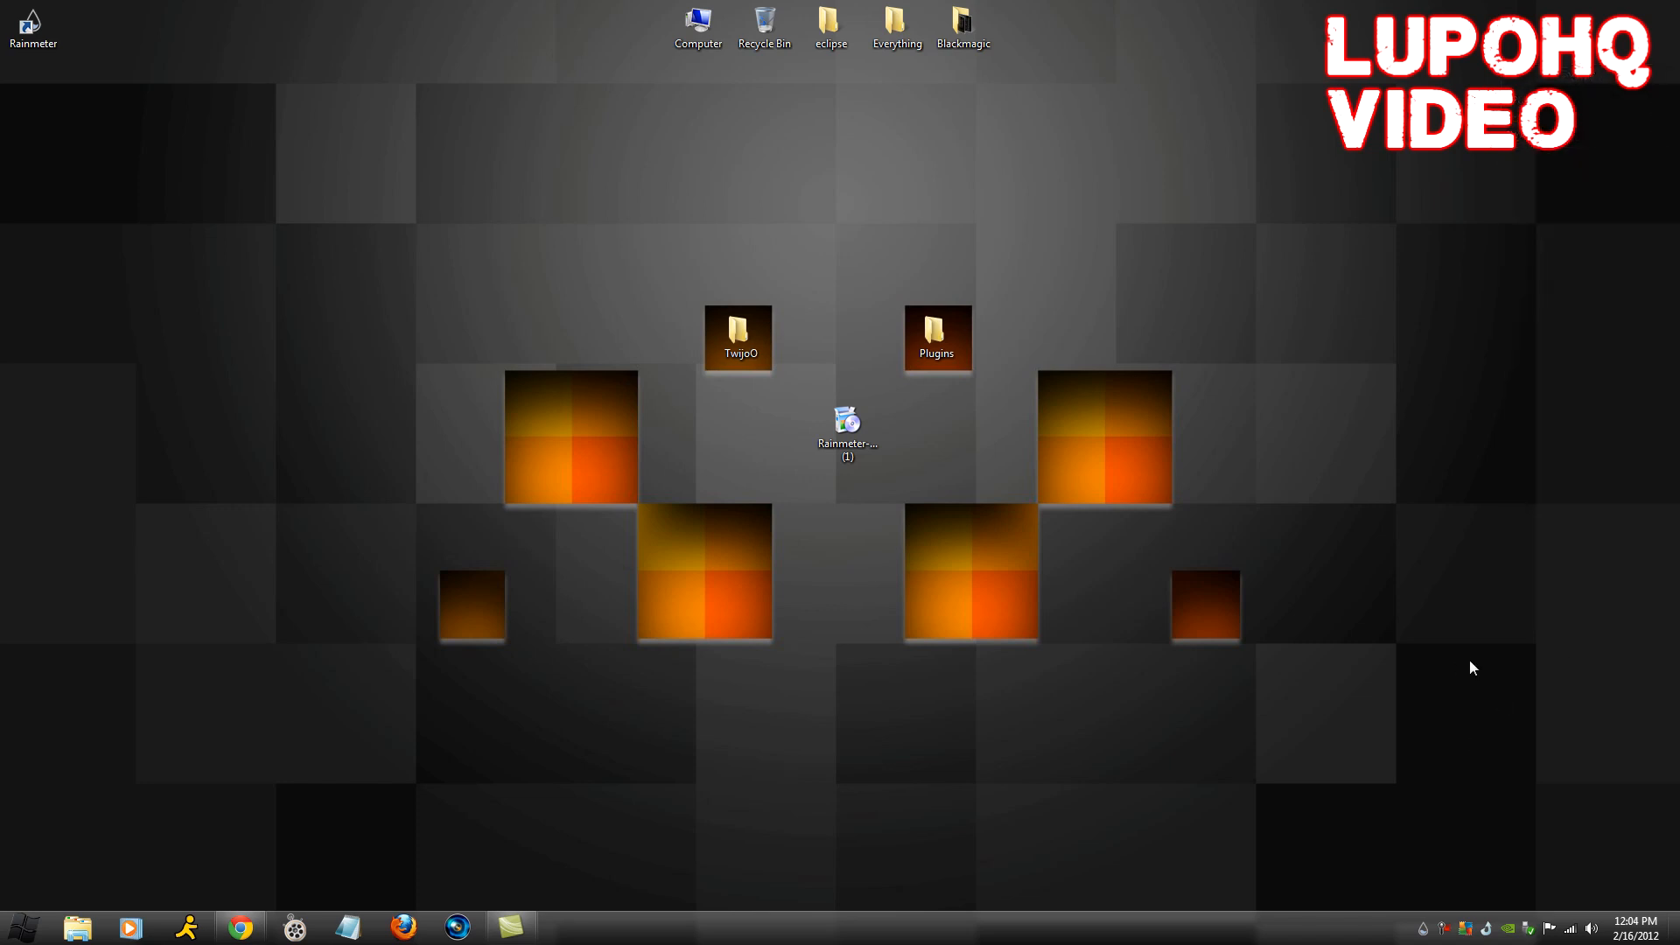
mouse_move(1425, 829)
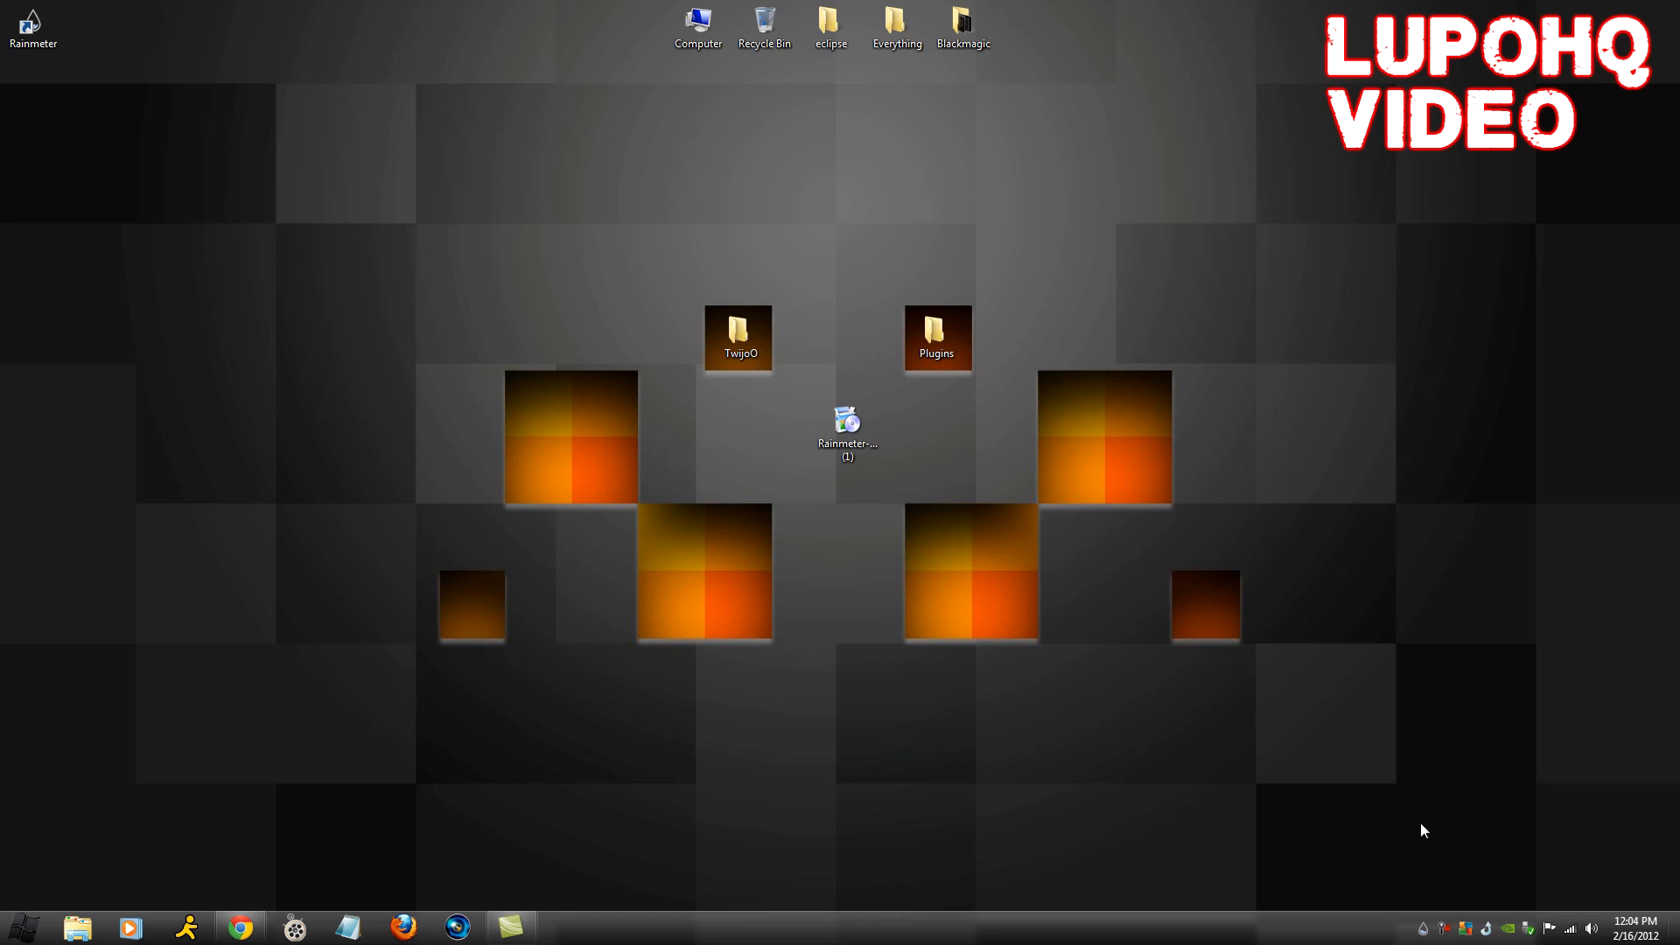
mouse_move(1438, 857)
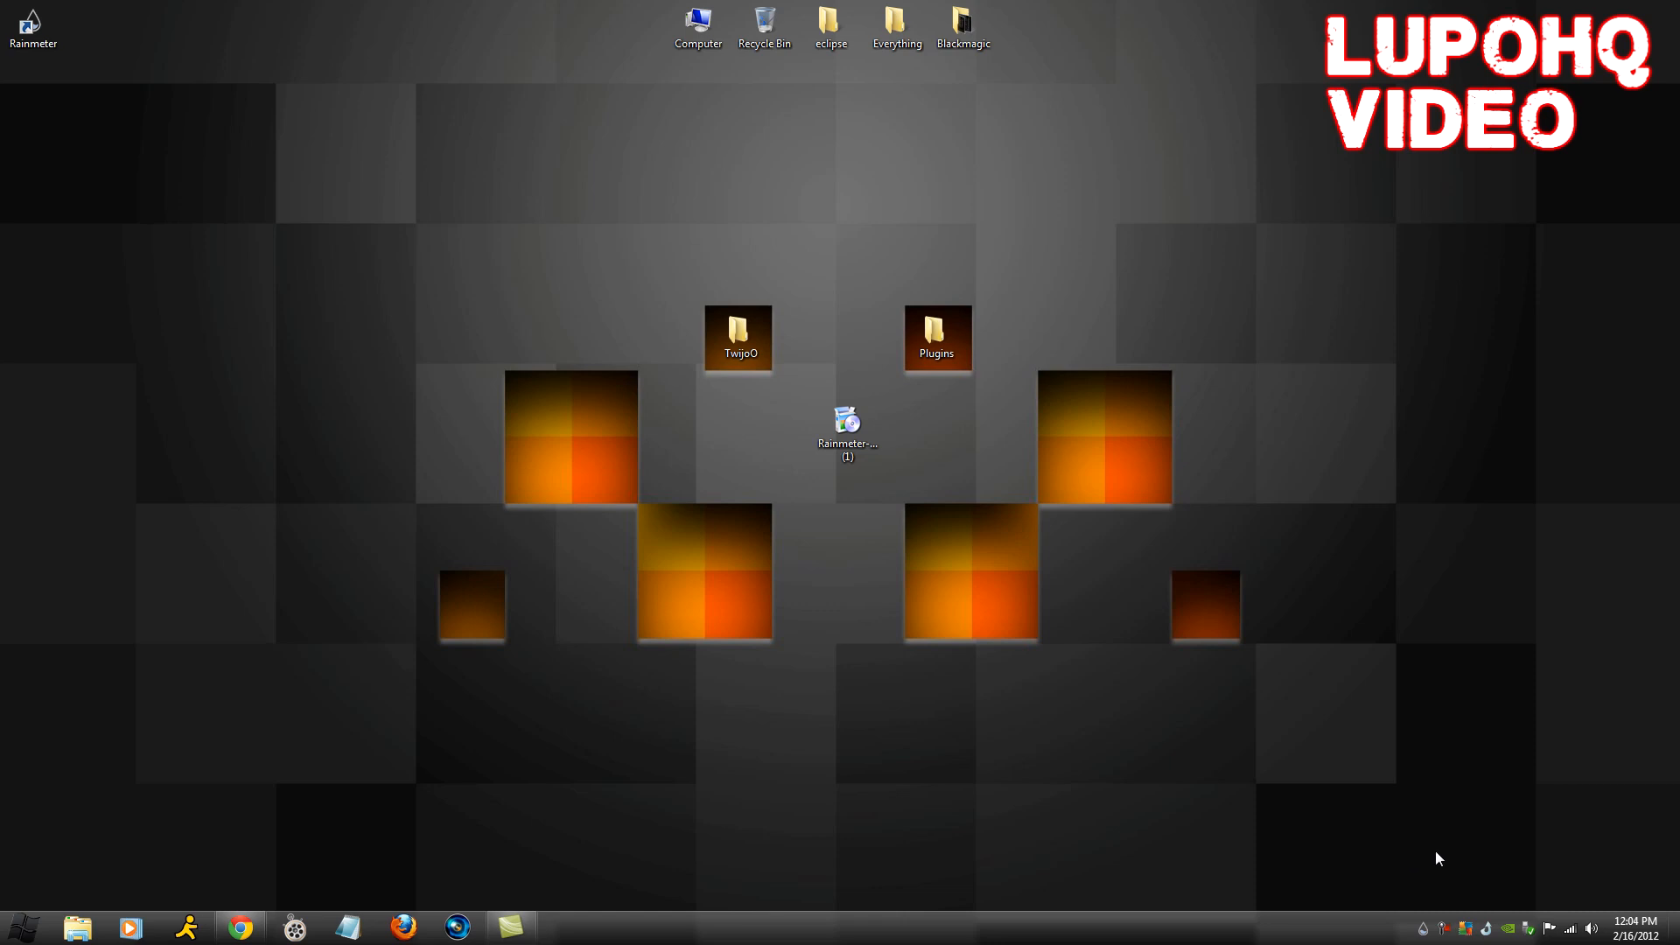
mouse_move(1425, 924)
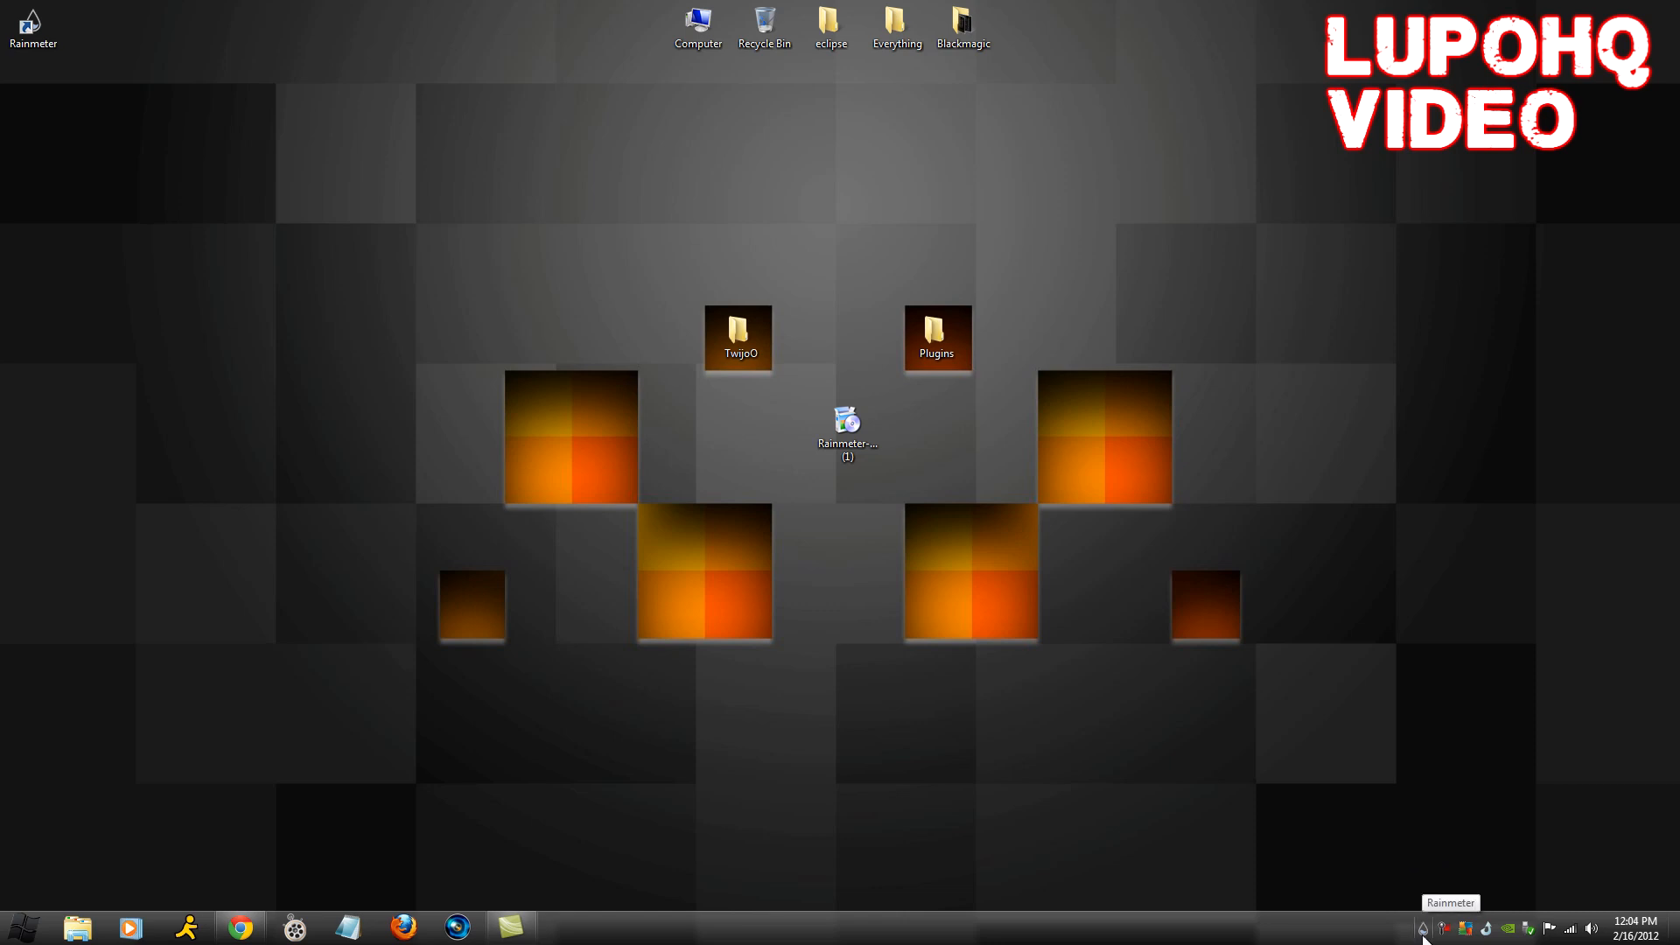
click(14, 928)
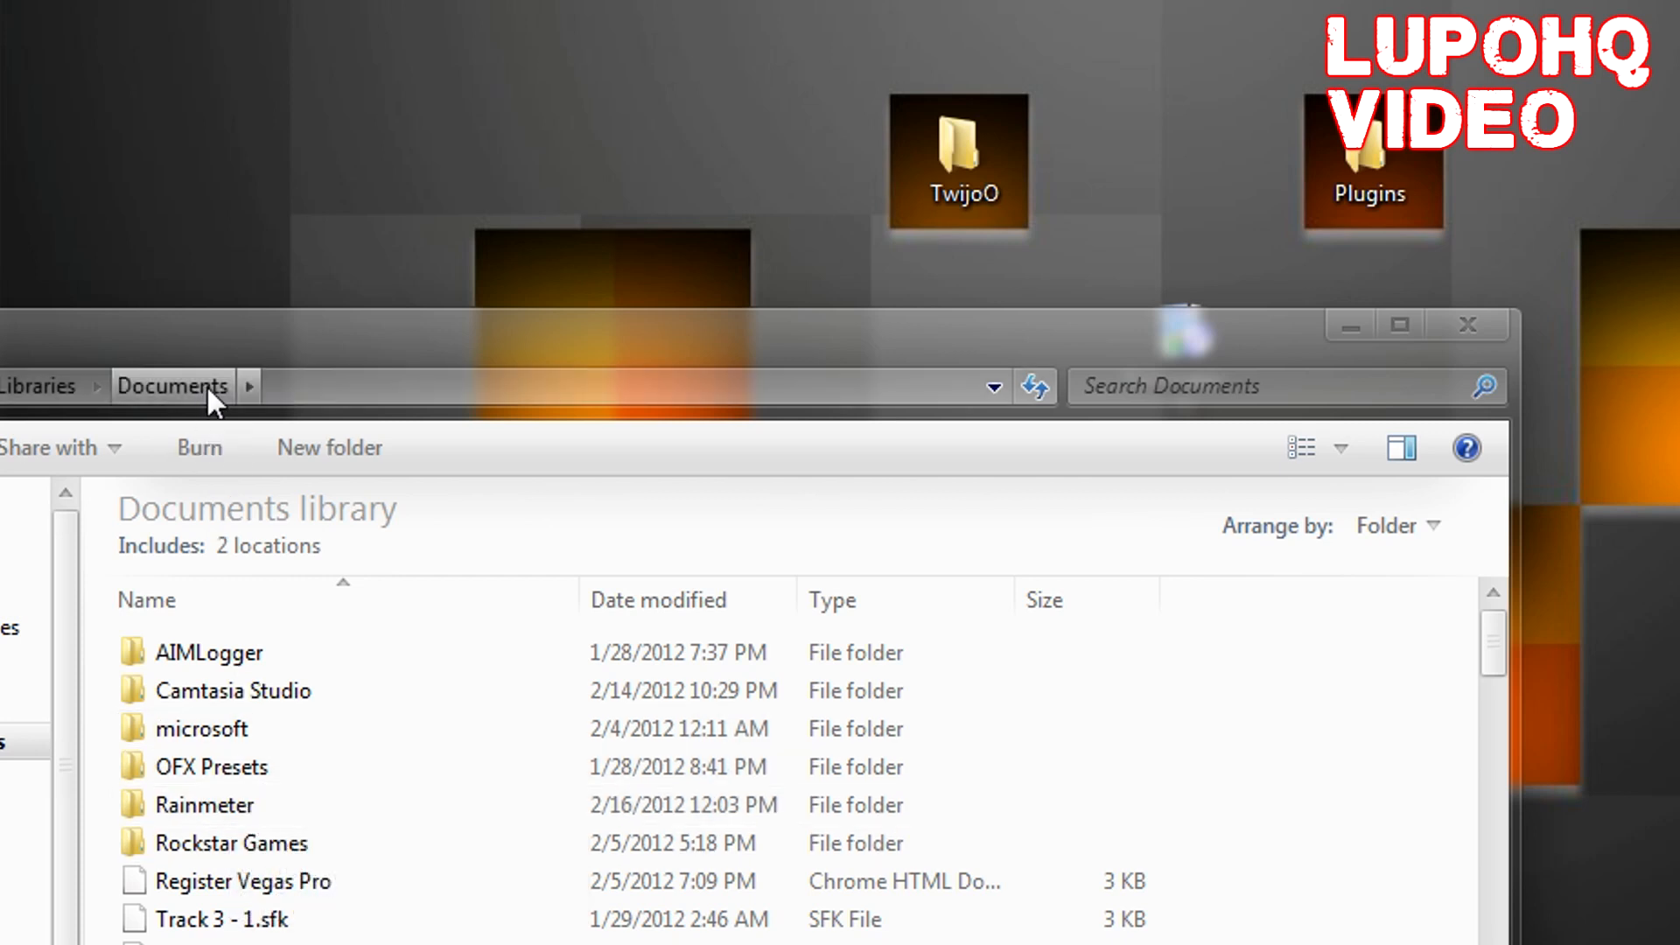
mouse_move(312, 311)
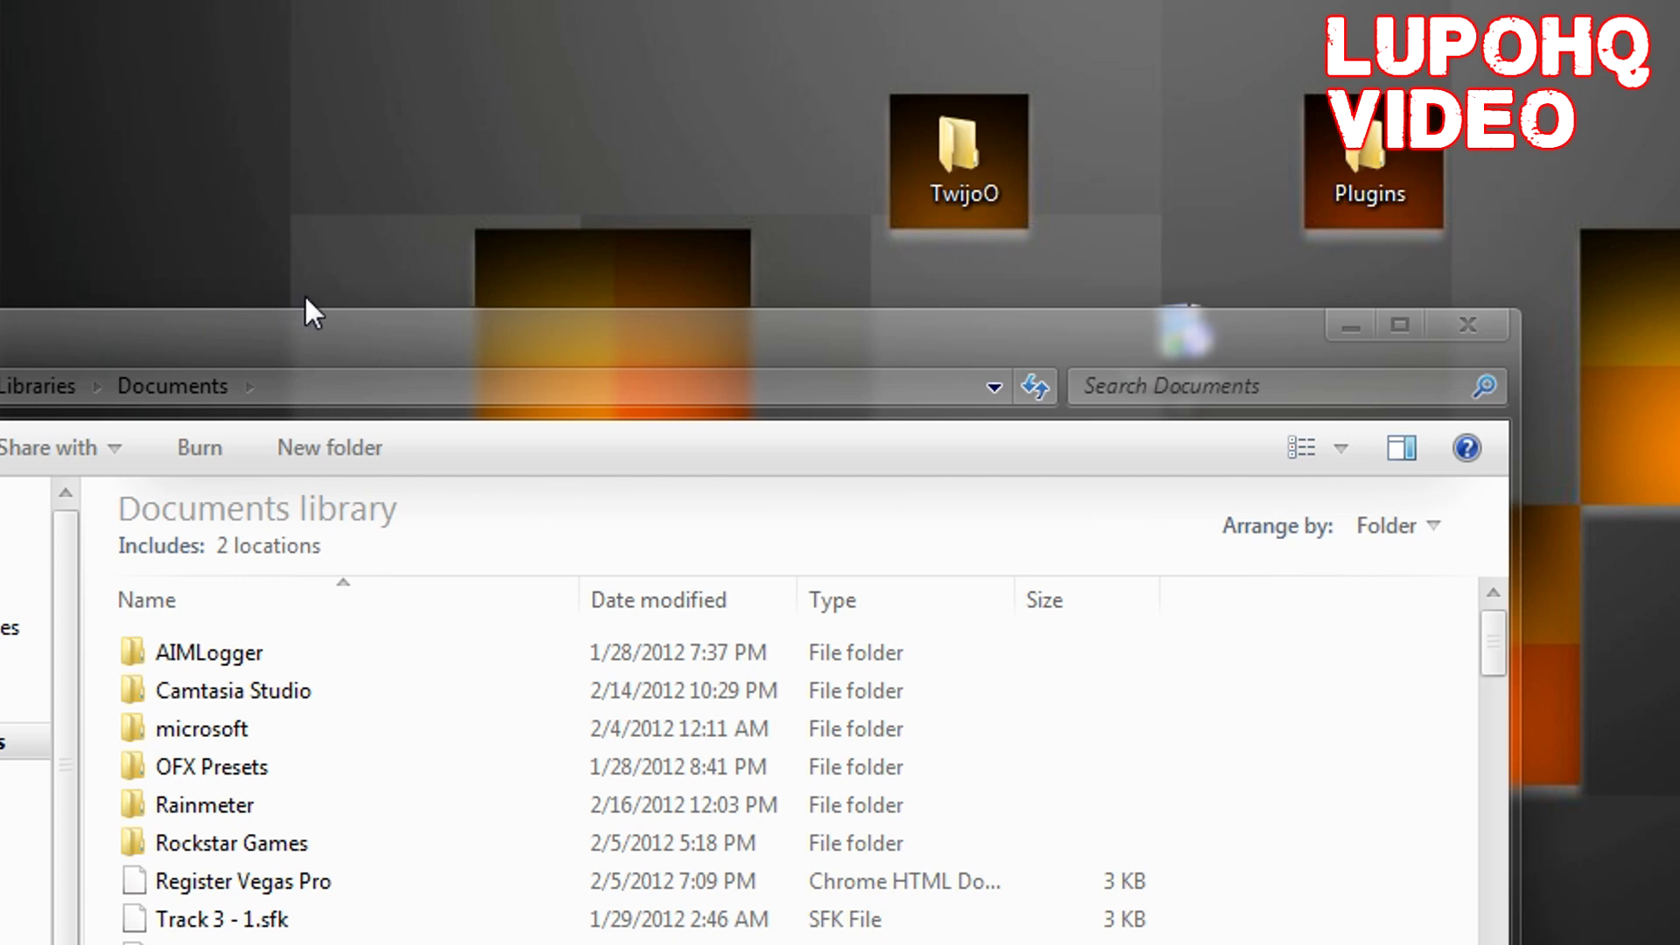
mouse_move(270, 812)
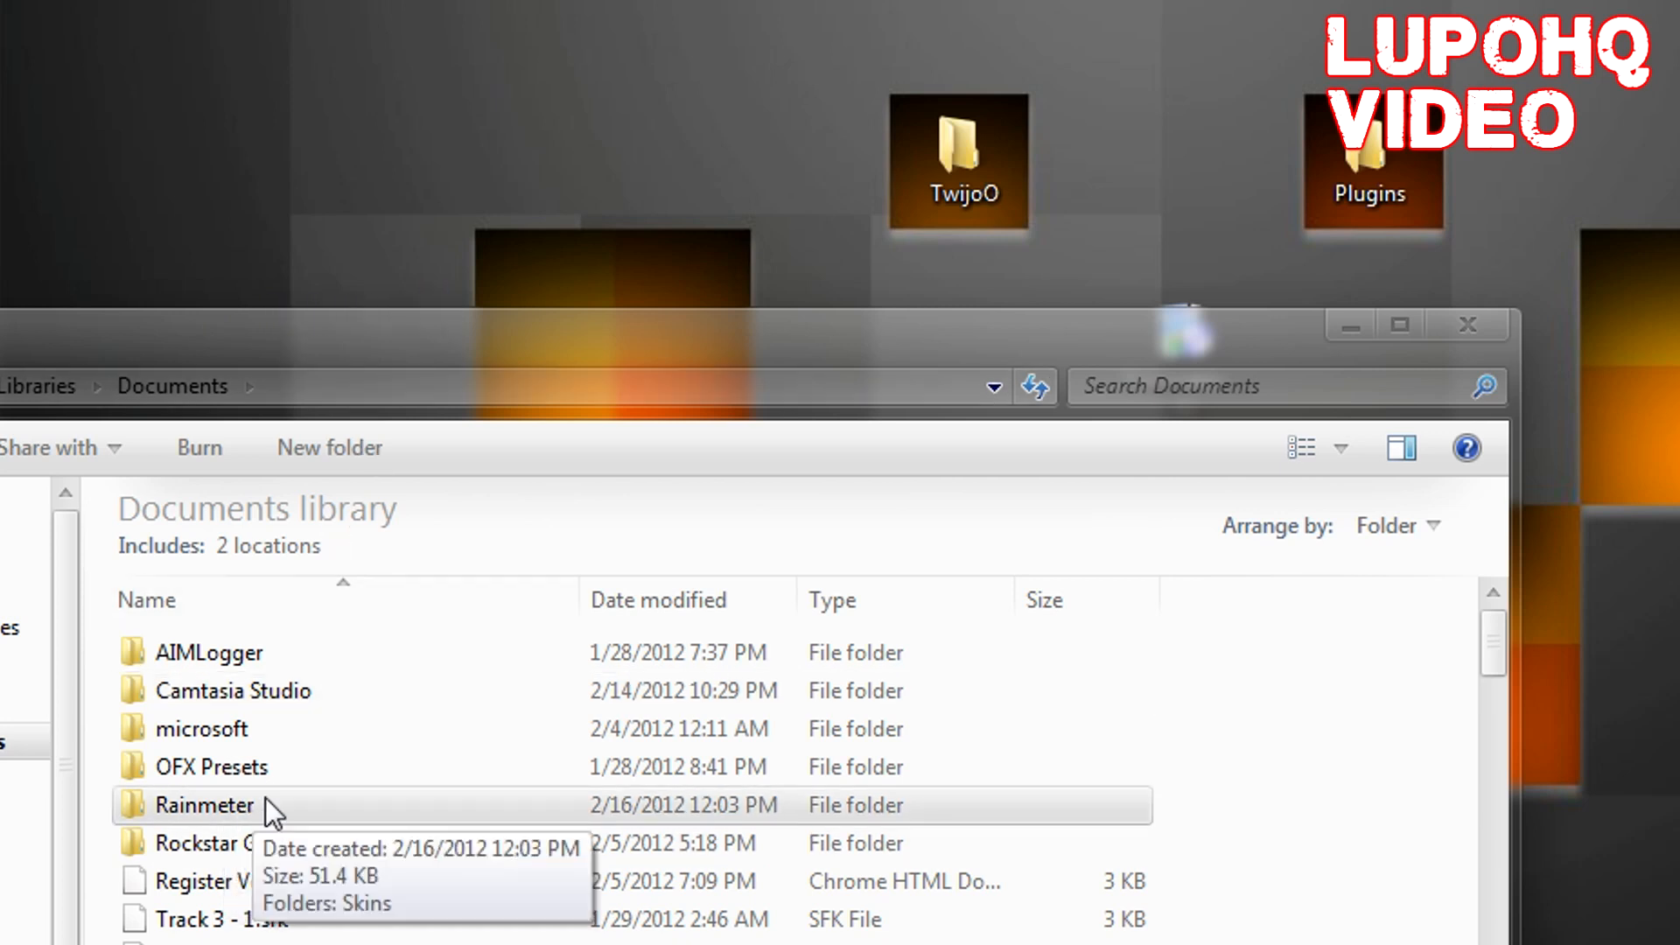
Step: Navigate from Documents into the Rainmeter Skins folder showing illustro
double_click(203, 805)
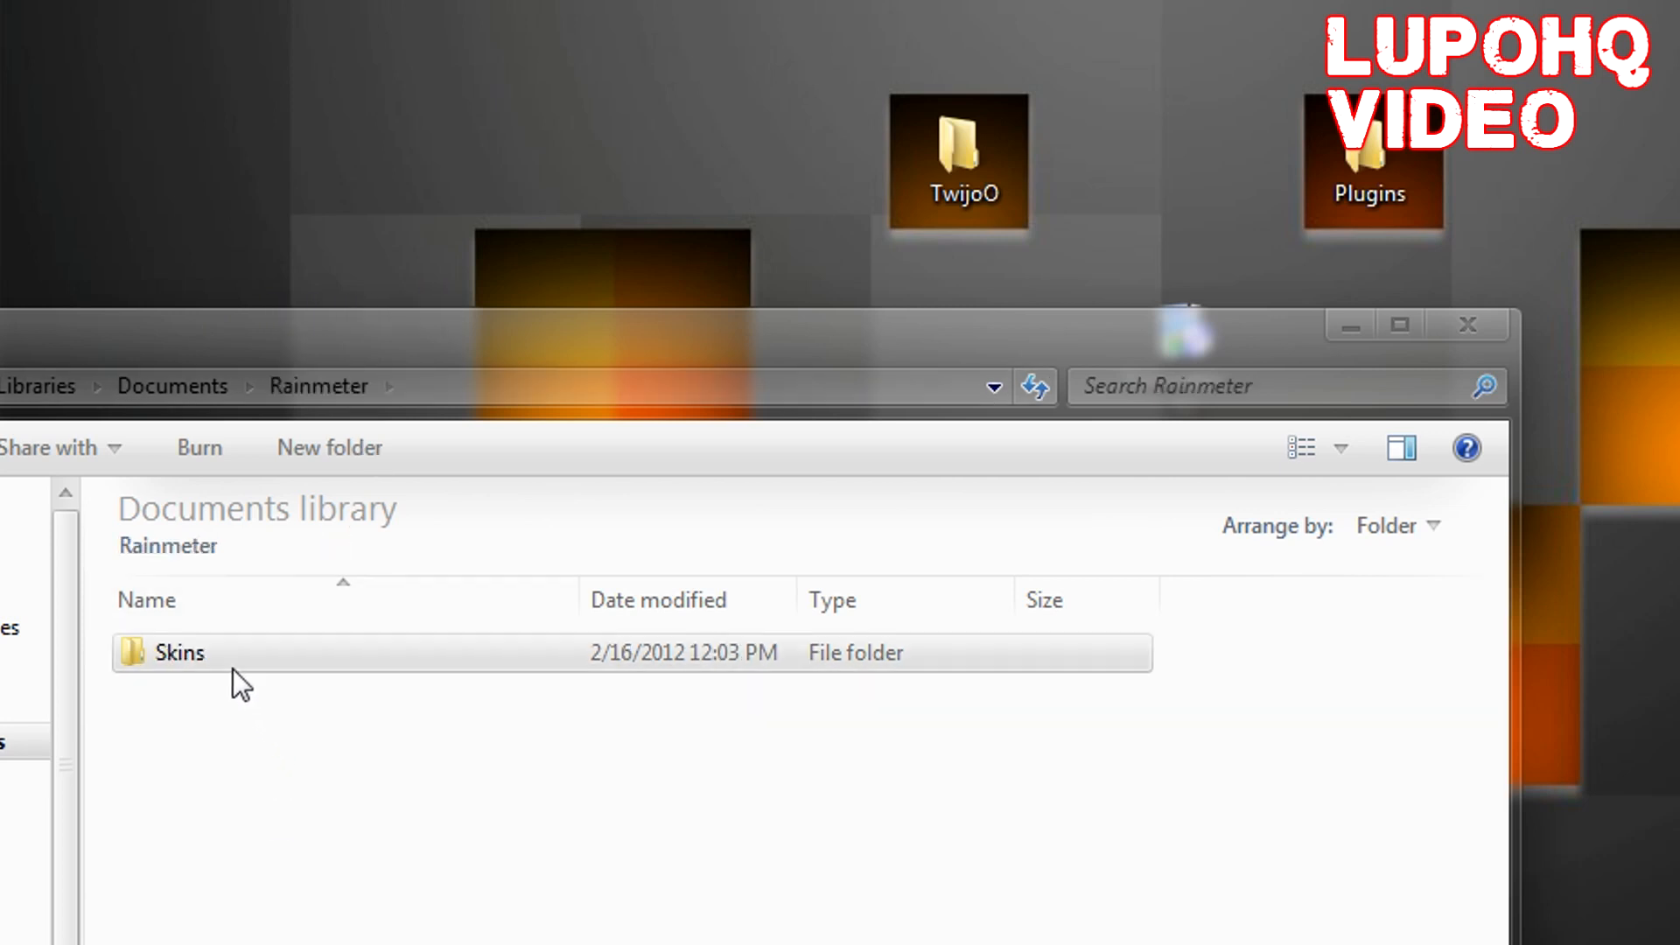
double_click(178, 653)
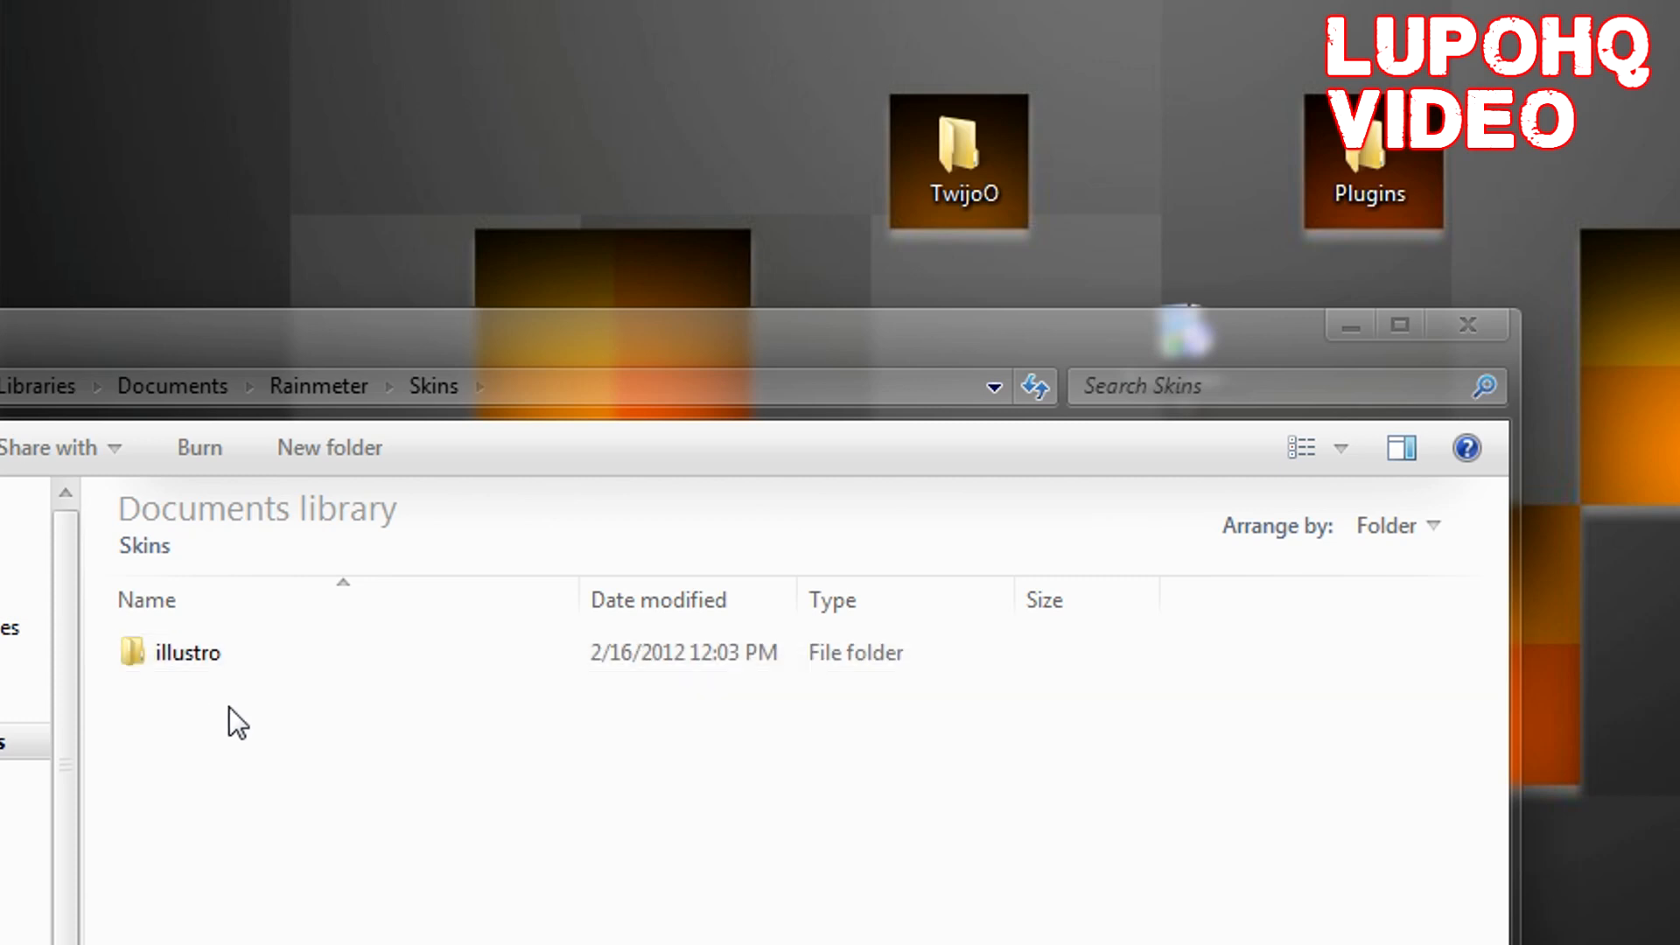
mouse_move(588, 571)
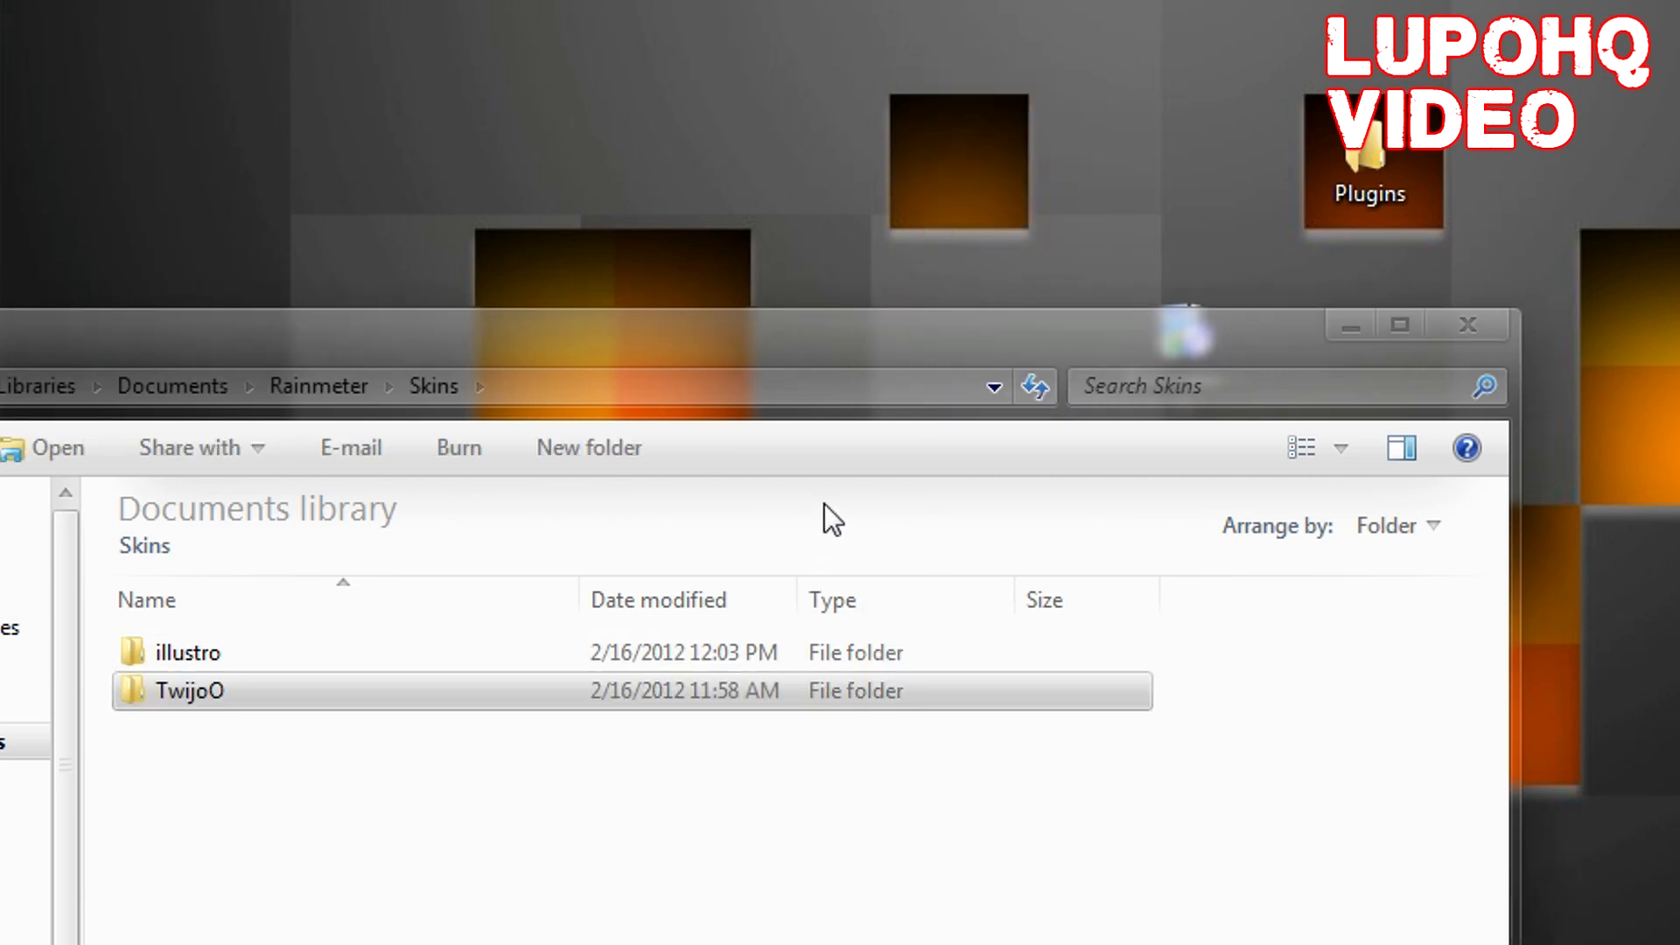
mouse_move(262, 681)
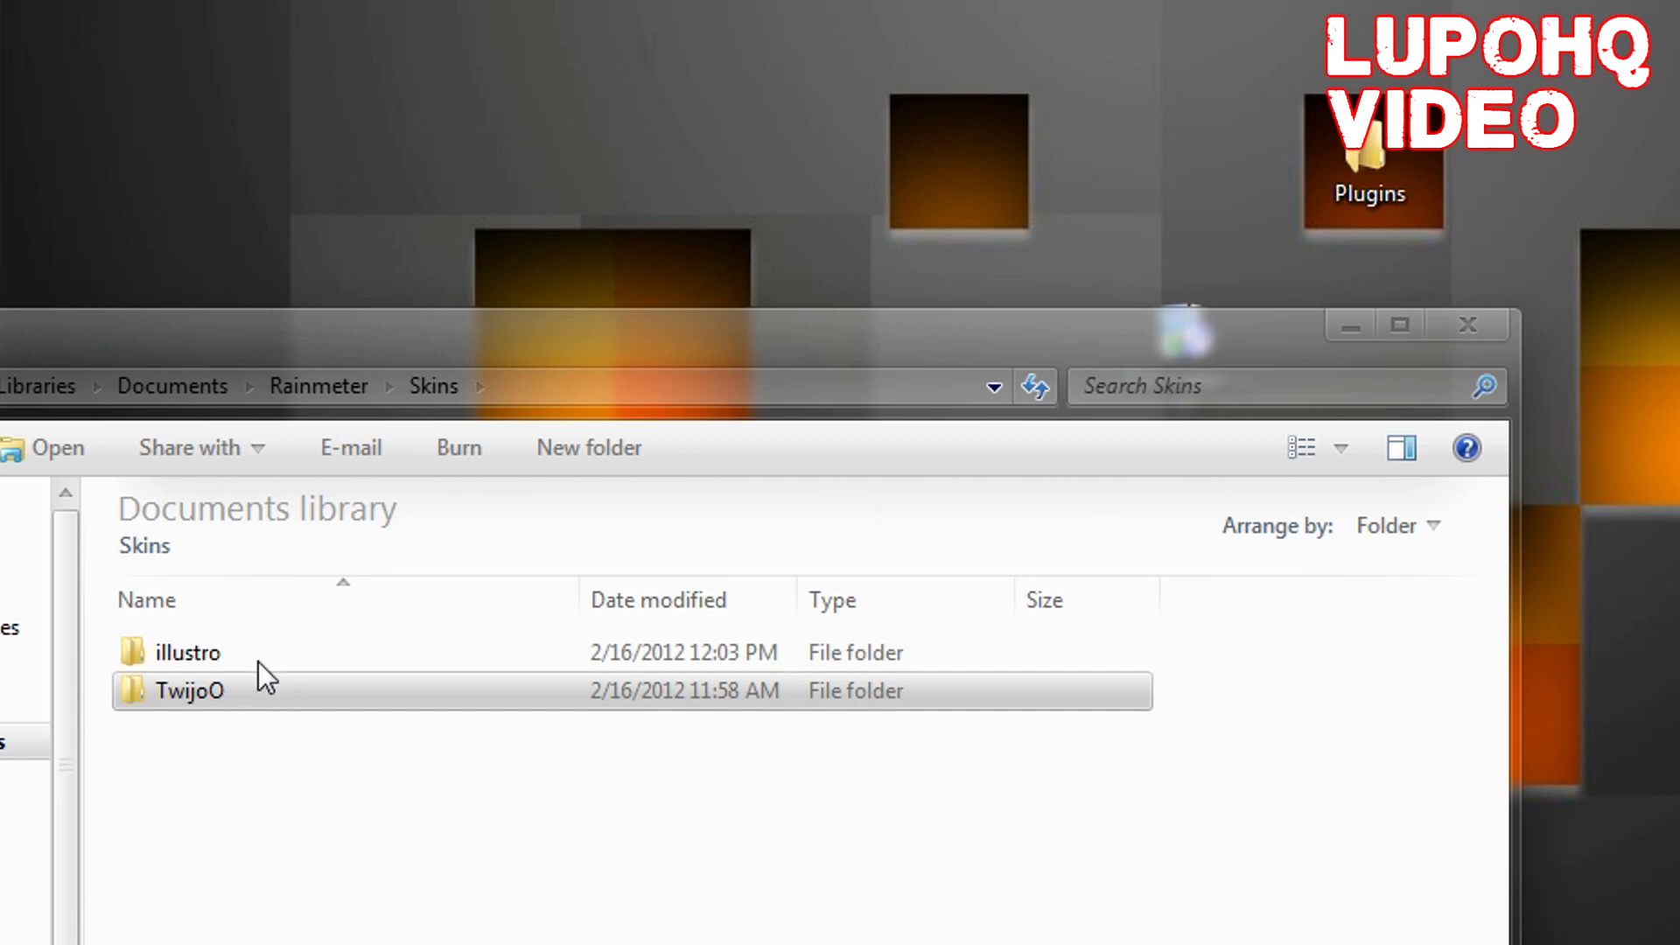
mouse_move(1459, 339)
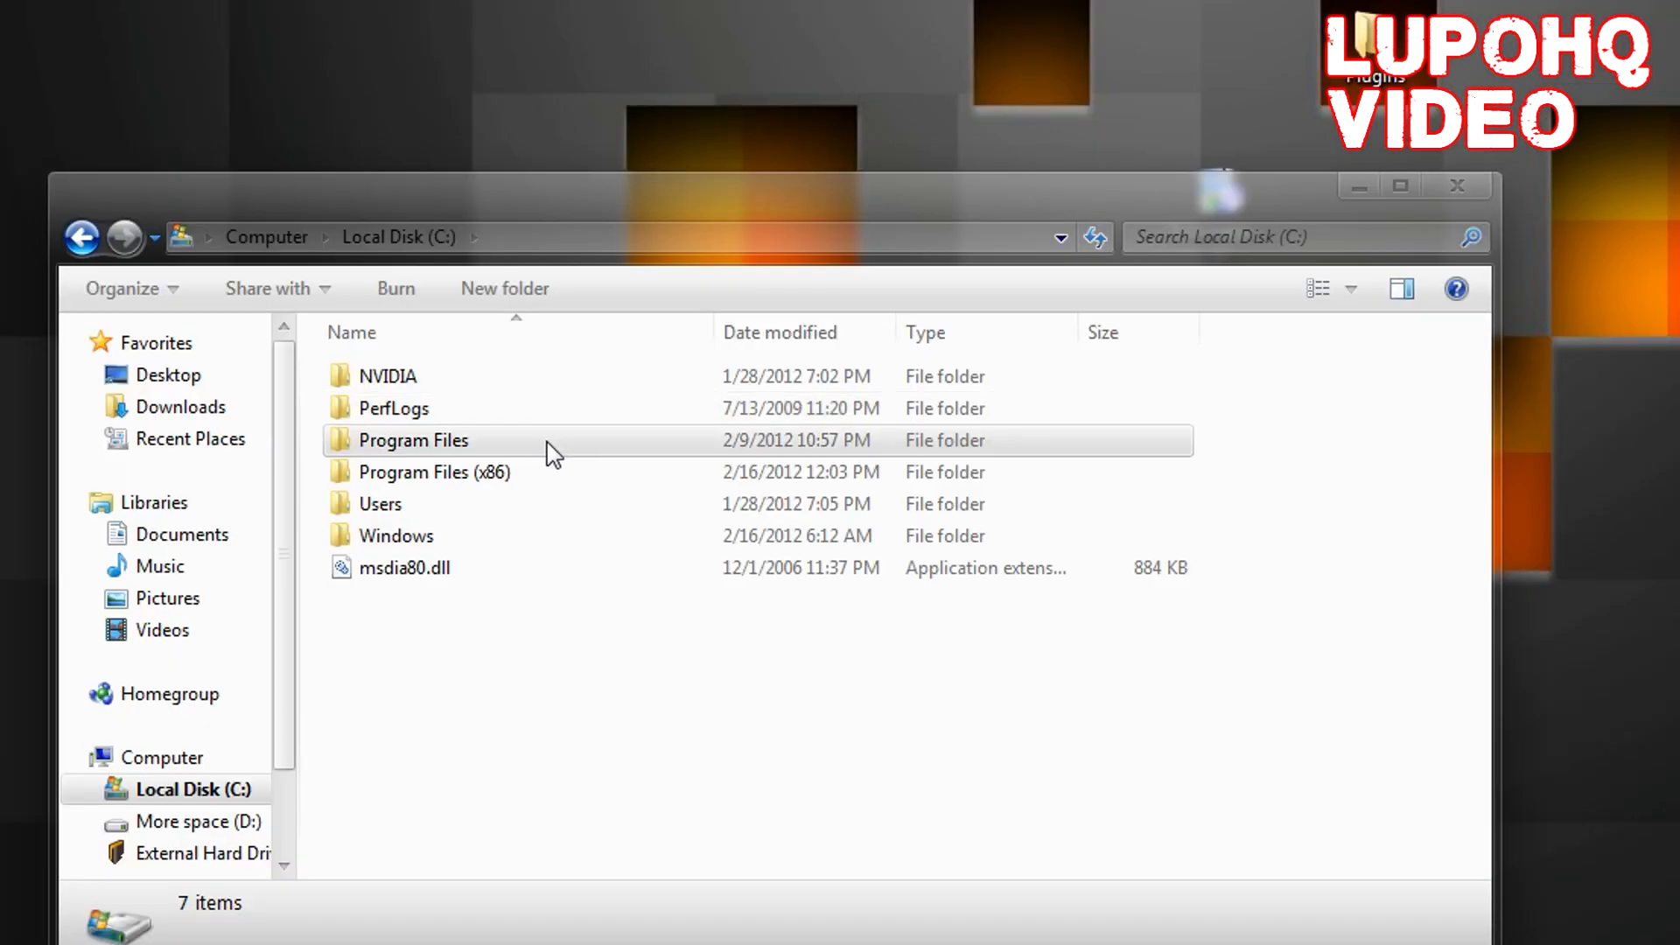
Step: Navigate into the Rainmeter folder under Program Files (x86)
click(434, 473)
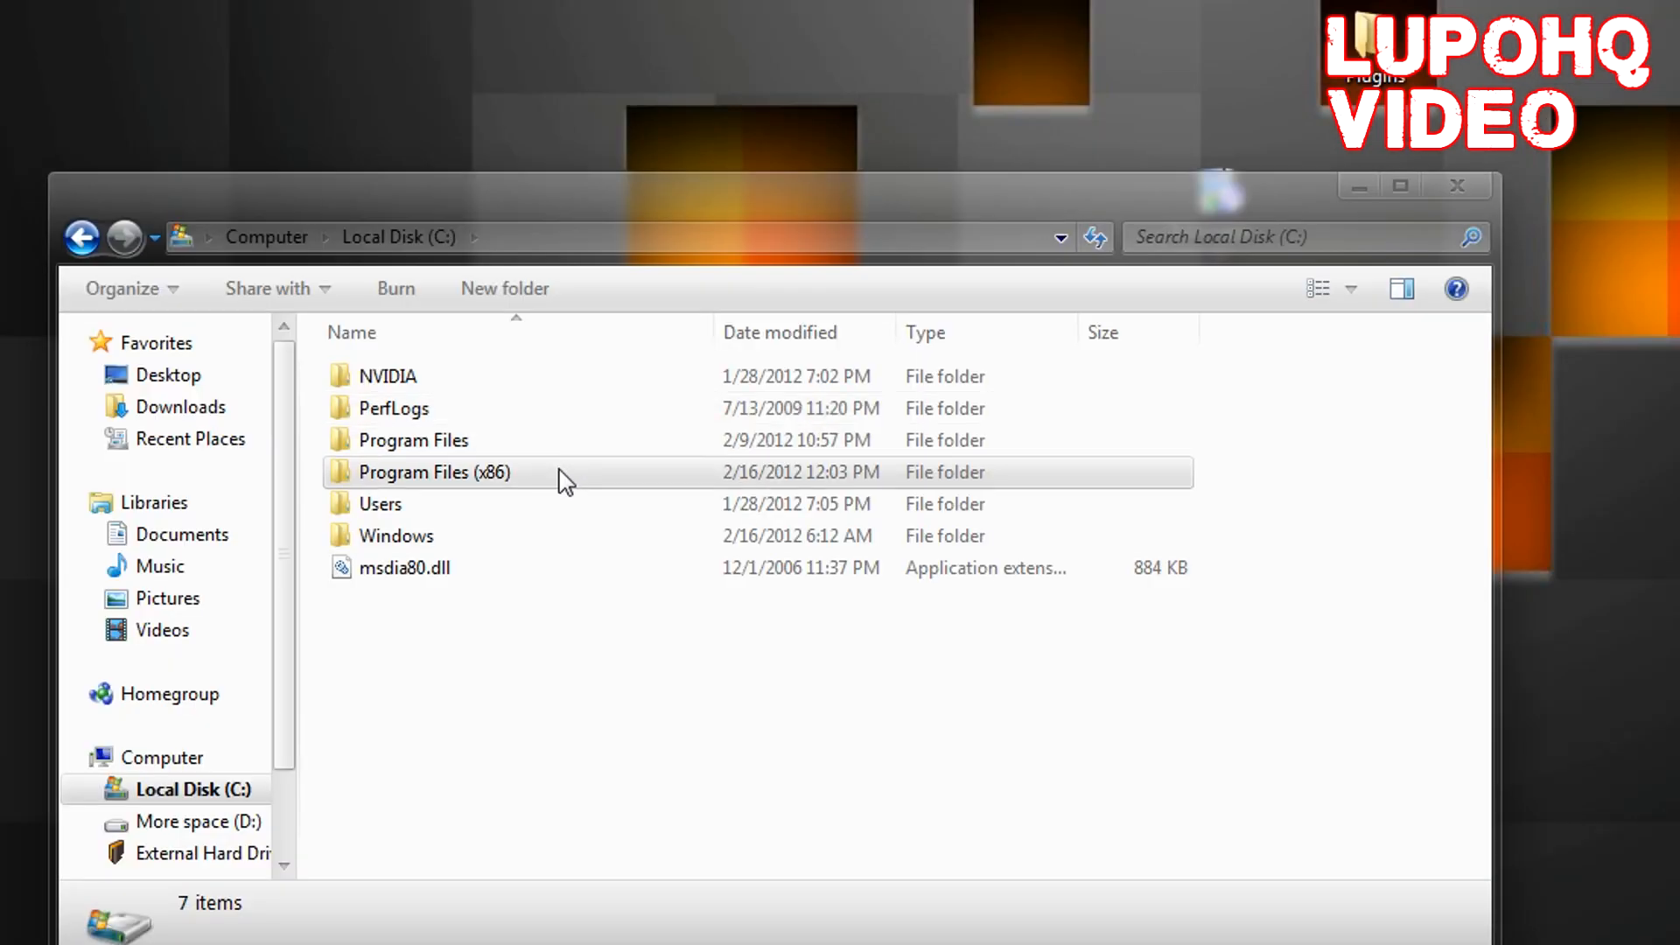
mouse_move(532, 507)
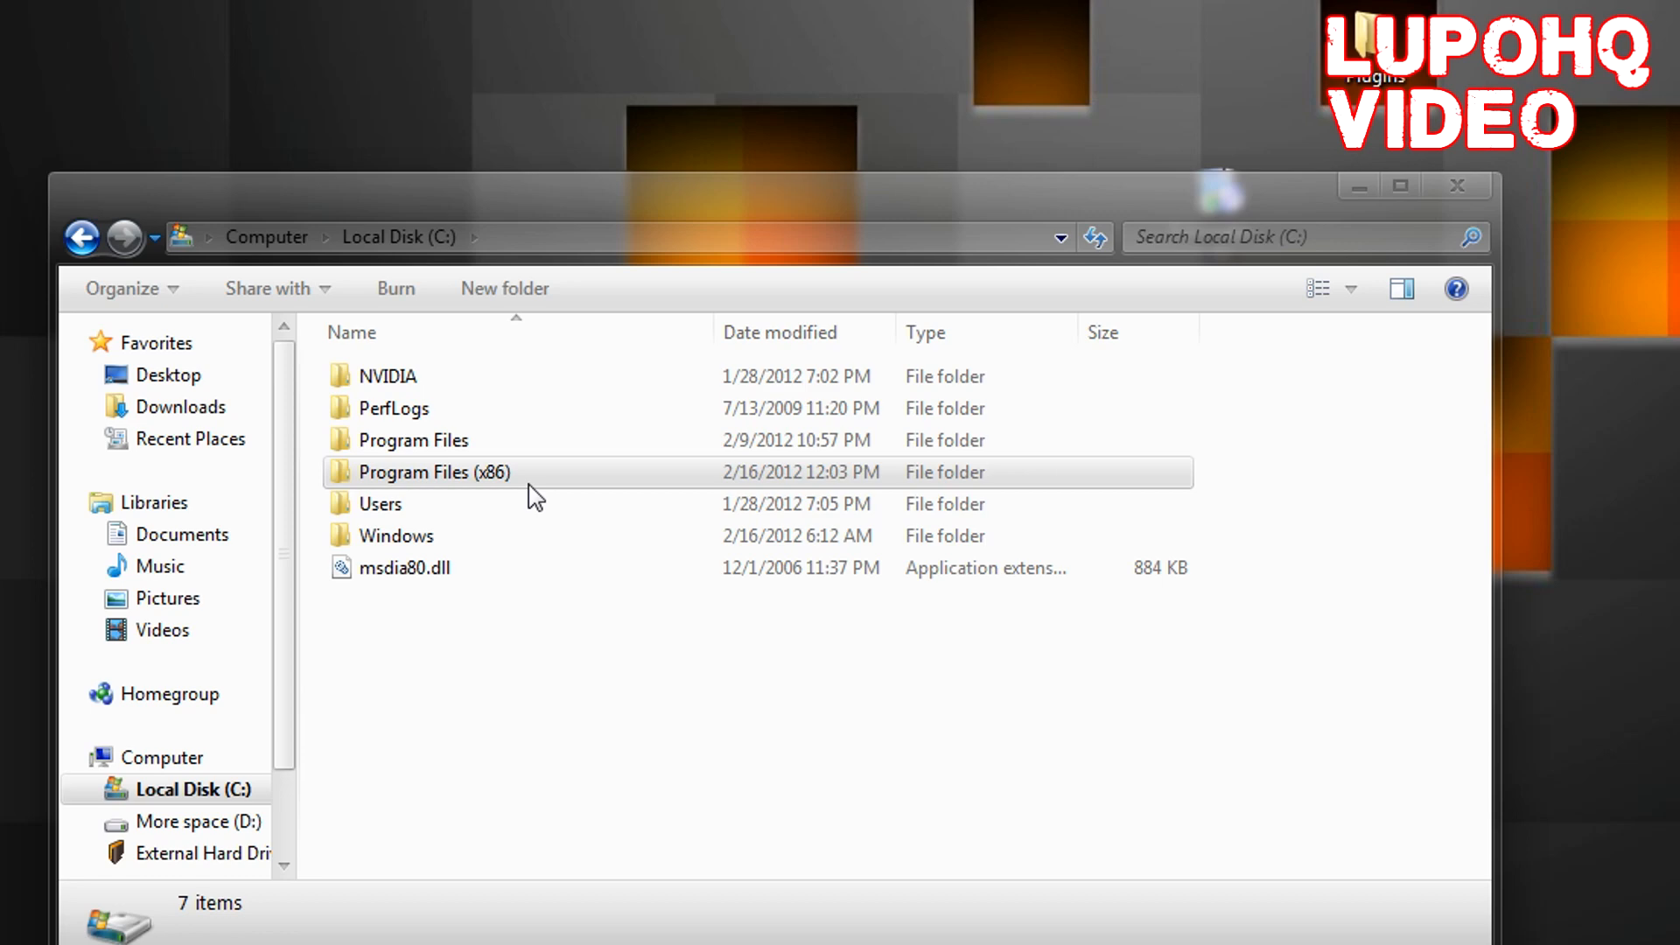
mouse_move(562, 492)
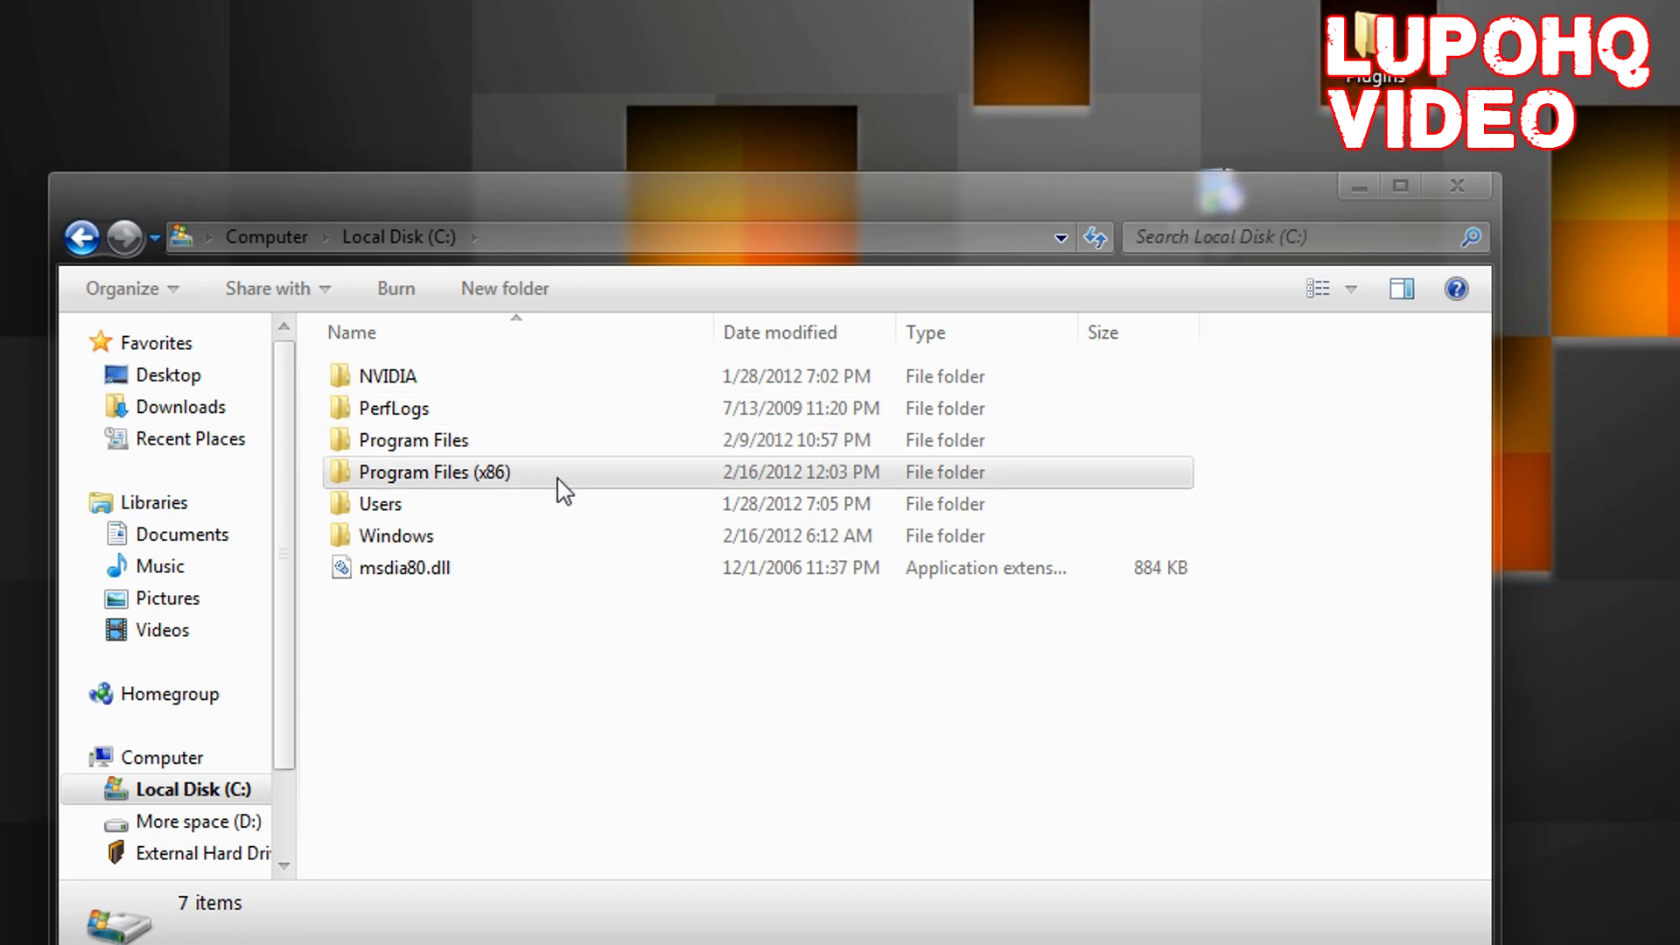
double_click(434, 472)
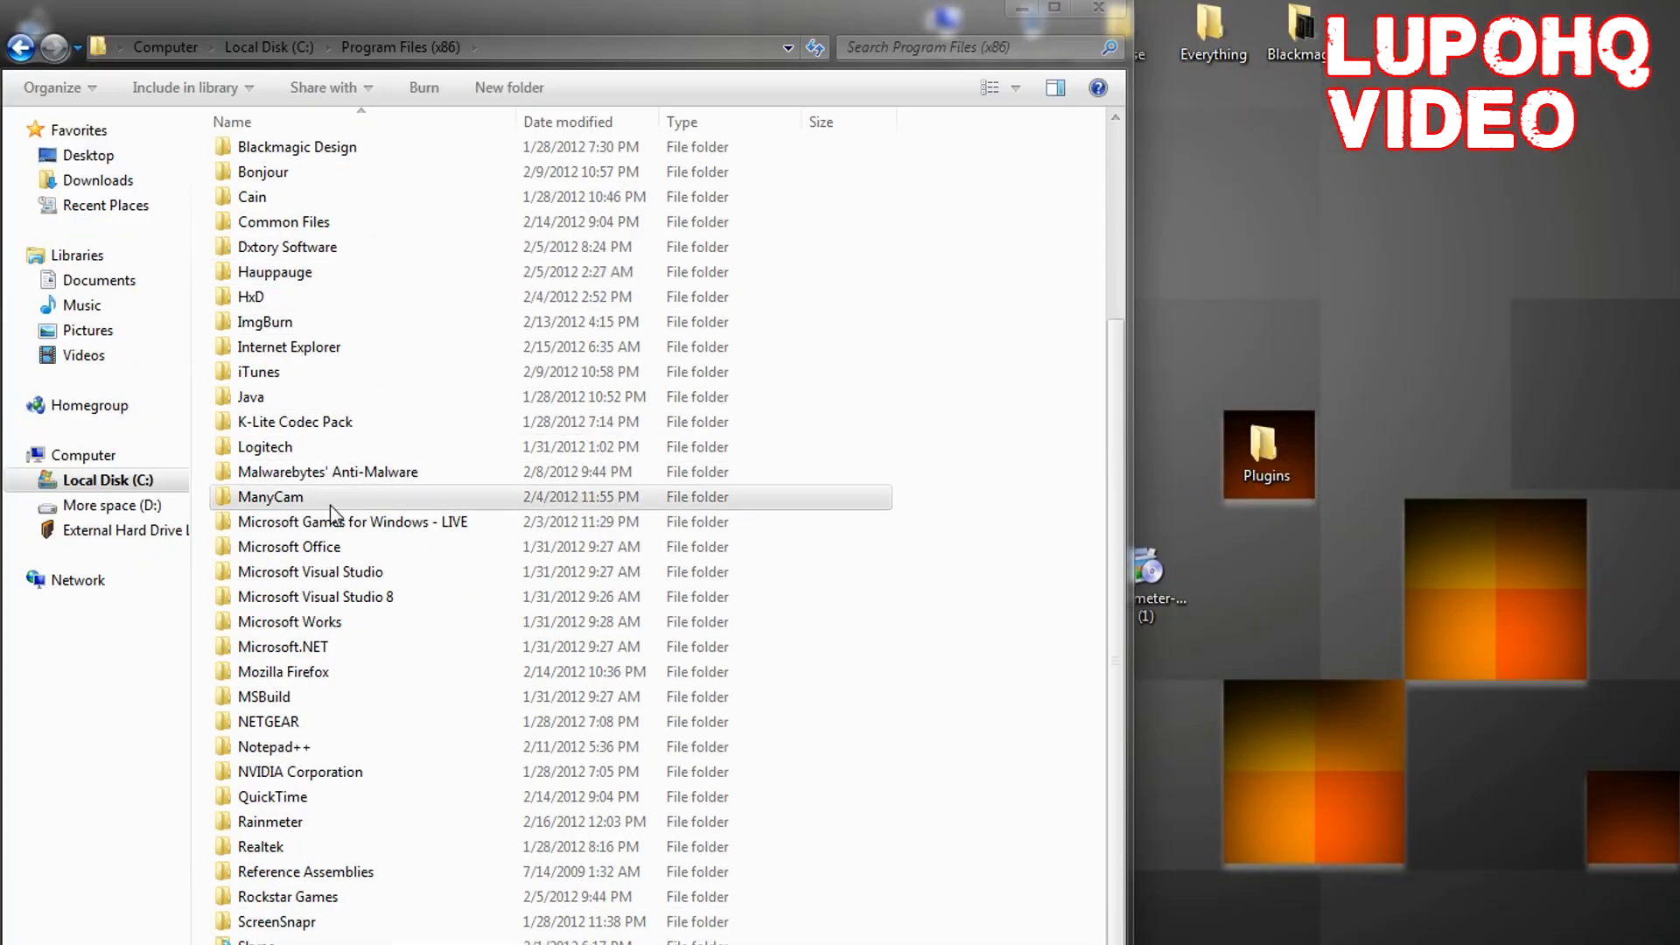
double_click(270, 822)
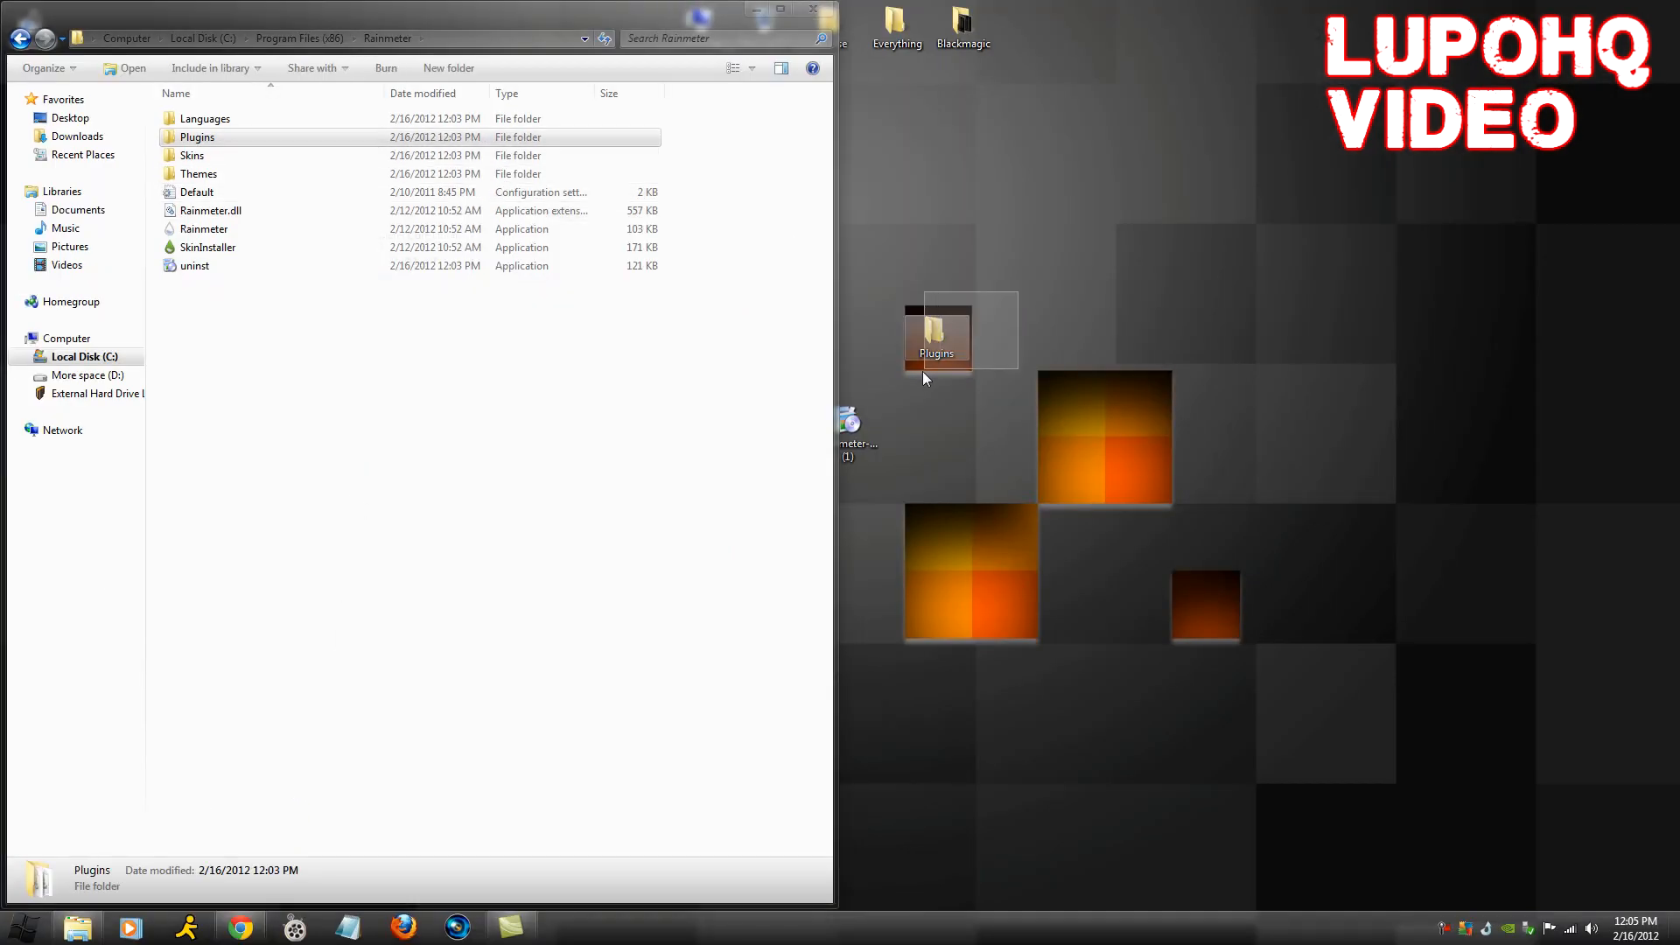
mouse_move(938, 340)
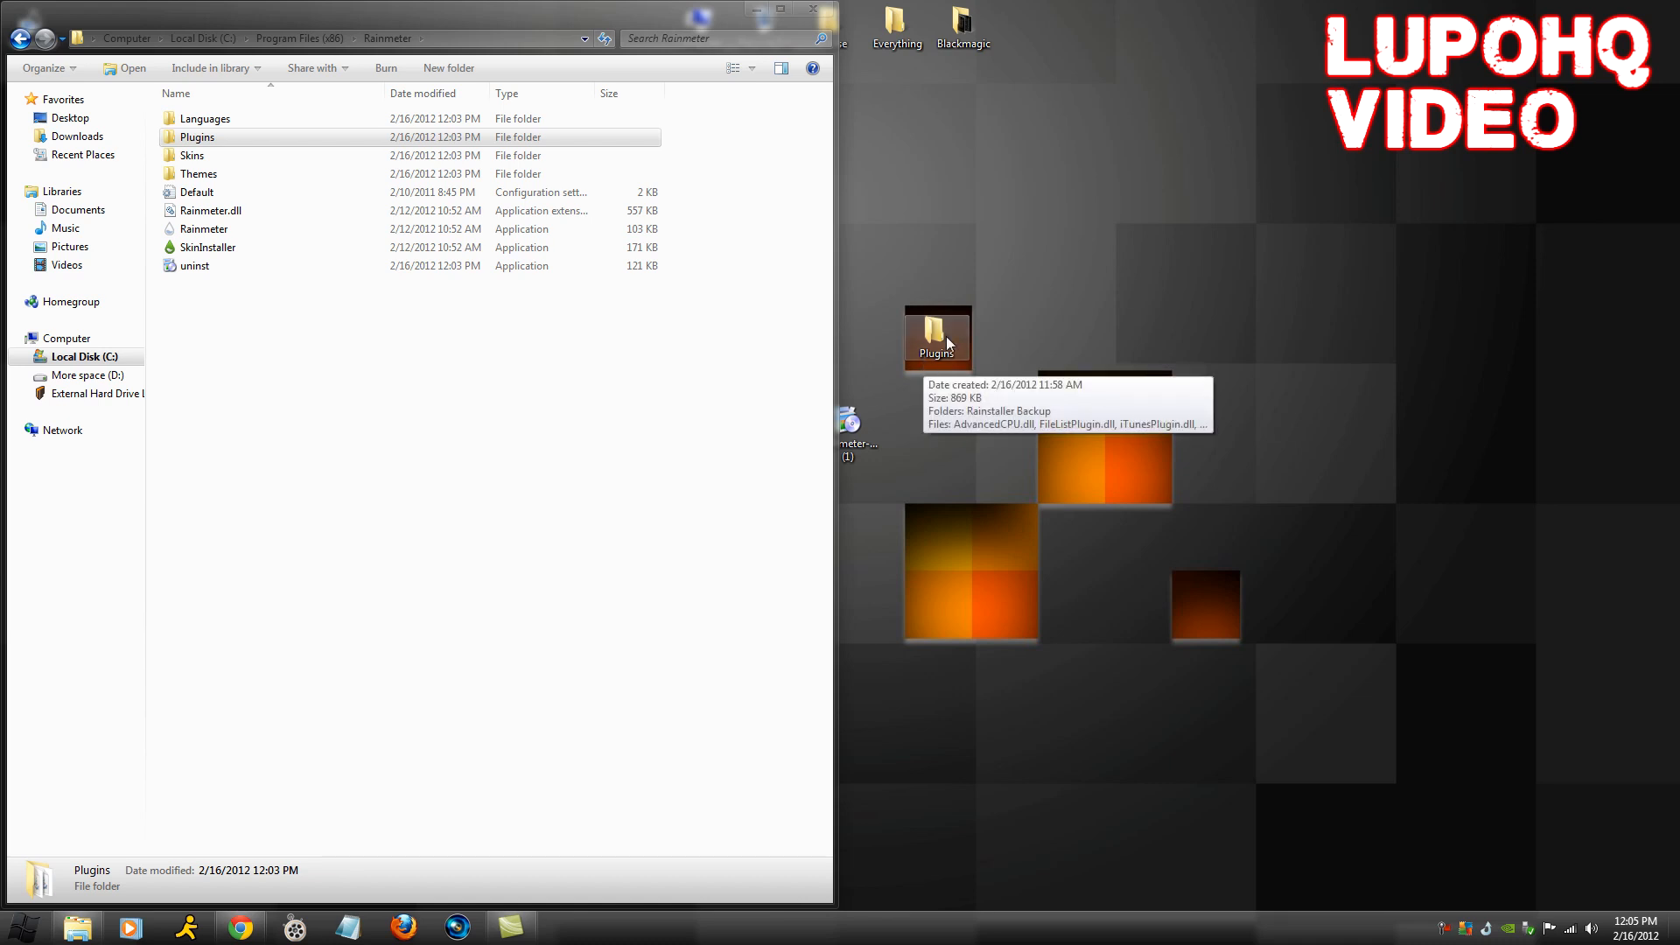
Step: Drag the desktop Plugins folder into the Rainmeter folder, confirm the merge and close Explorer
drag(936, 338, 611, 407)
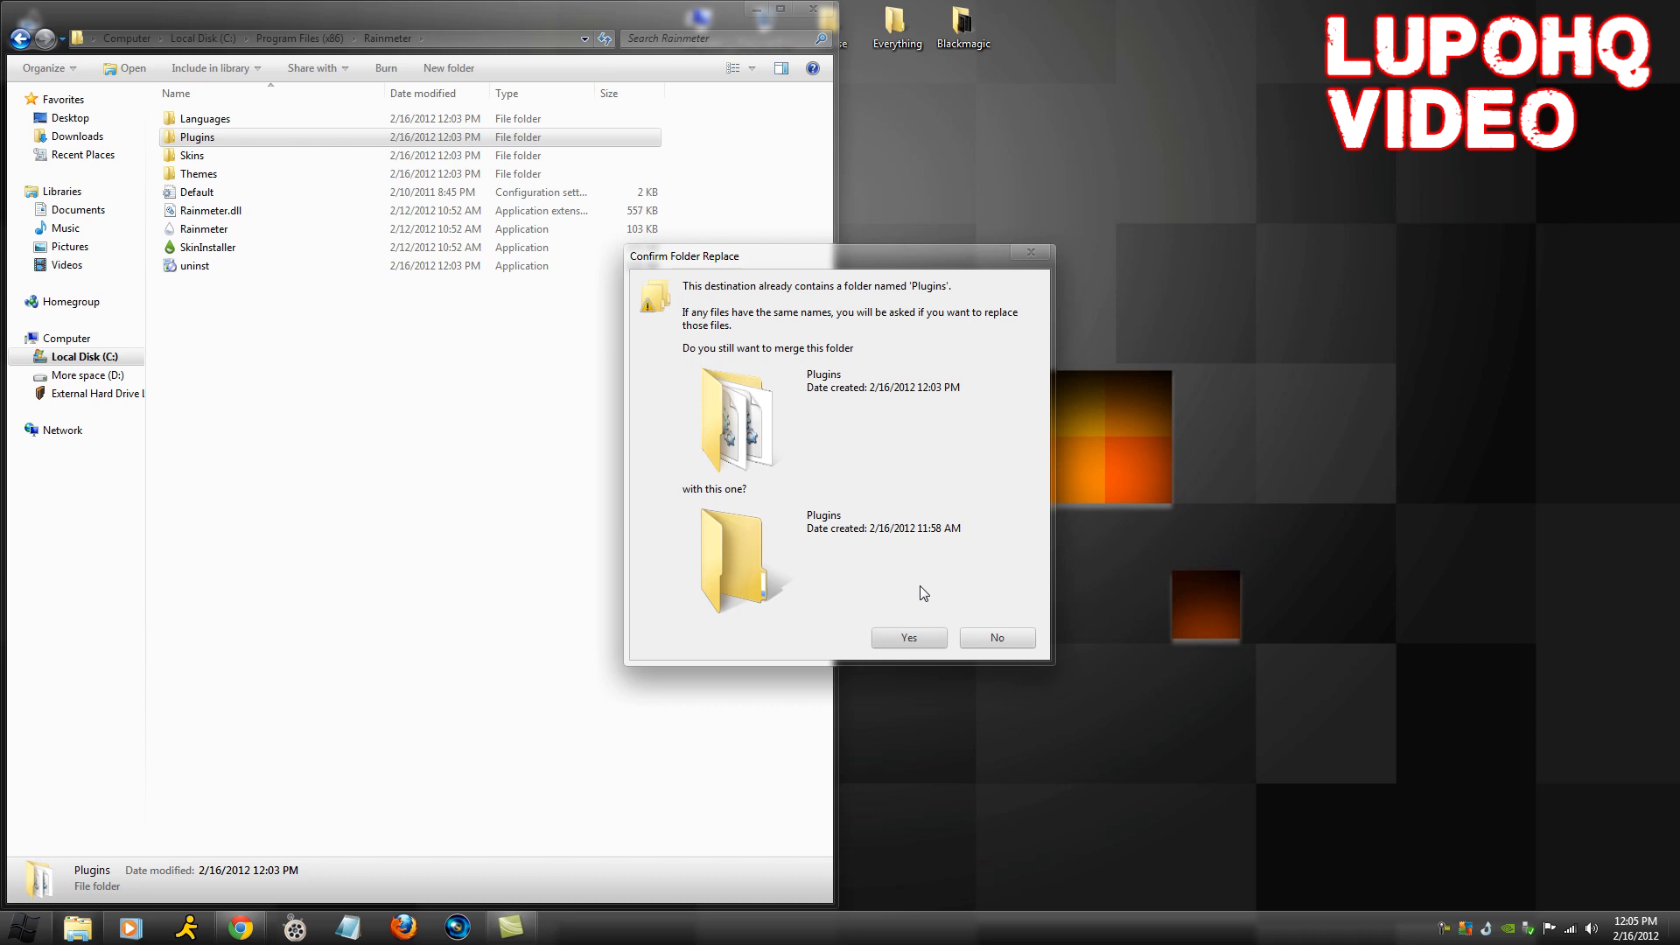
click(910, 637)
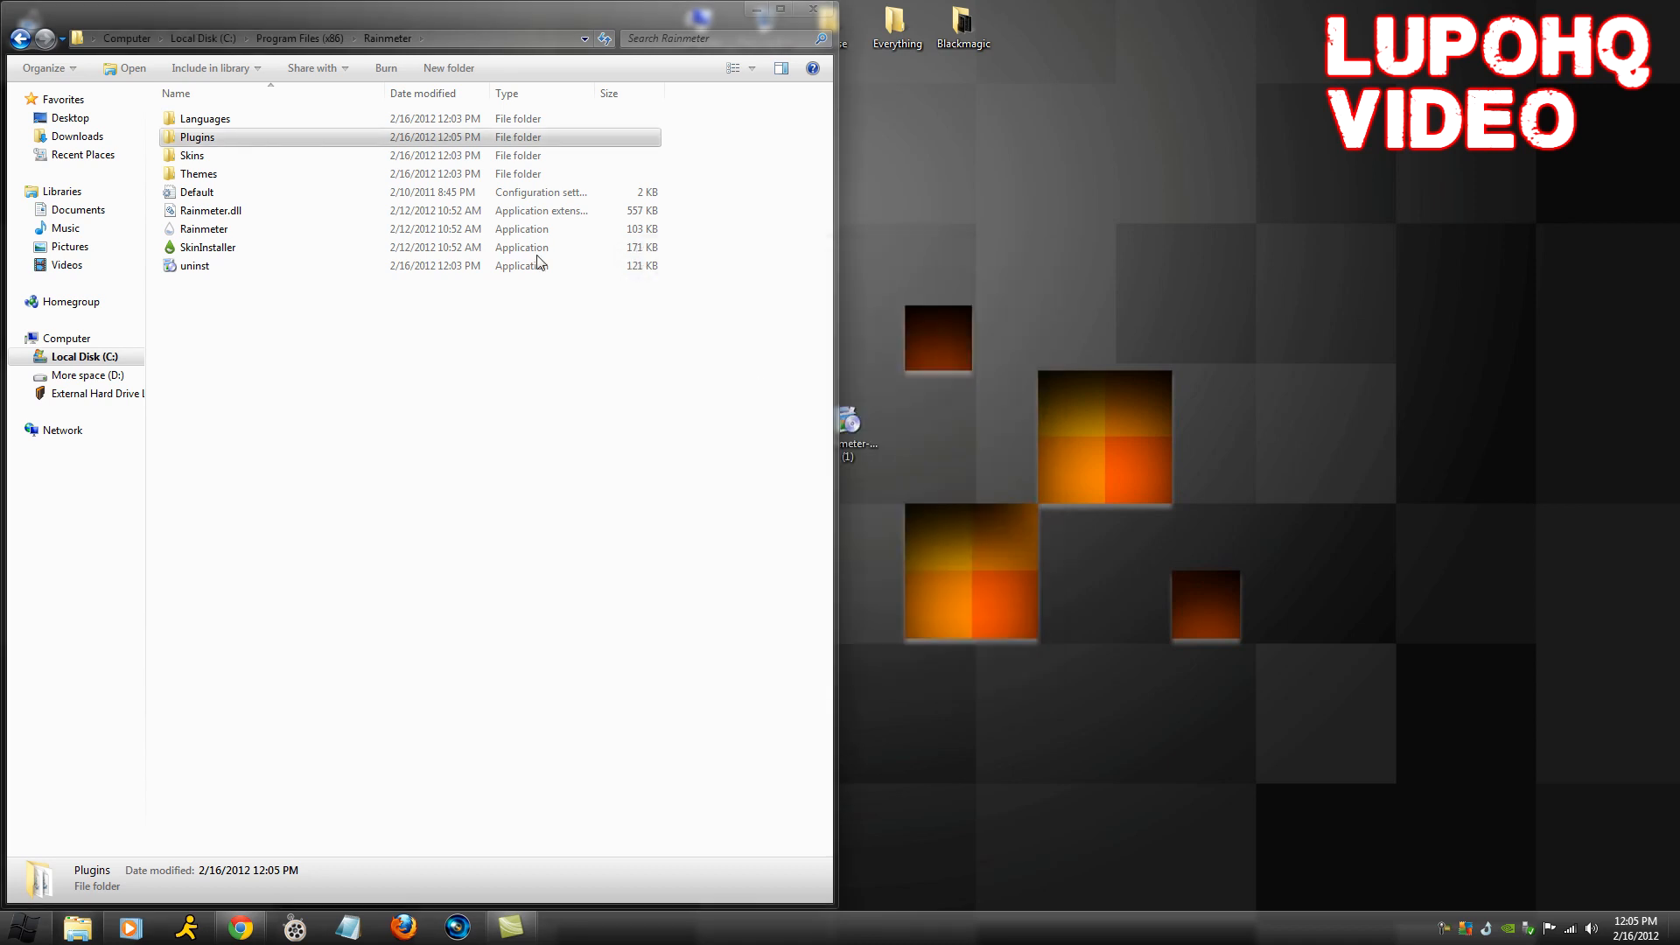
click(811, 9)
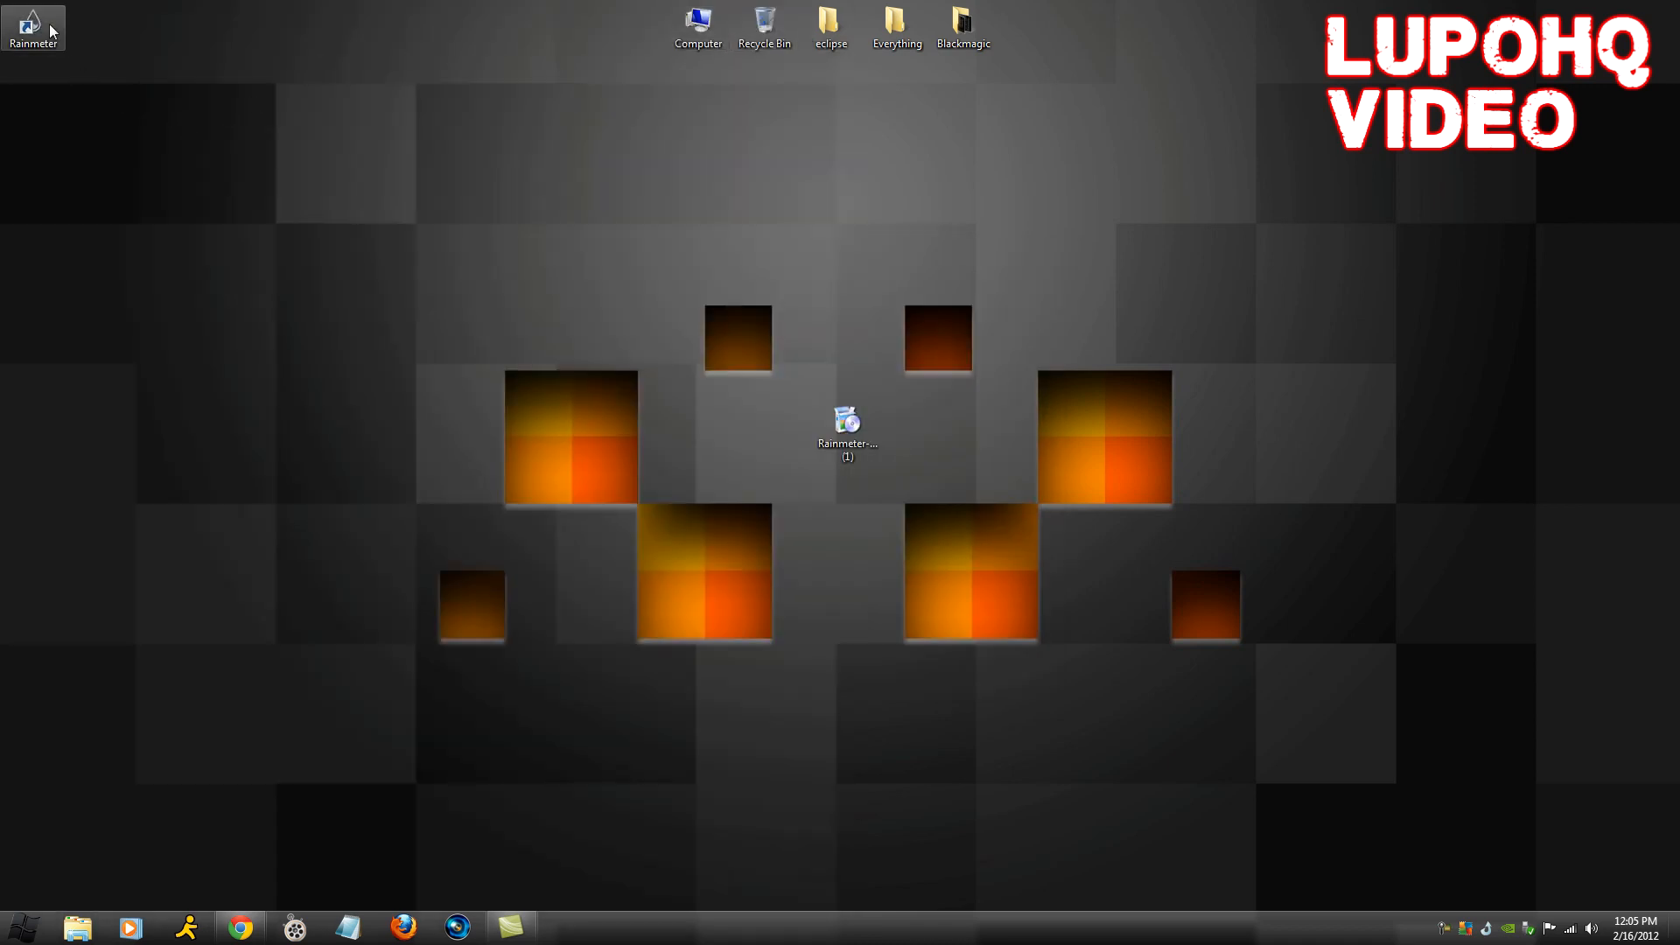
Step: Load the TwijoO xClock skin from the skin manager so a clock appears on the desktop
double_click(35, 22)
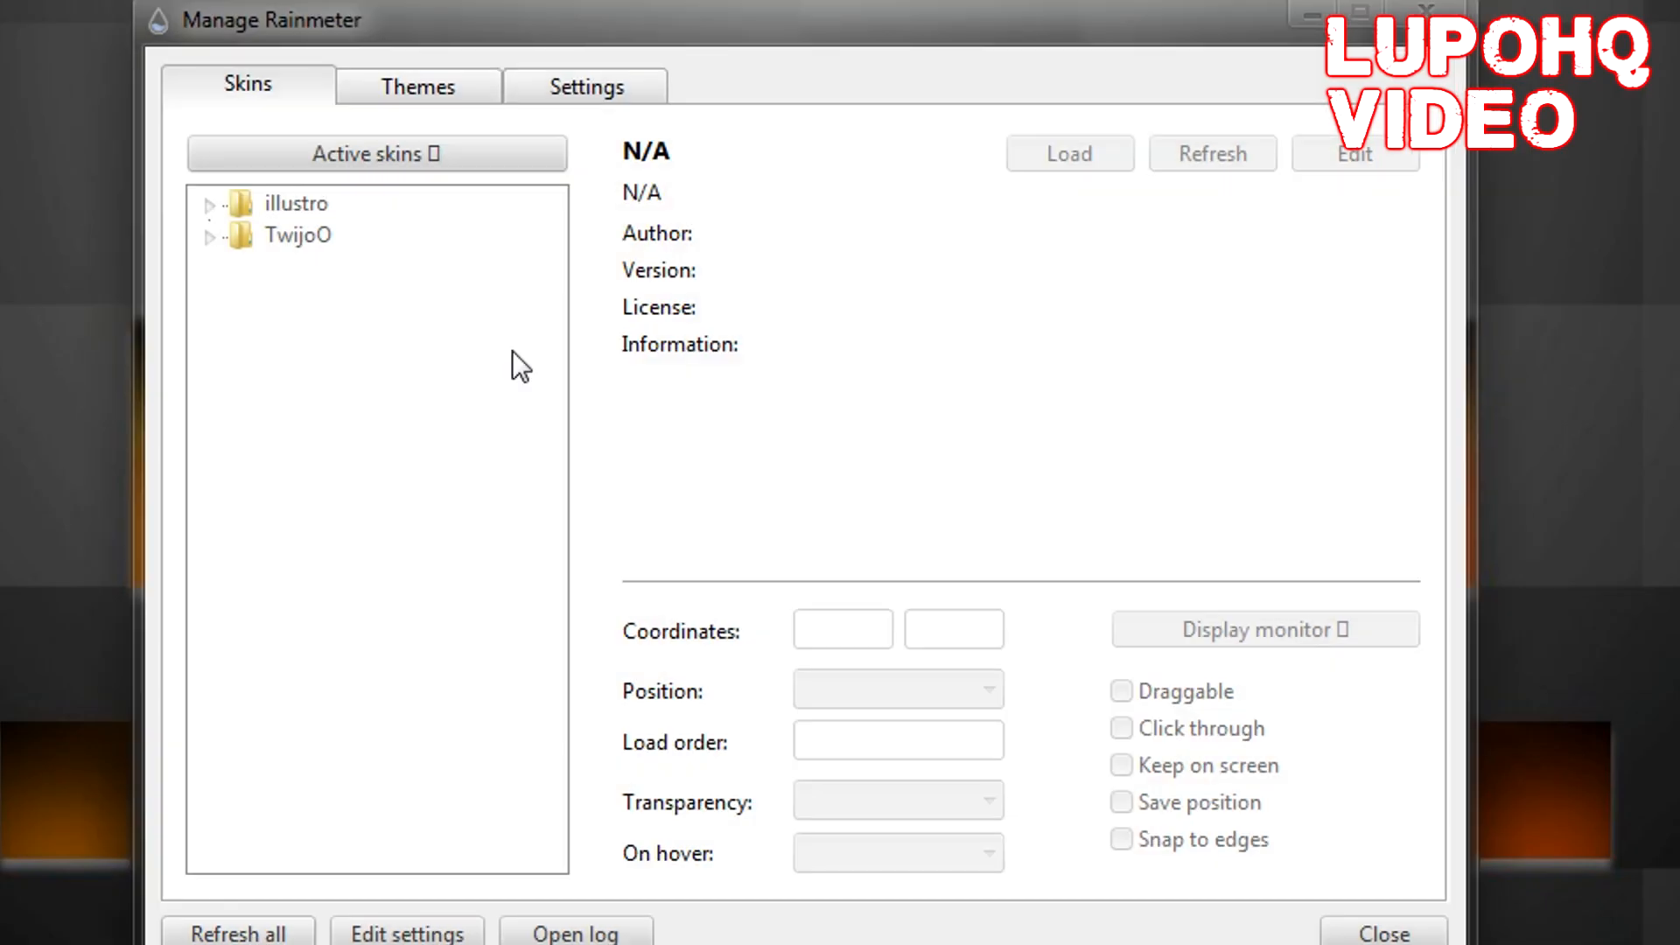
mouse_move(306, 54)
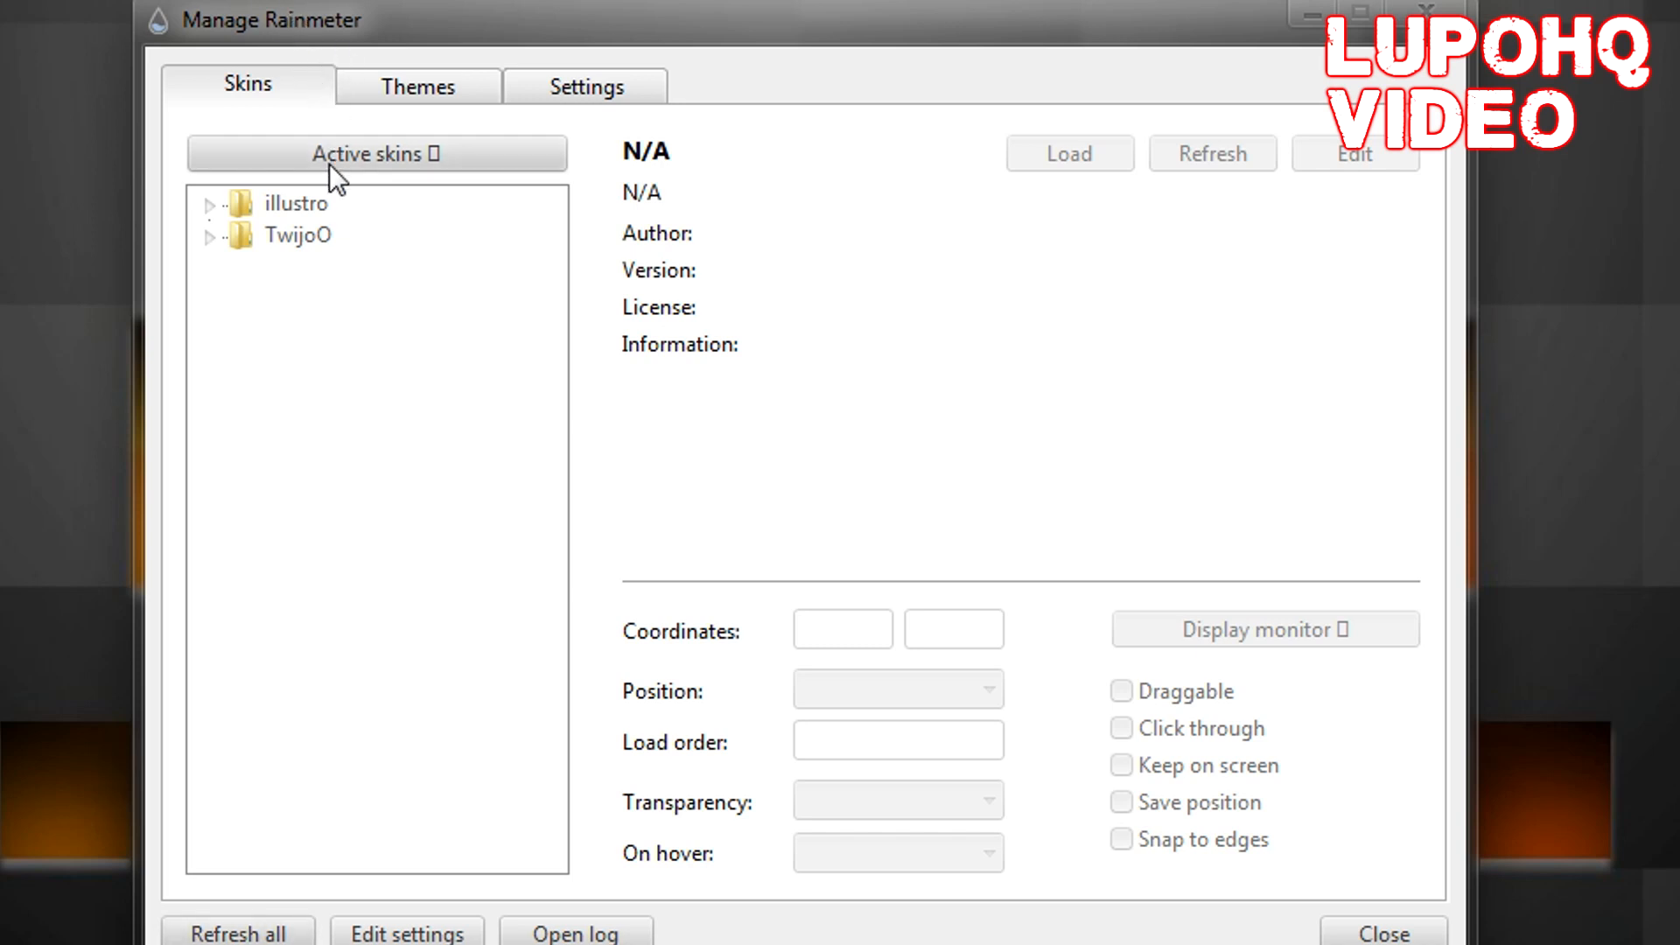
mouse_move(353, 184)
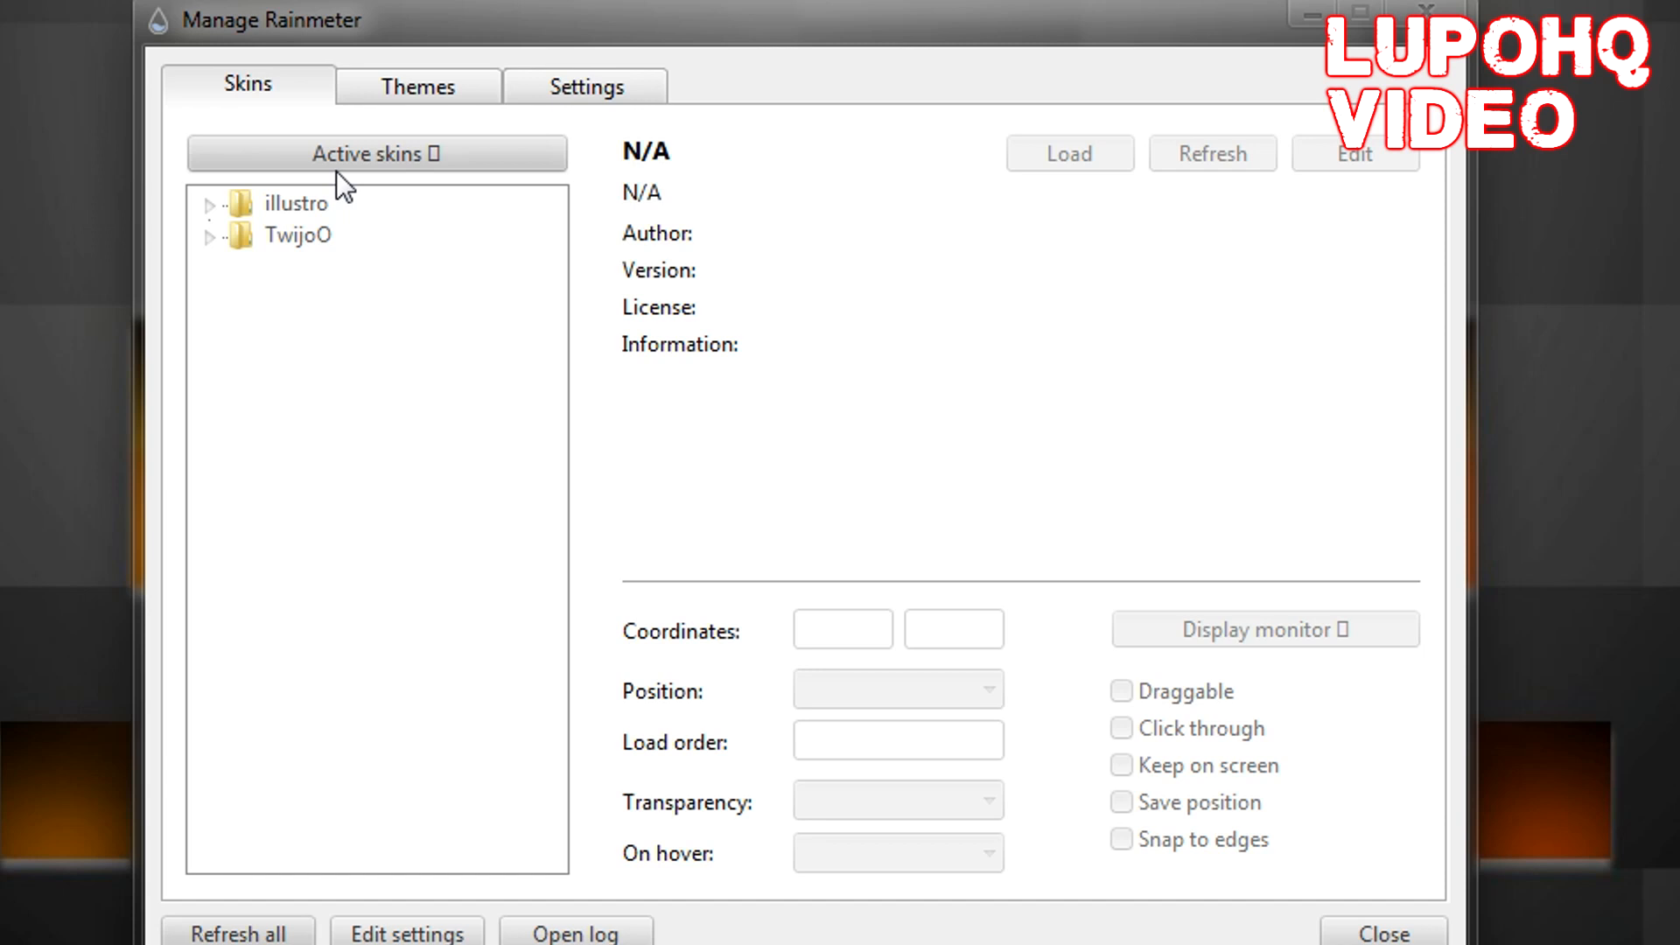
mouse_move(266, 189)
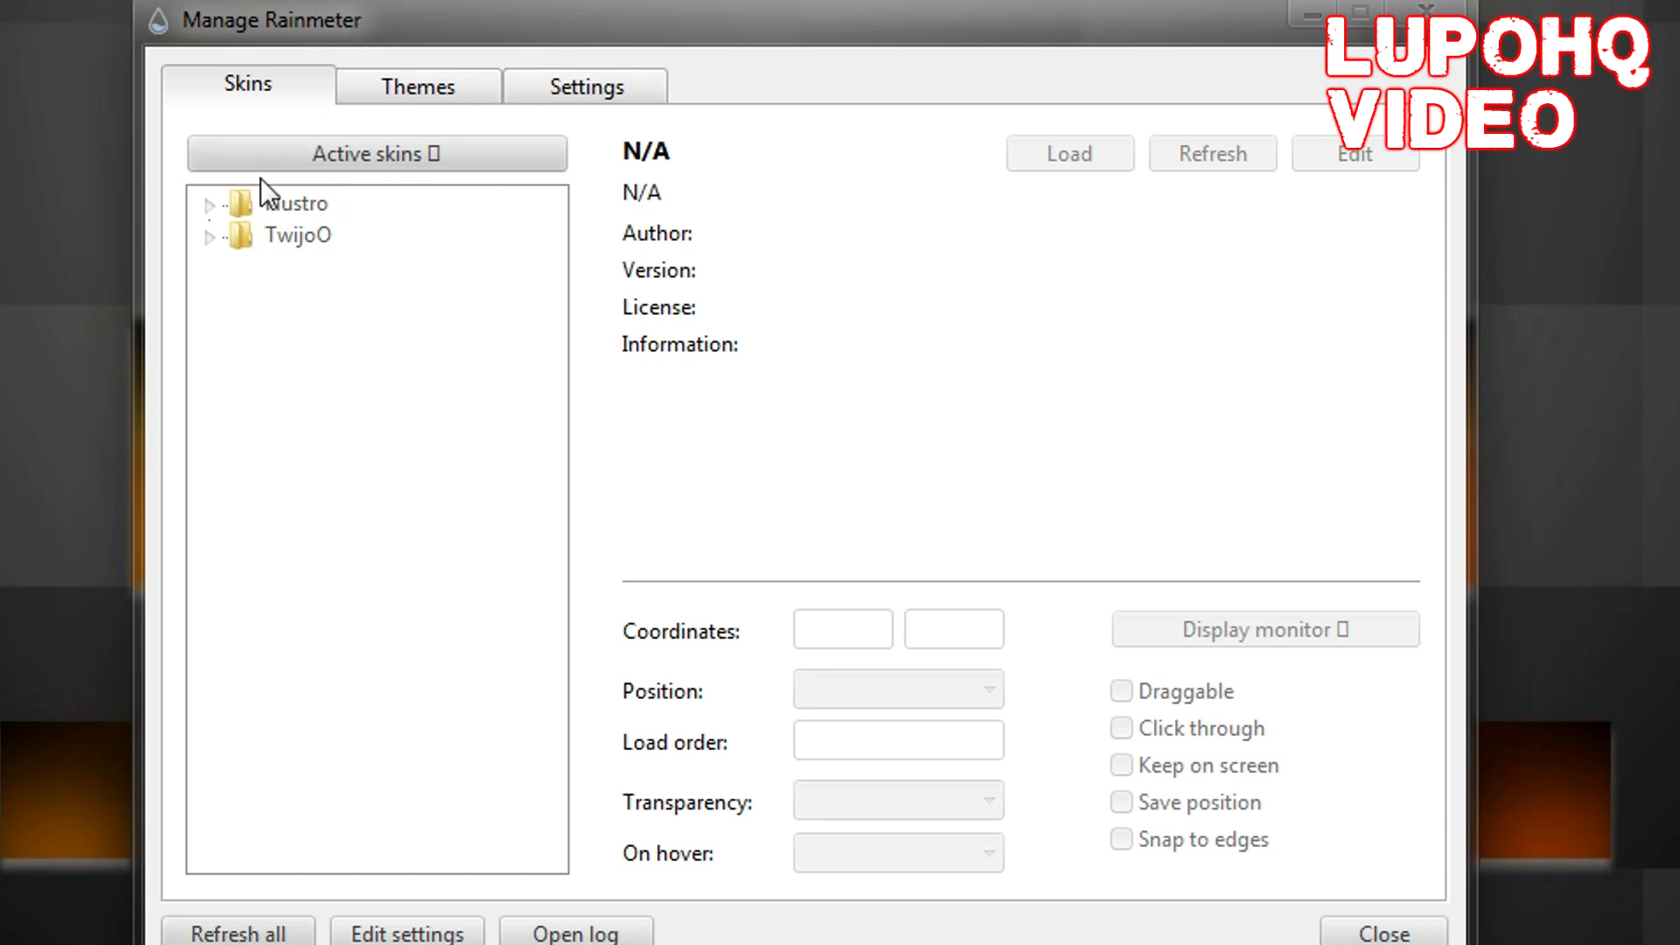
click(206, 236)
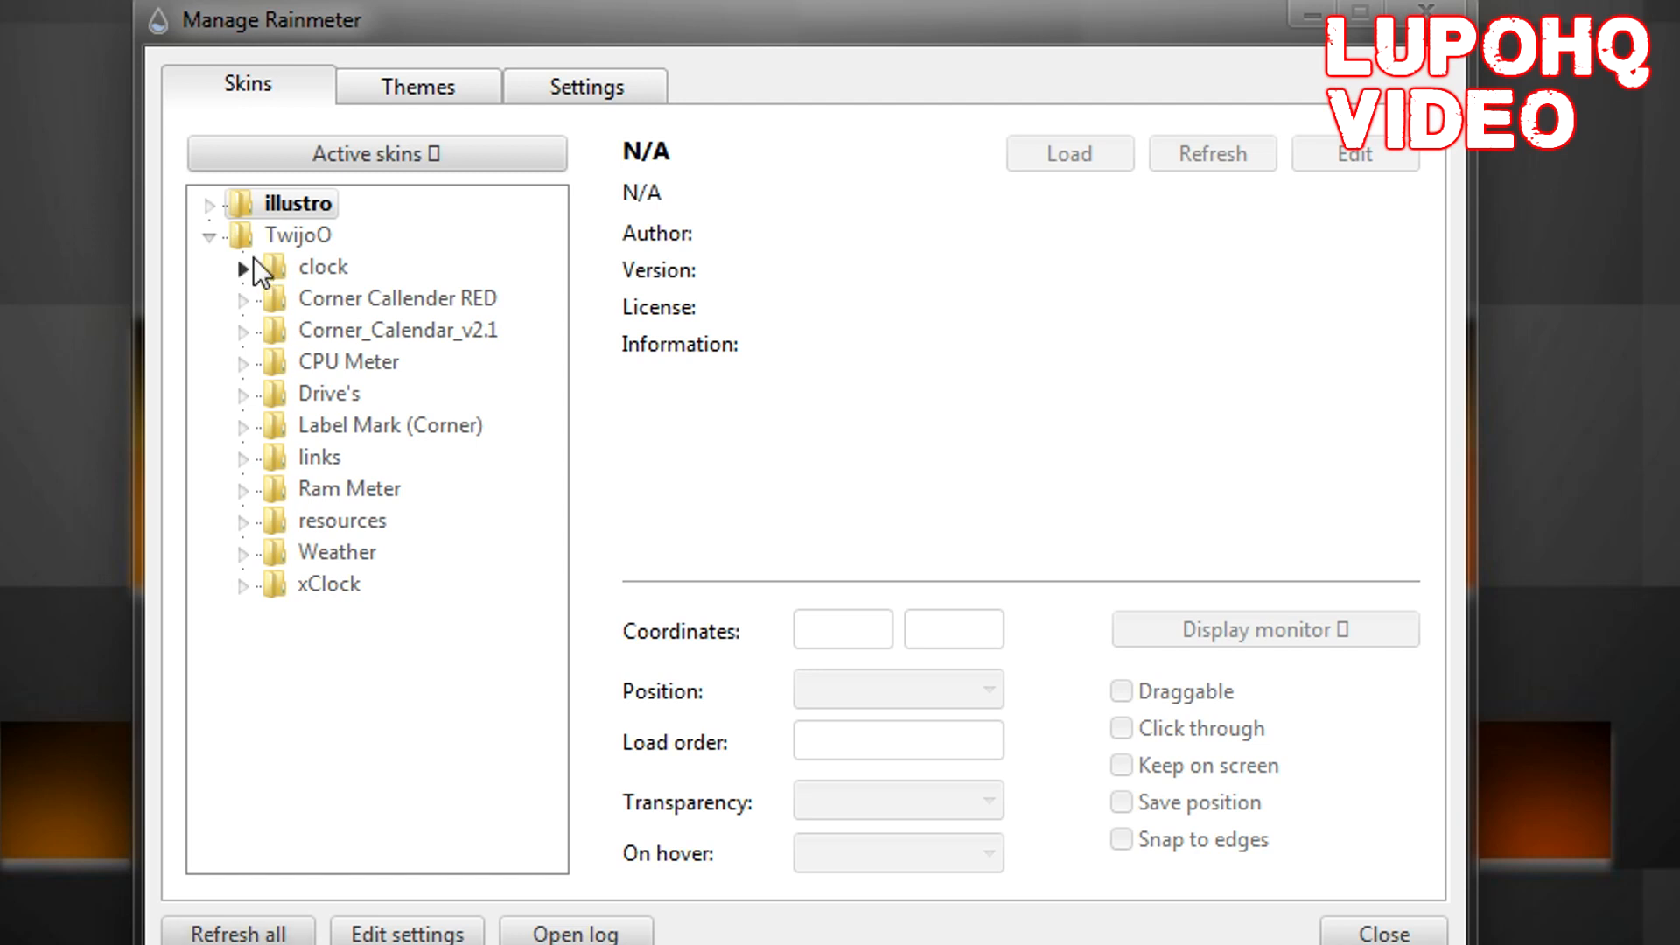
click(243, 267)
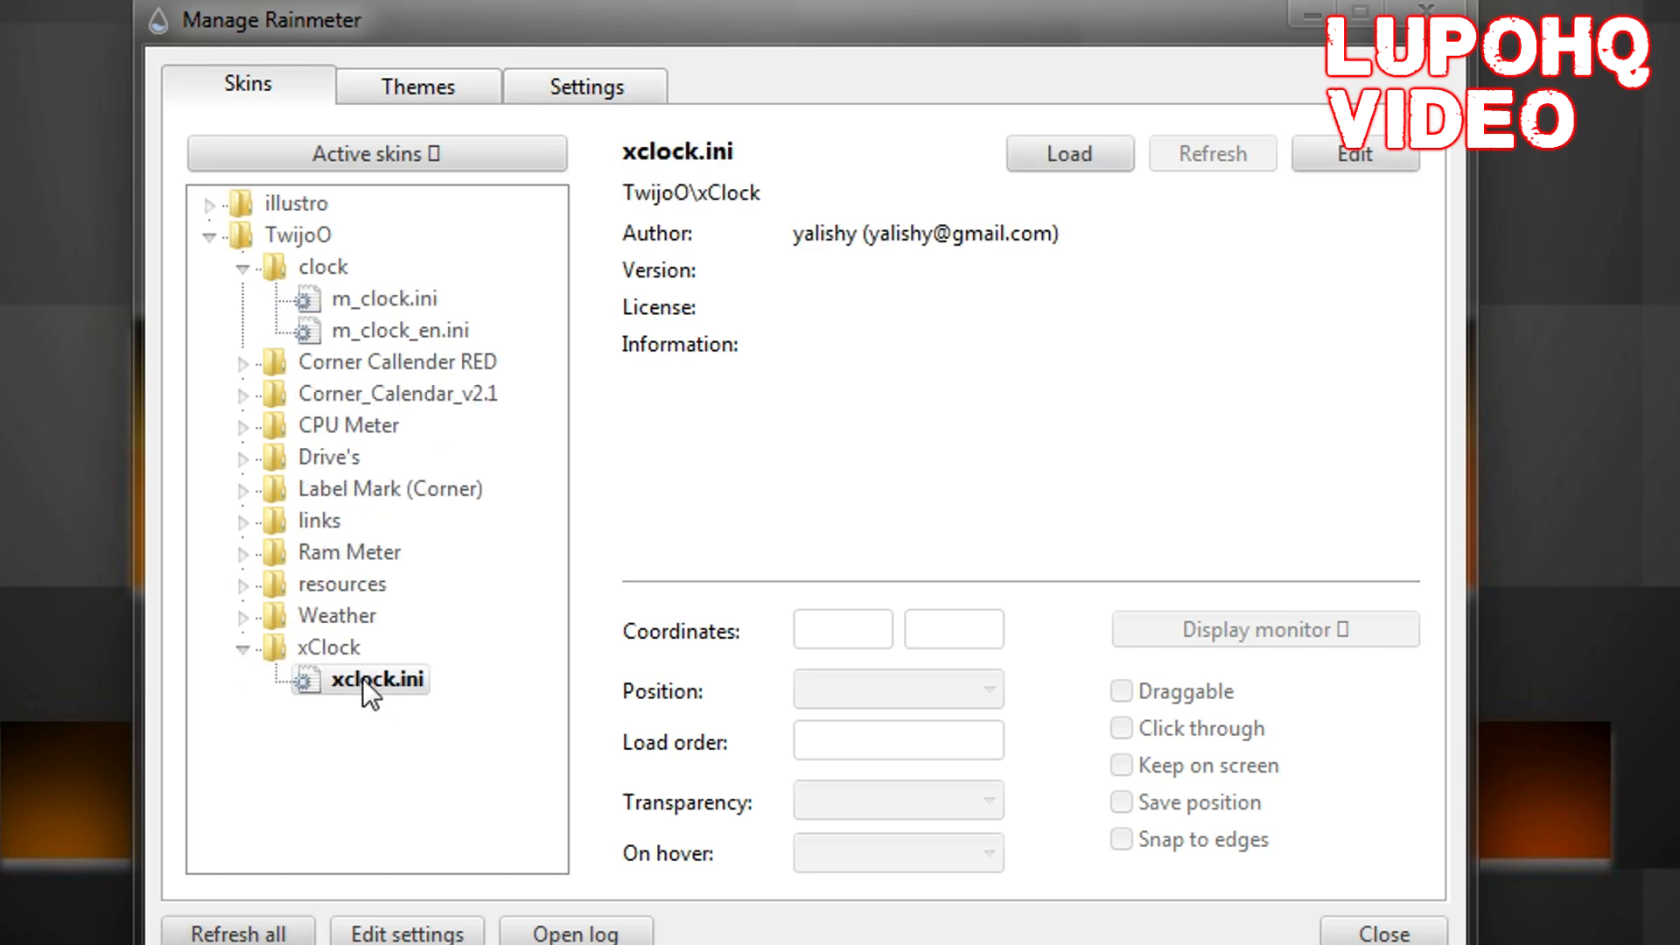
click(1069, 152)
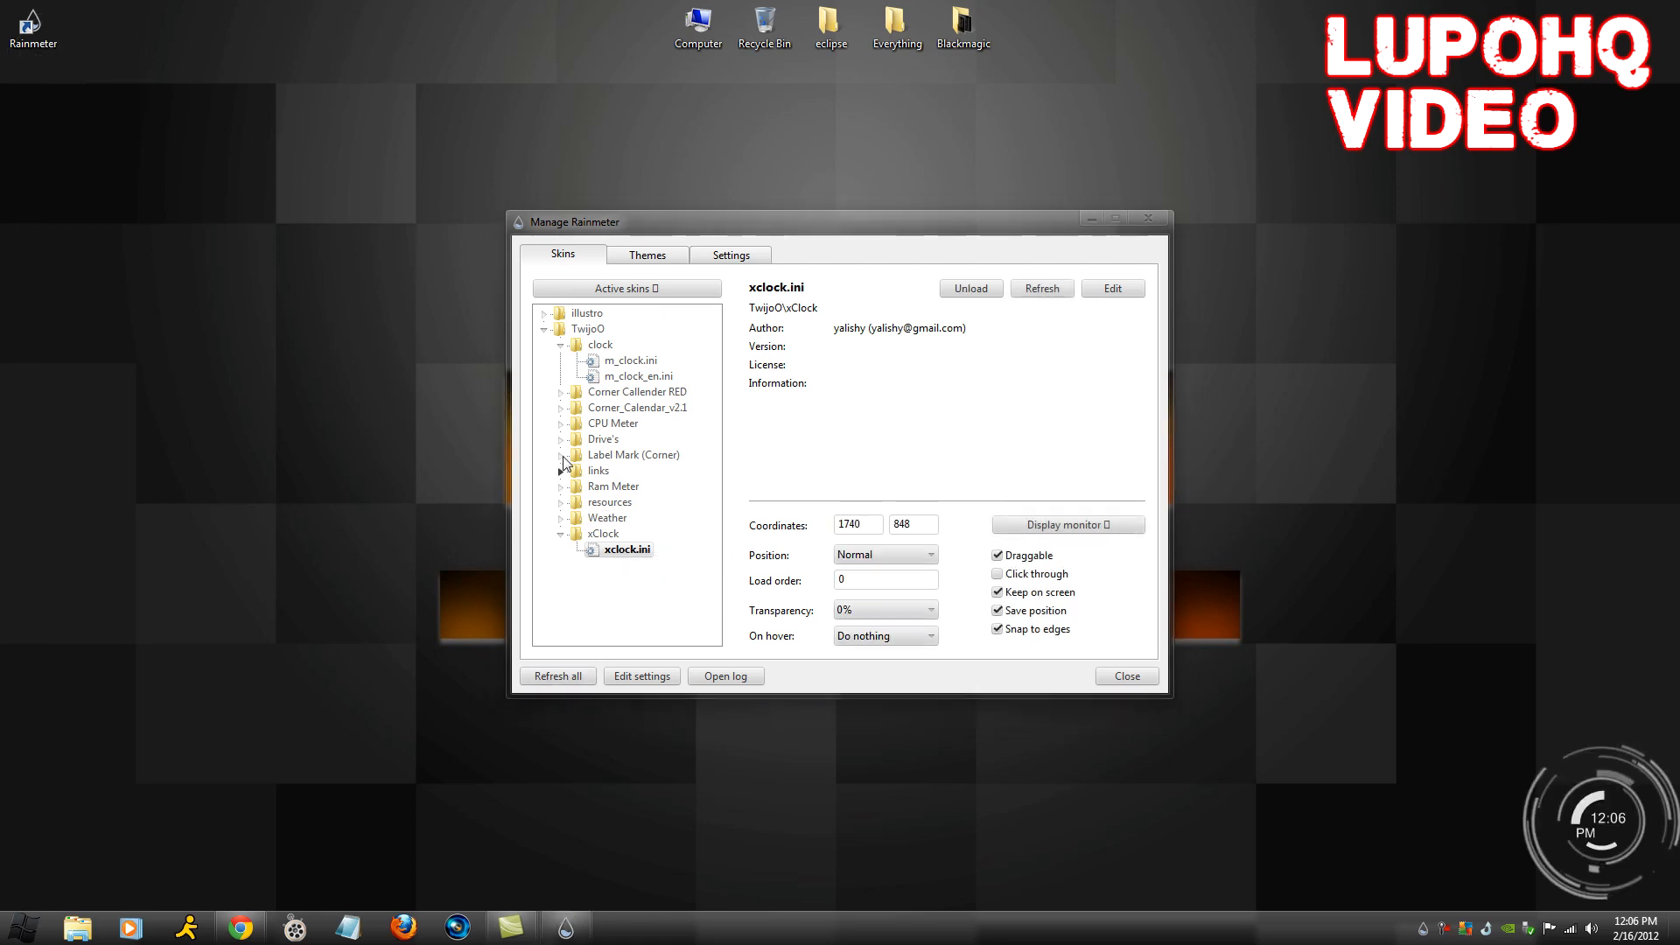
Step: Load the red corner calendar, CPU and RAM meters, try the blue calendar preset, then close the manager
click(563, 392)
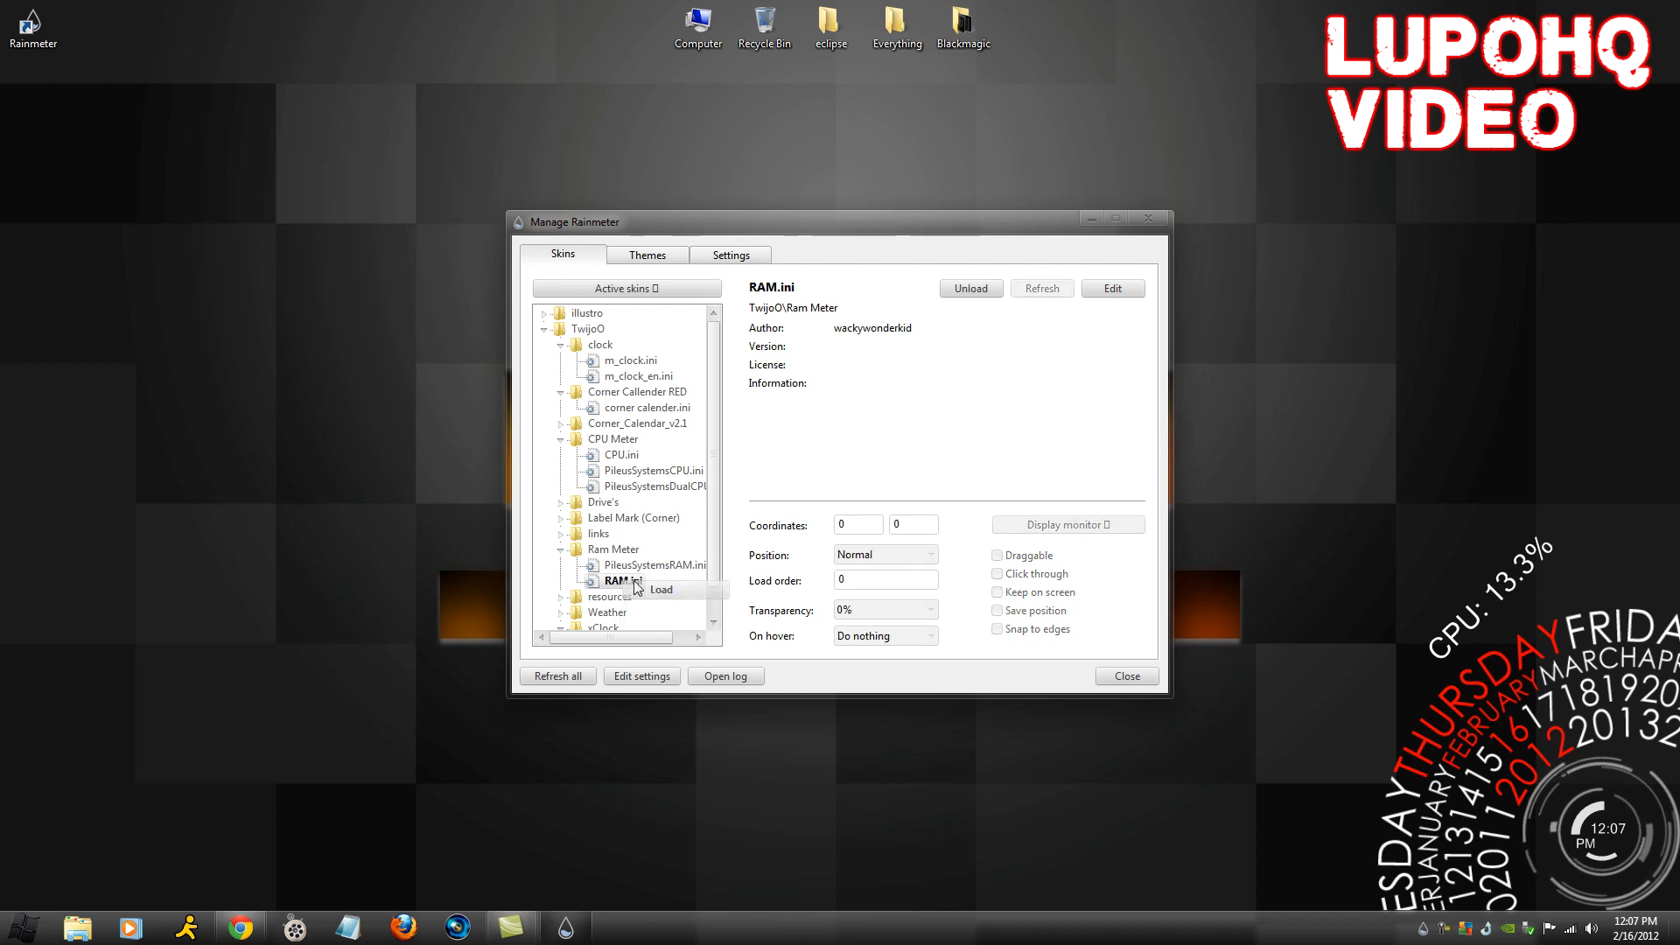
click(661, 588)
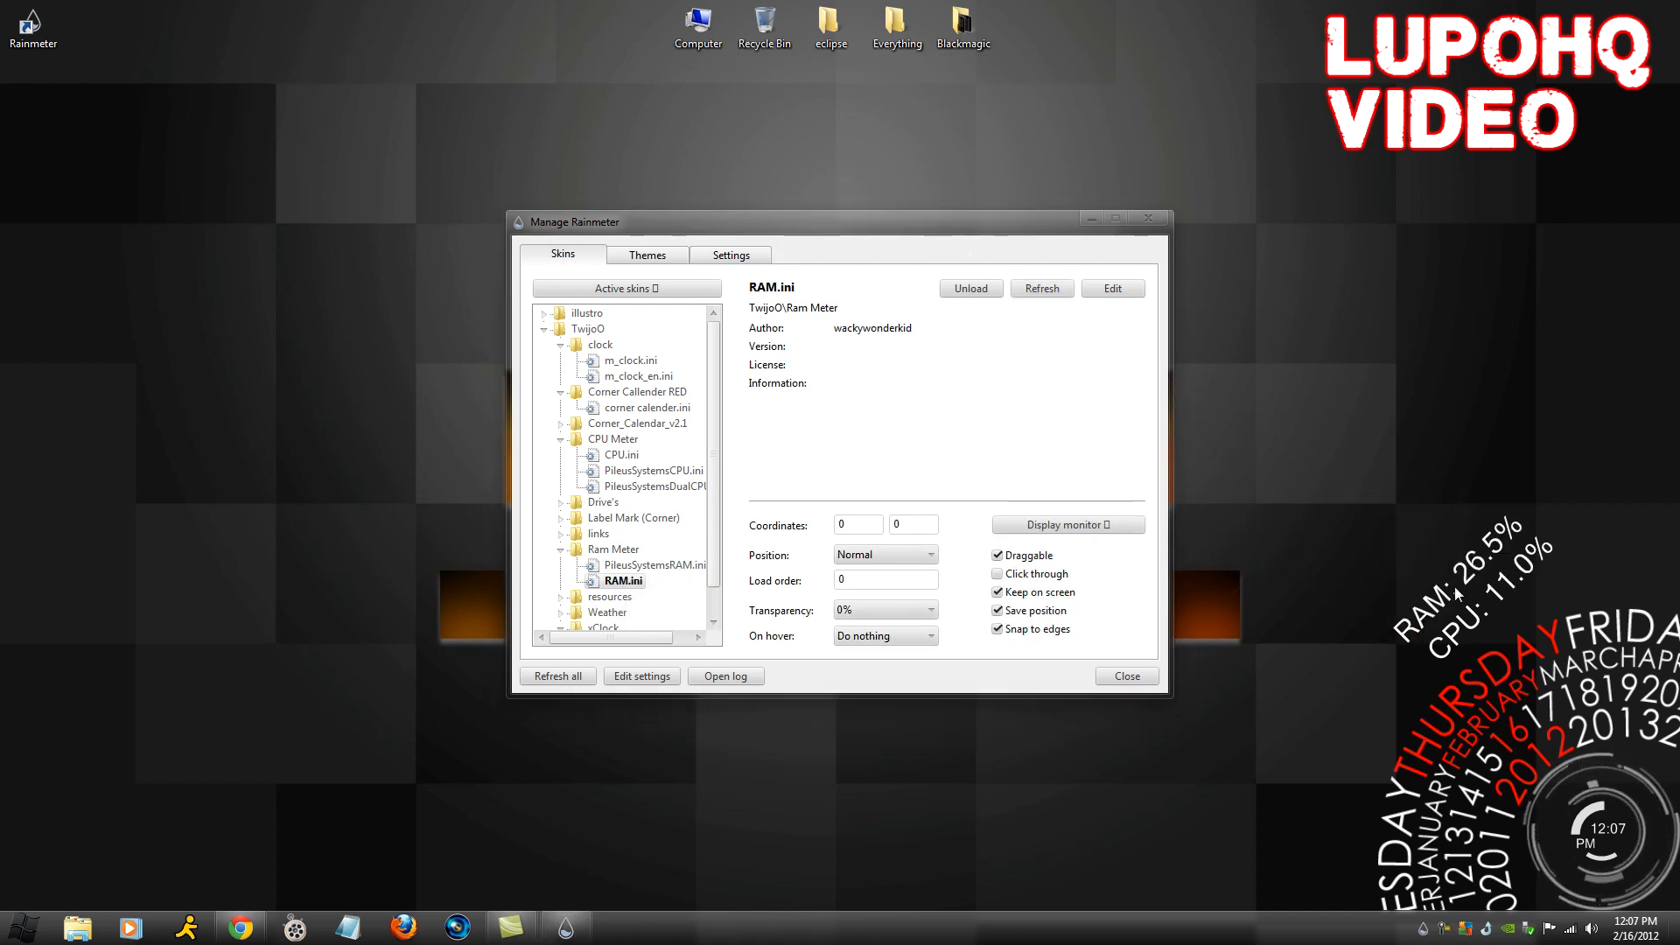
click(556, 422)
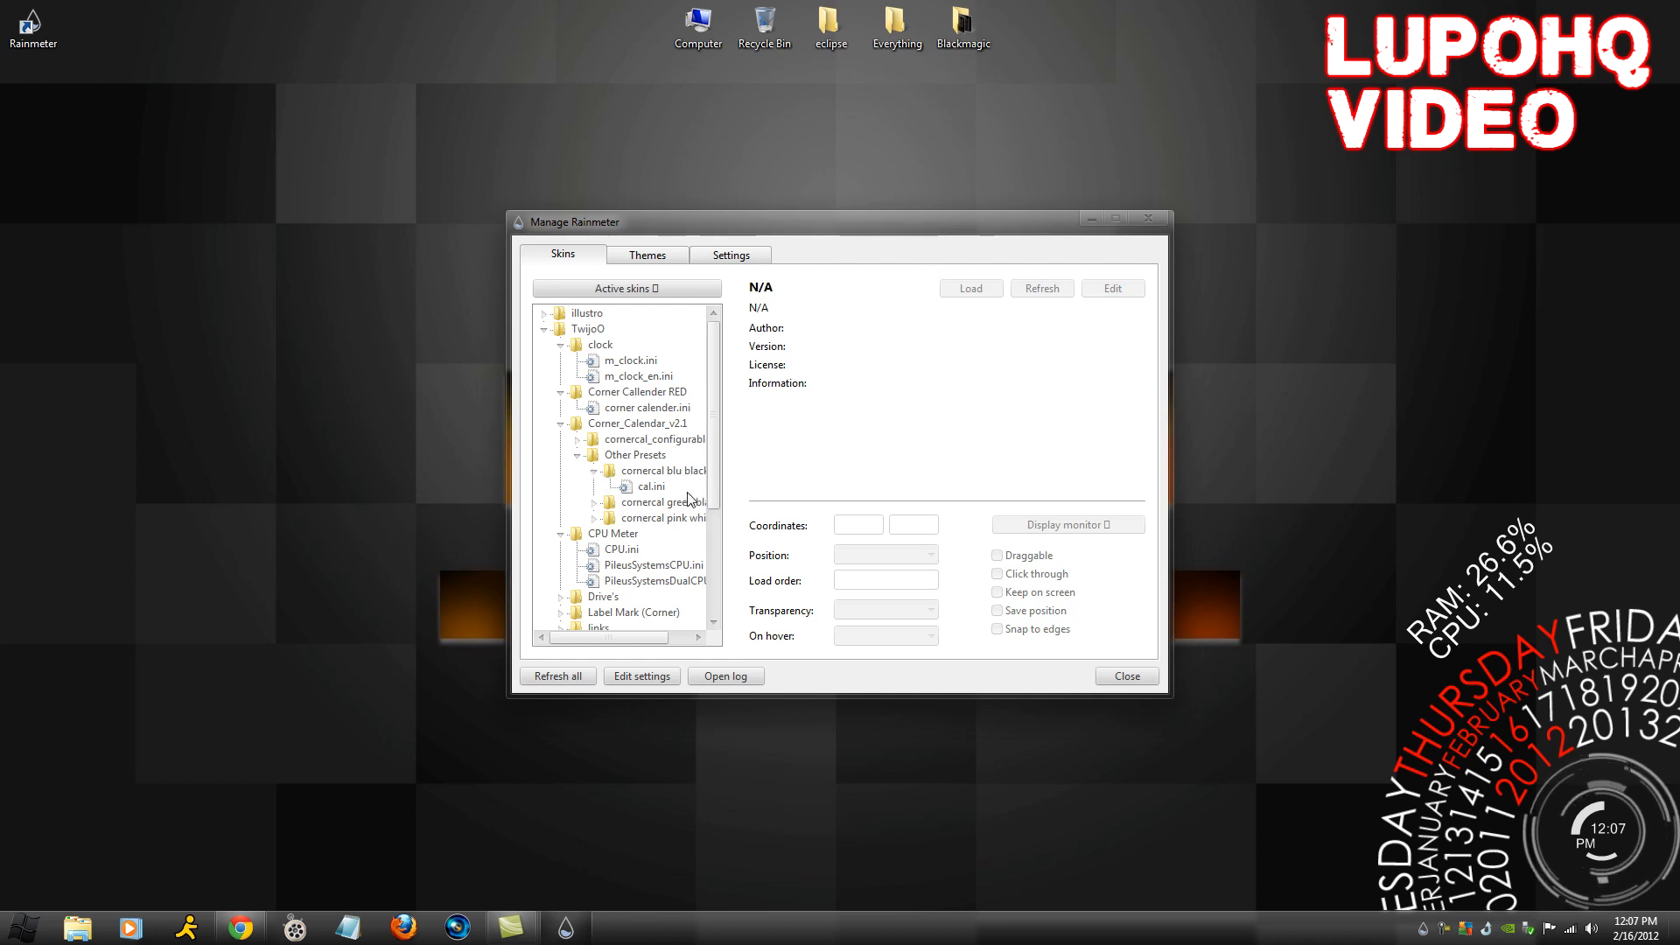
click(651, 487)
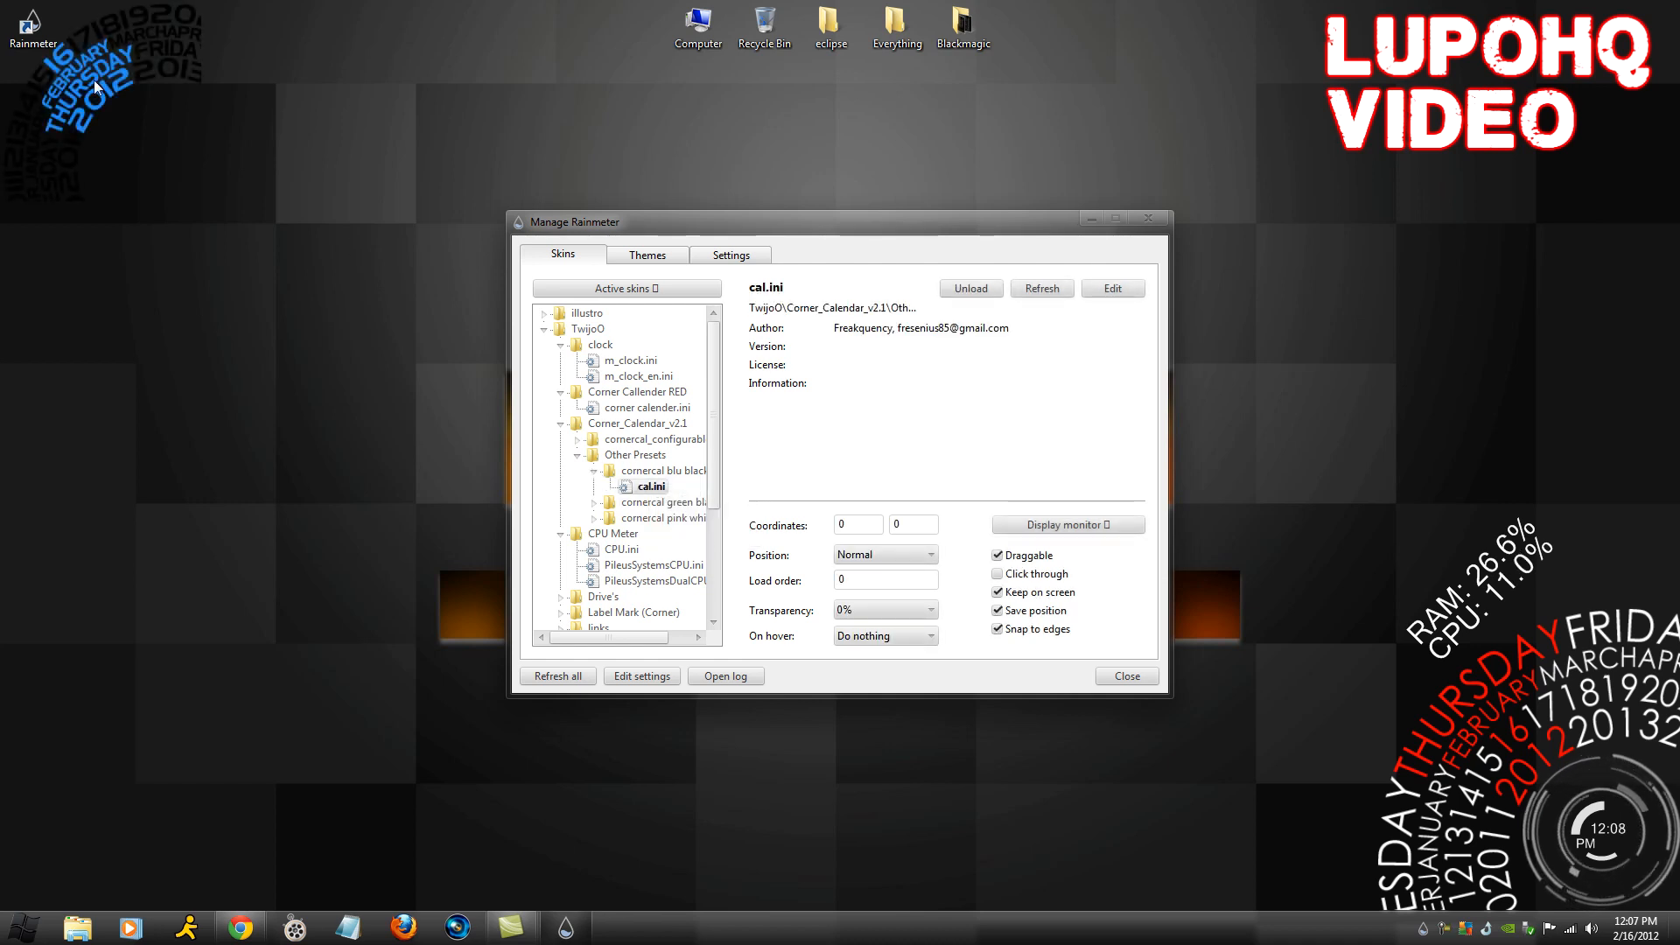
drag(96, 86, 198, 226)
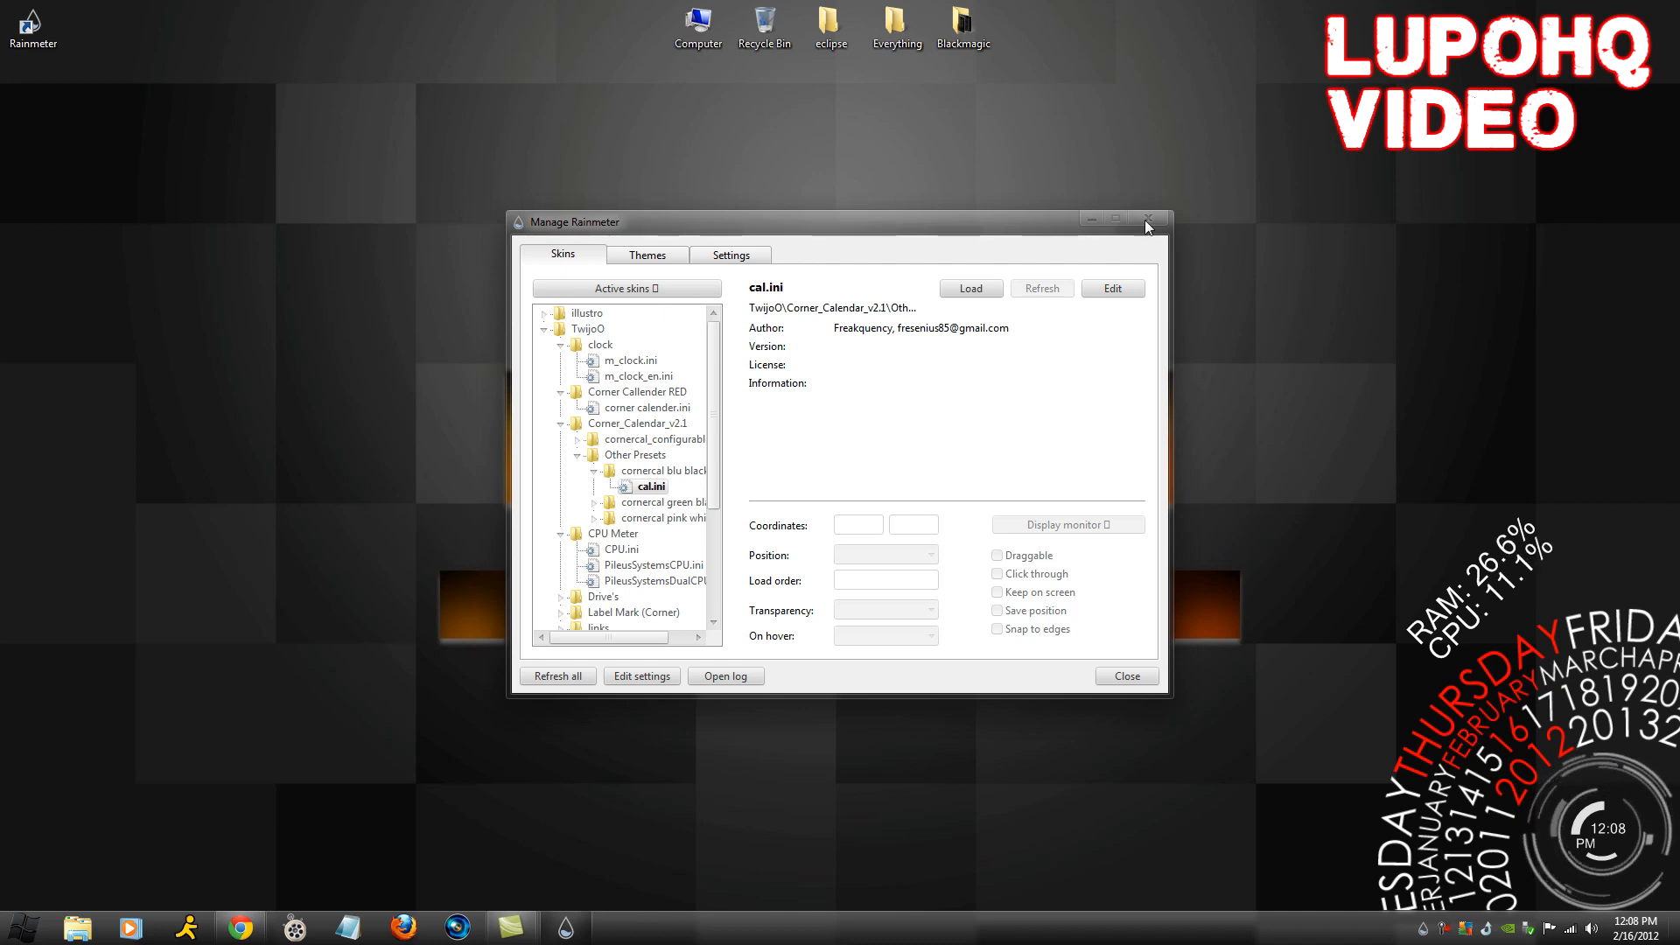
click(1148, 217)
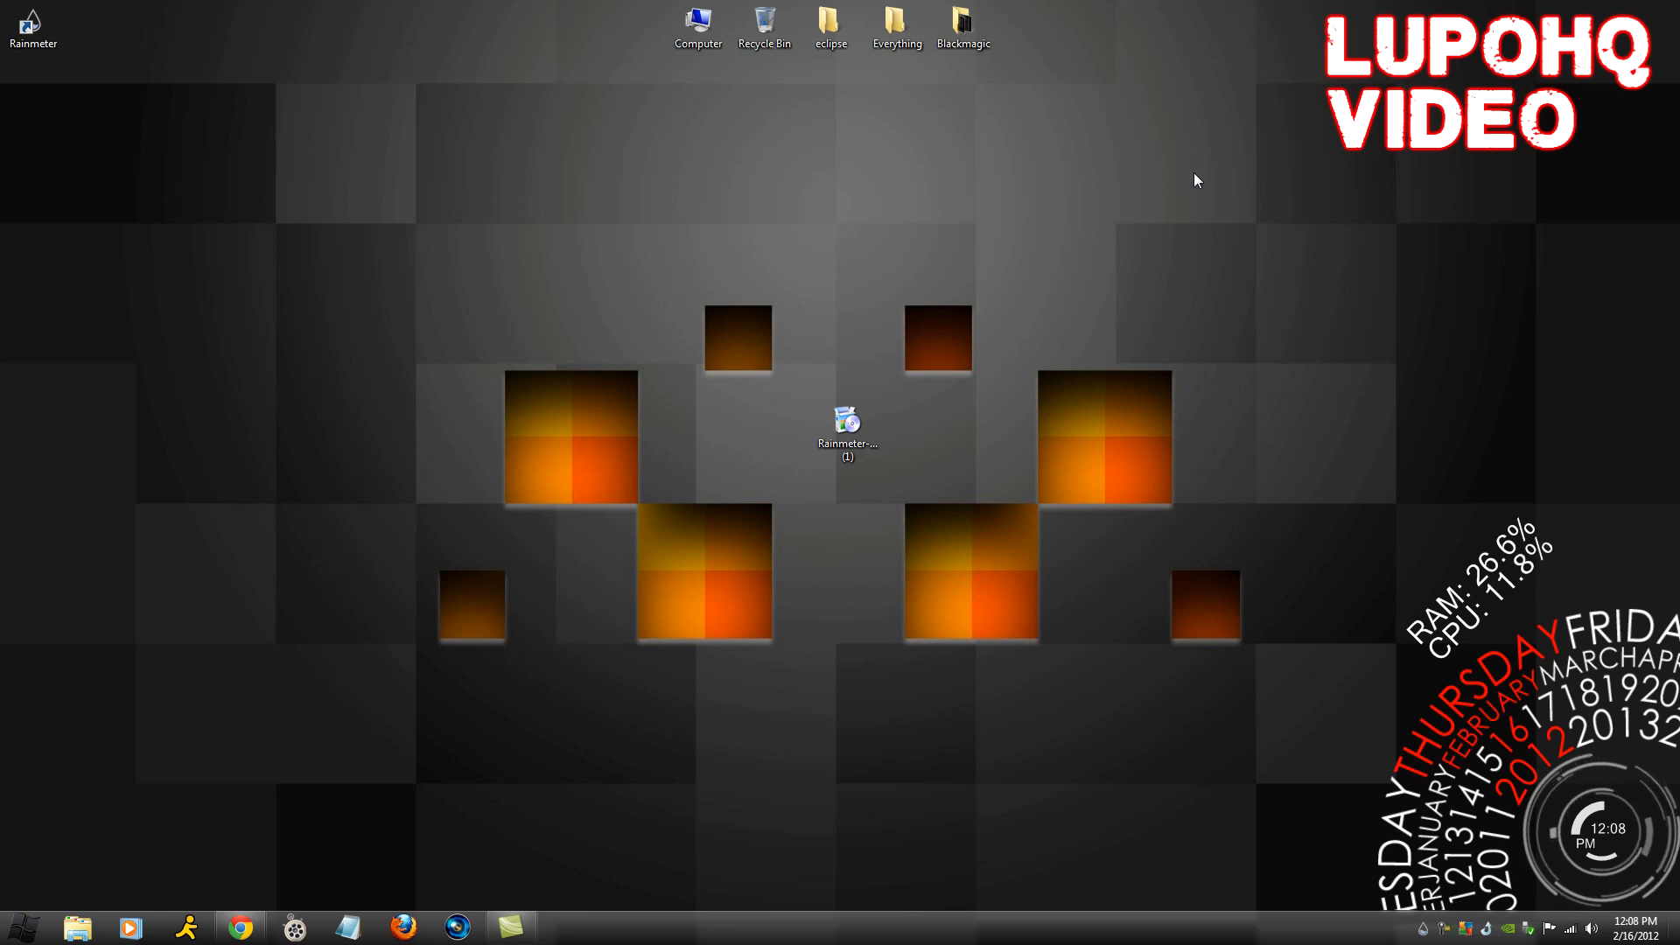
mouse_move(1255, 196)
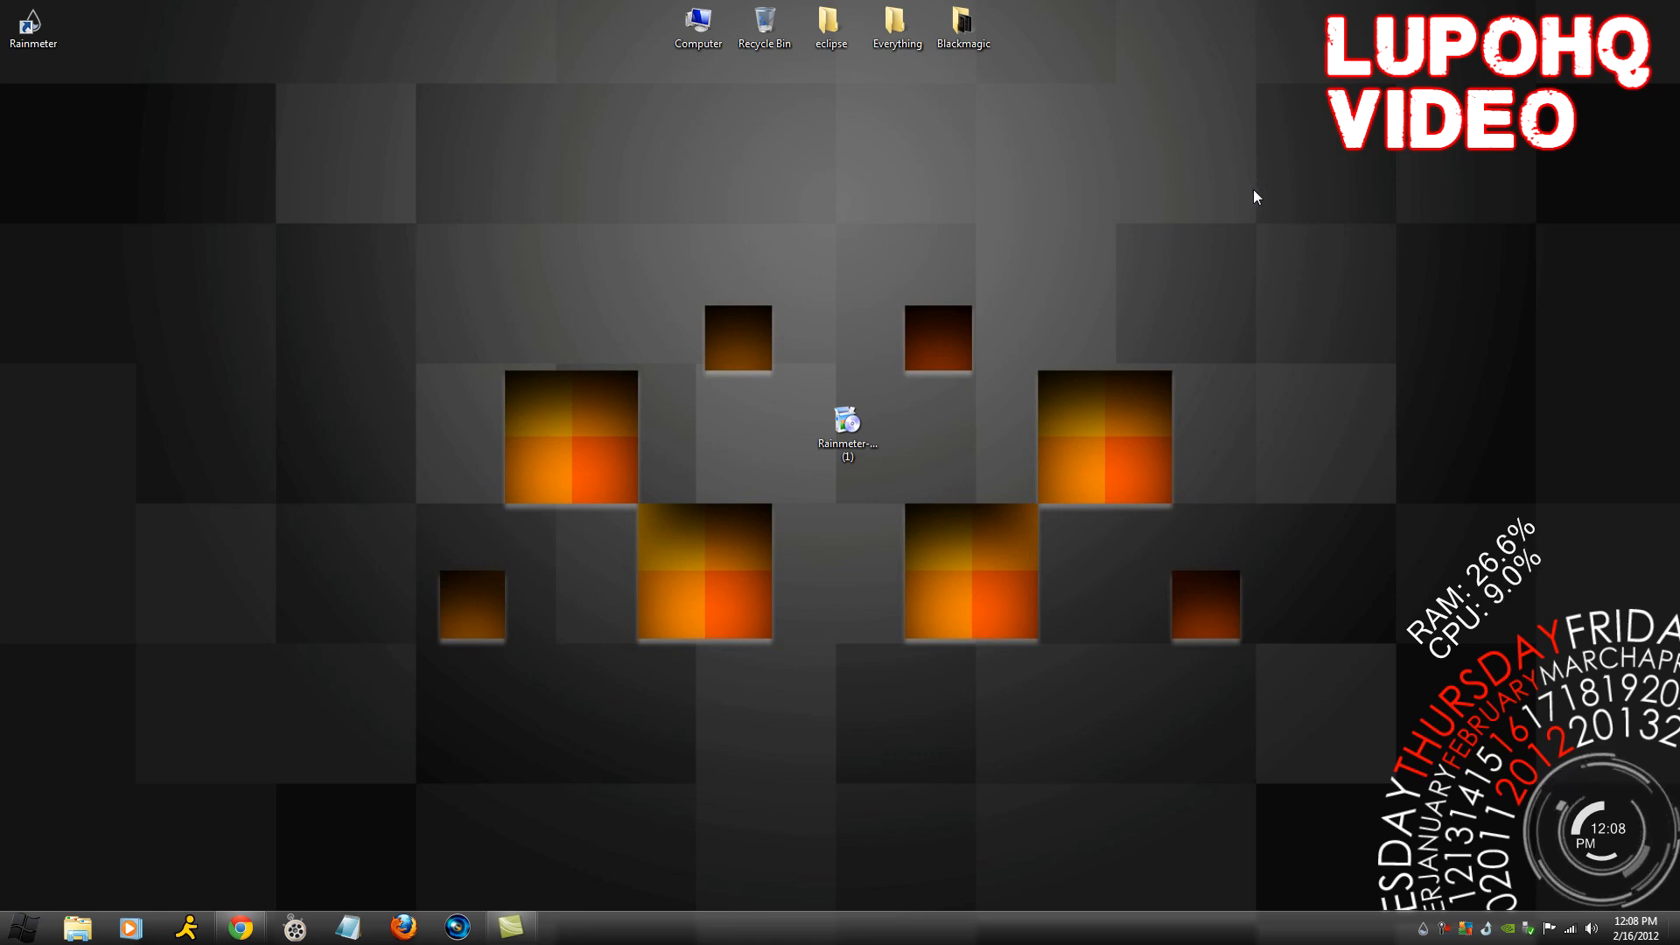